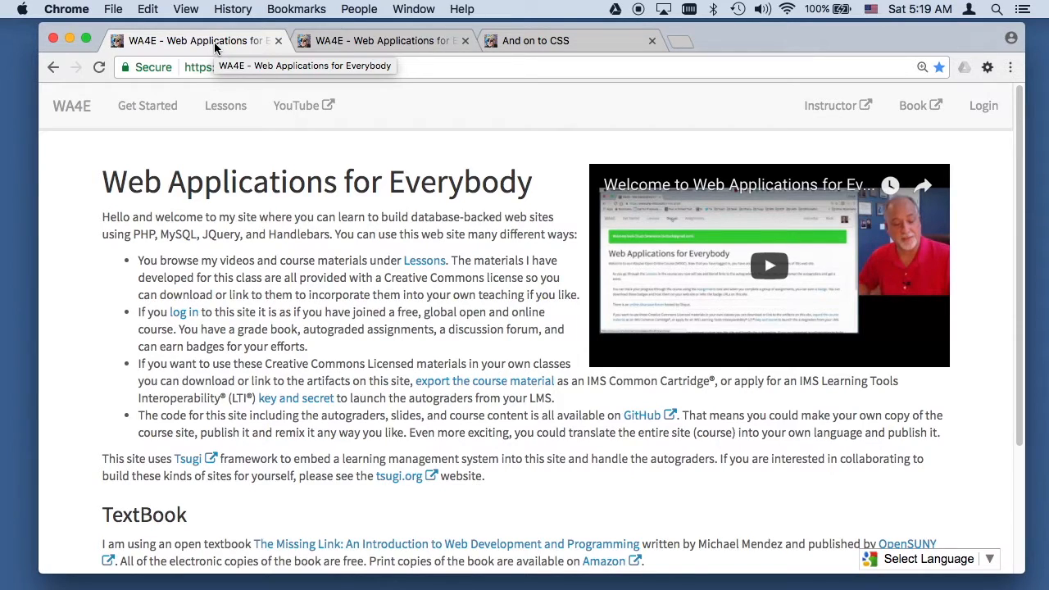
Switch to the WA4E tab showing the CSS lesson page with its sample code links
left_click(380, 39)
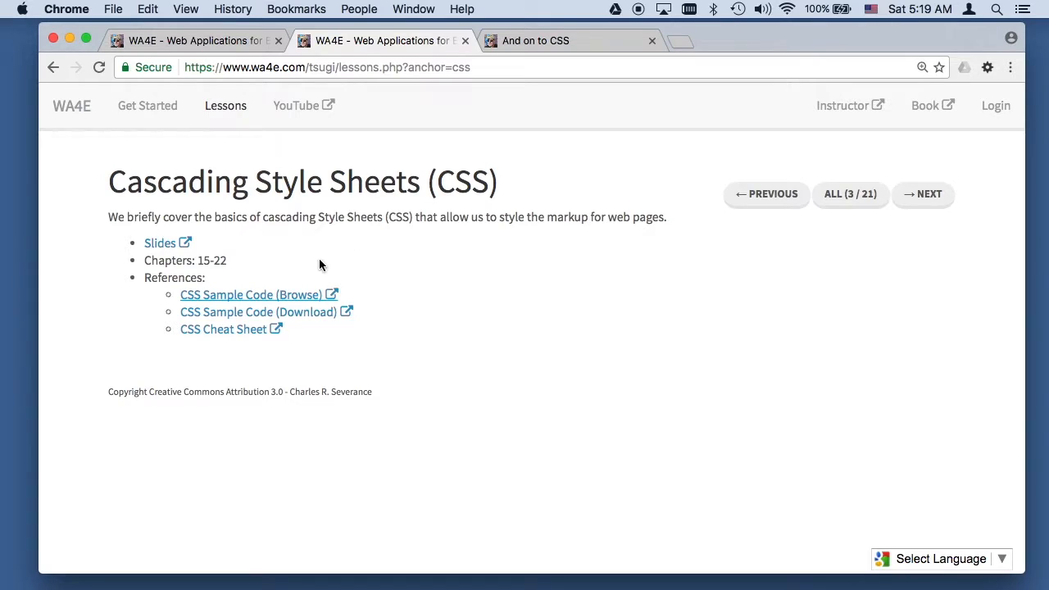
mouse_move(303, 315)
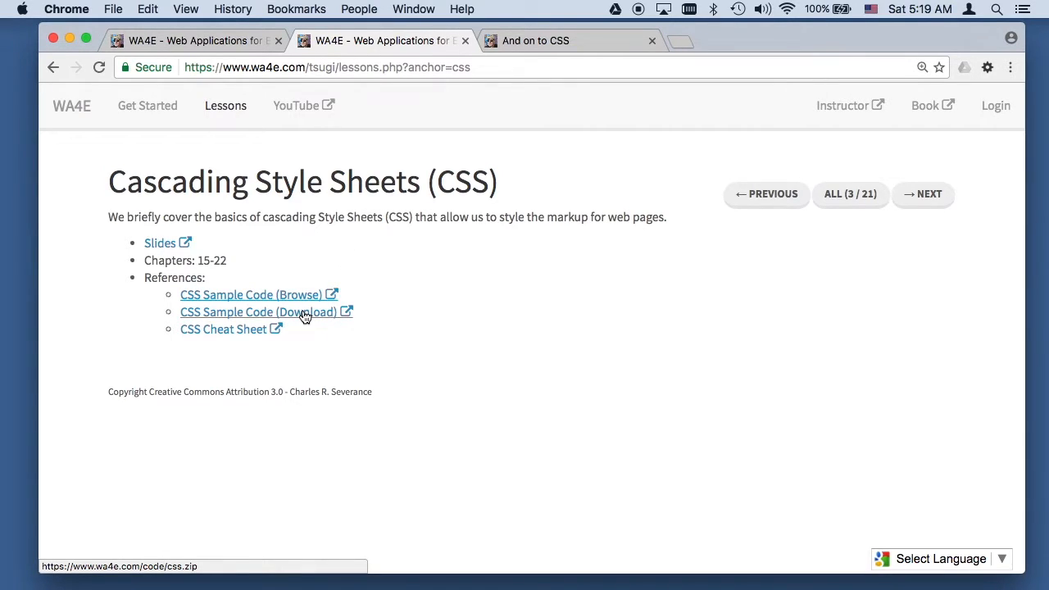
mouse_move(303, 295)
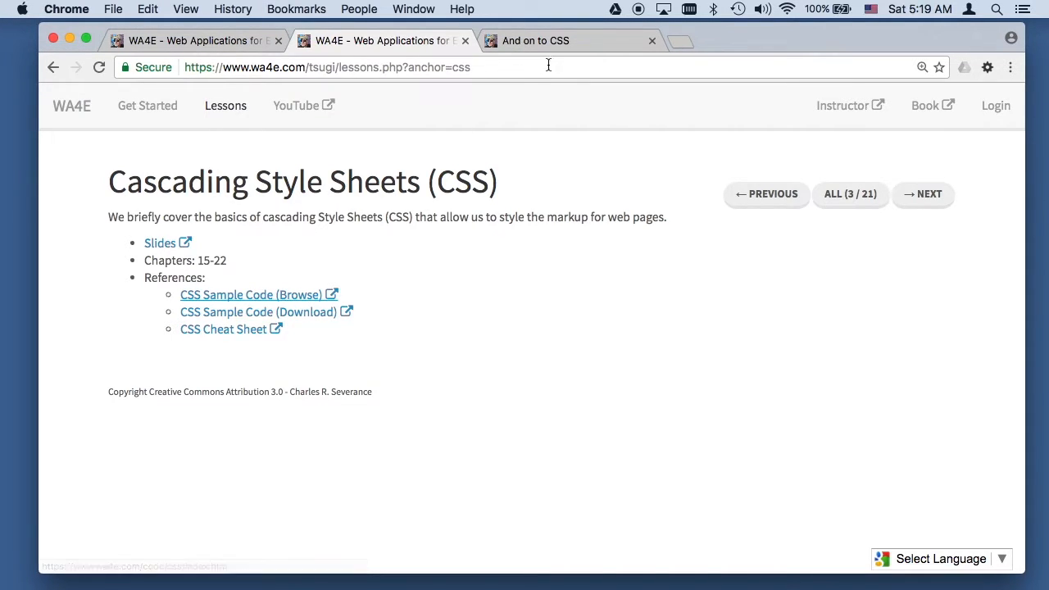
Go to the 'An Overview of CSS' sample page and bring up the View menu
left_click(252, 295)
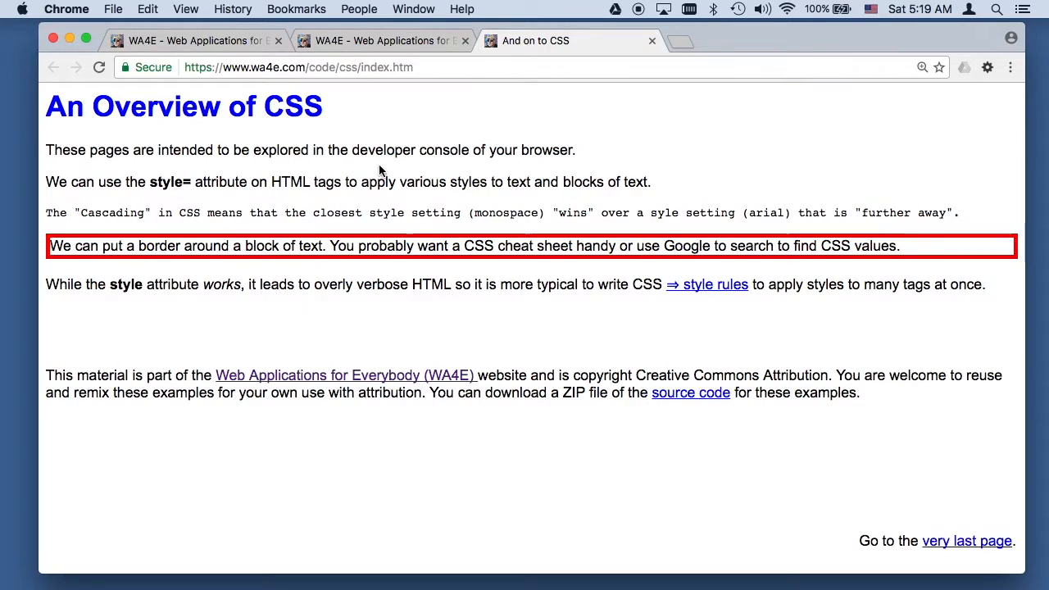
mouse_move(726, 377)
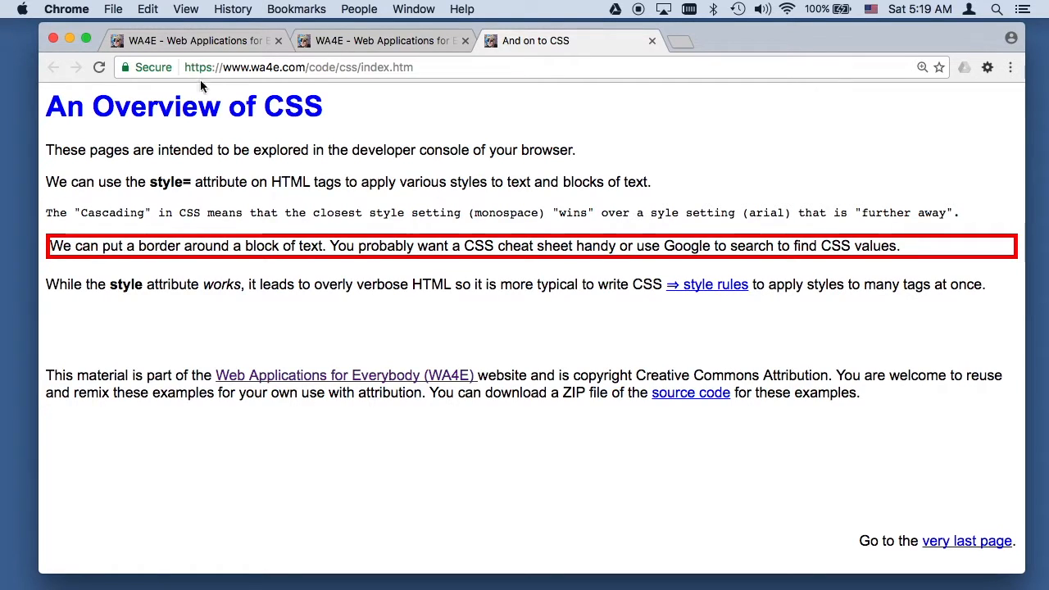
left_click(185, 9)
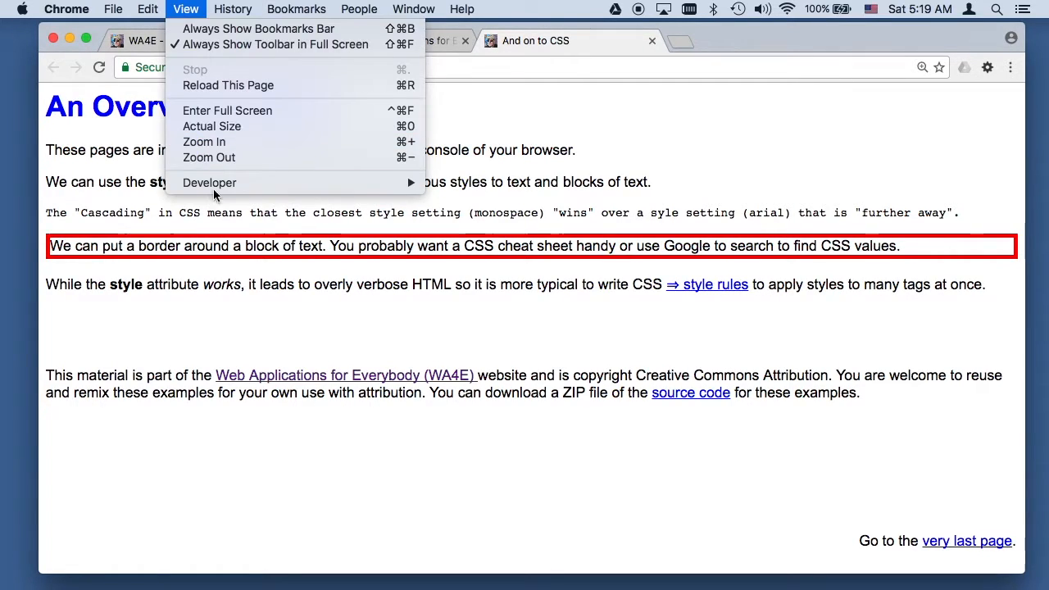
mouse_move(210, 182)
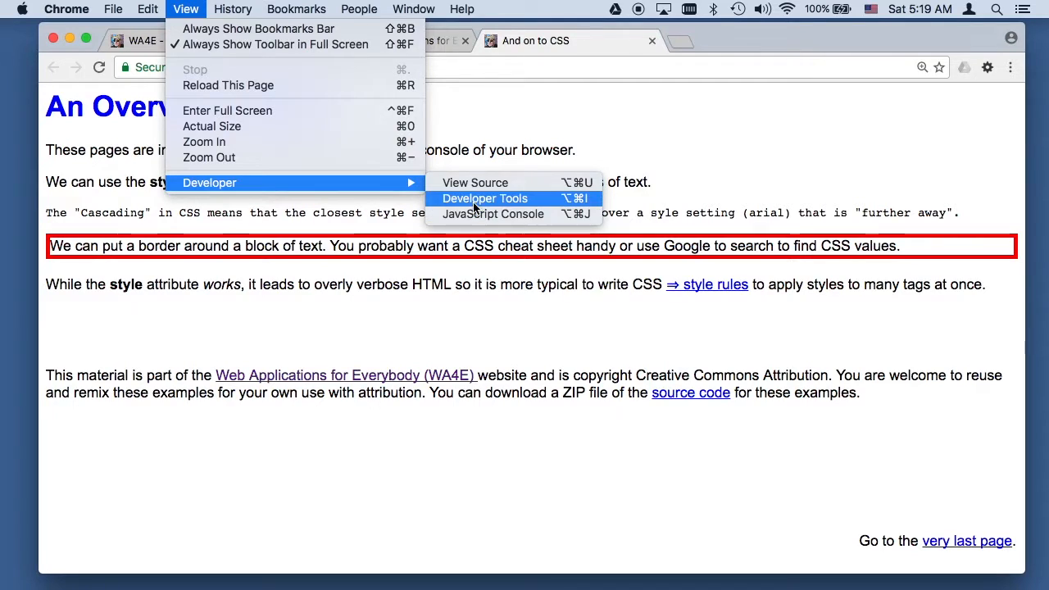
Launch Developer Tools and review the h1 heading's inline blue color and inherited body font
left_click(485, 198)
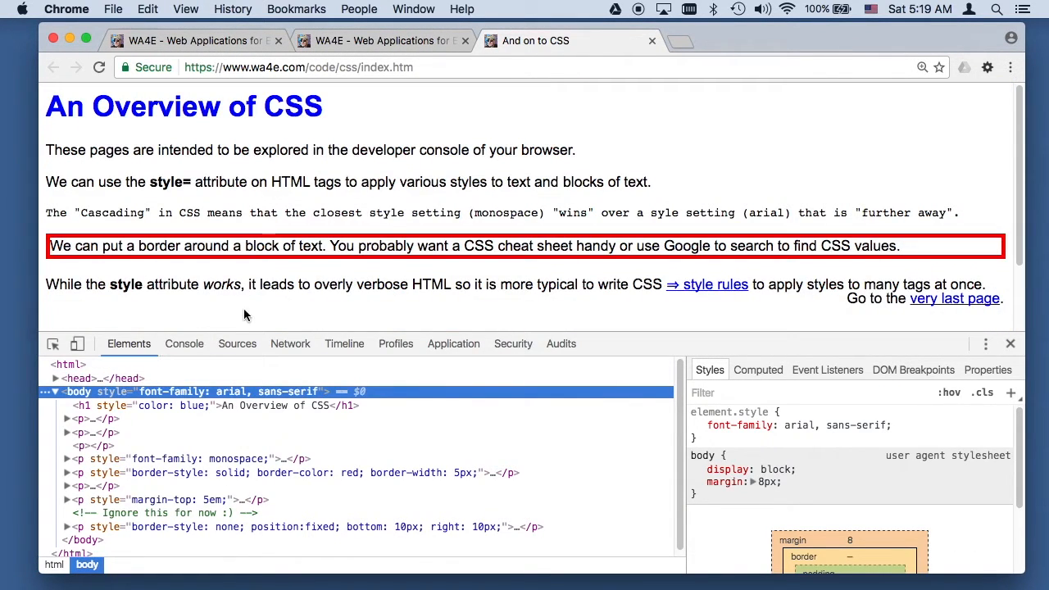
mouse_move(691, 334)
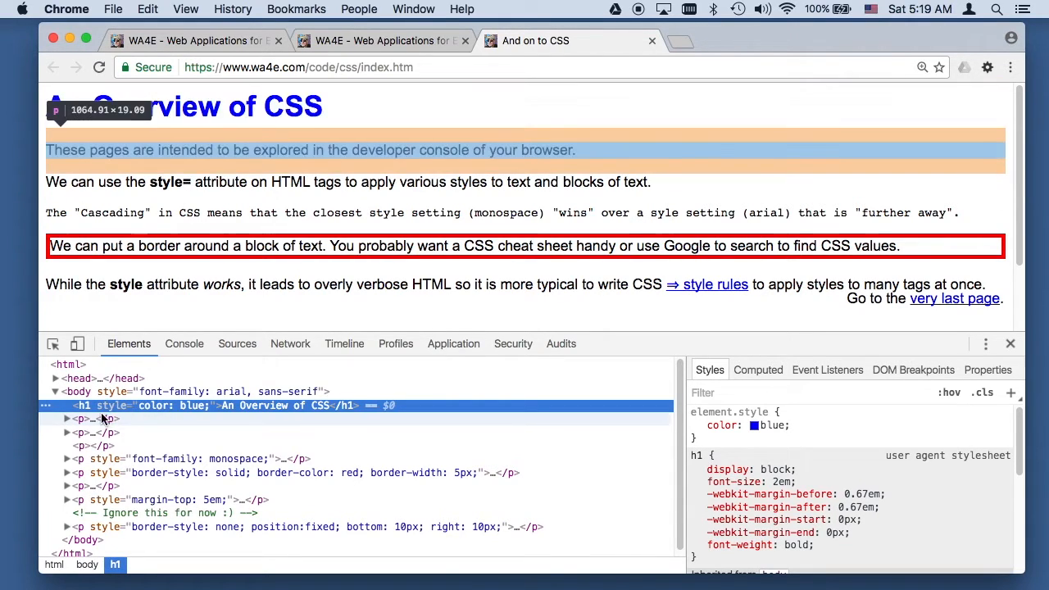
mouse_move(183, 364)
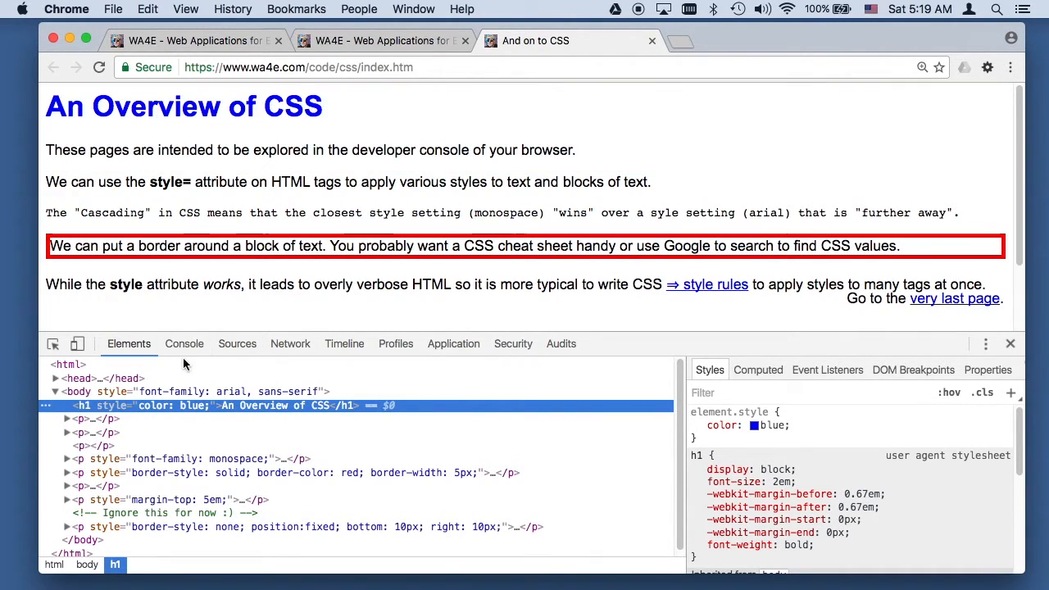
mouse_move(164, 405)
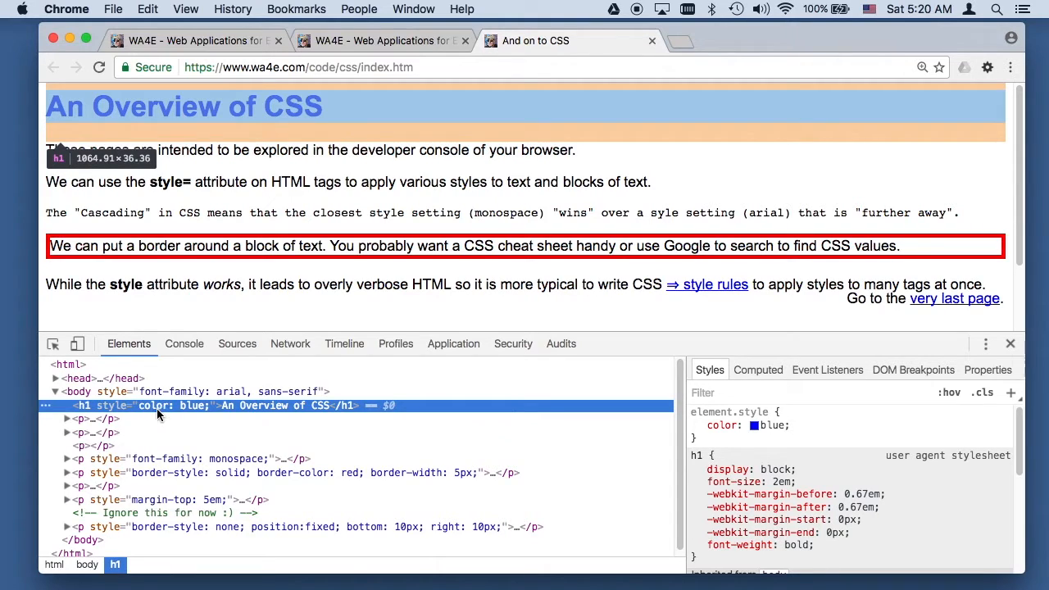
mouse_move(193, 413)
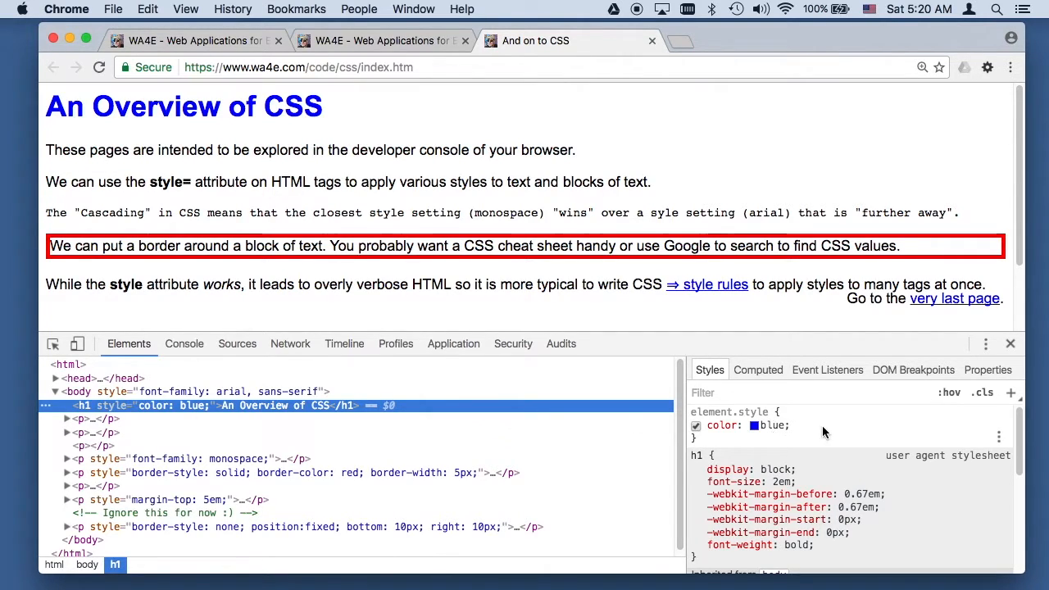
mouse_move(878, 448)
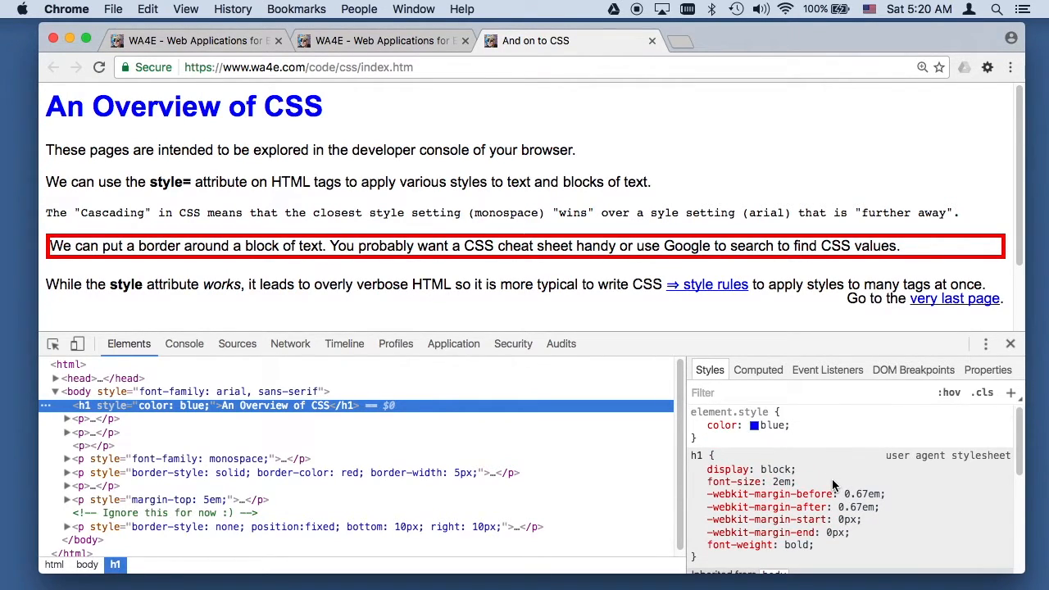
scroll("down", 3)
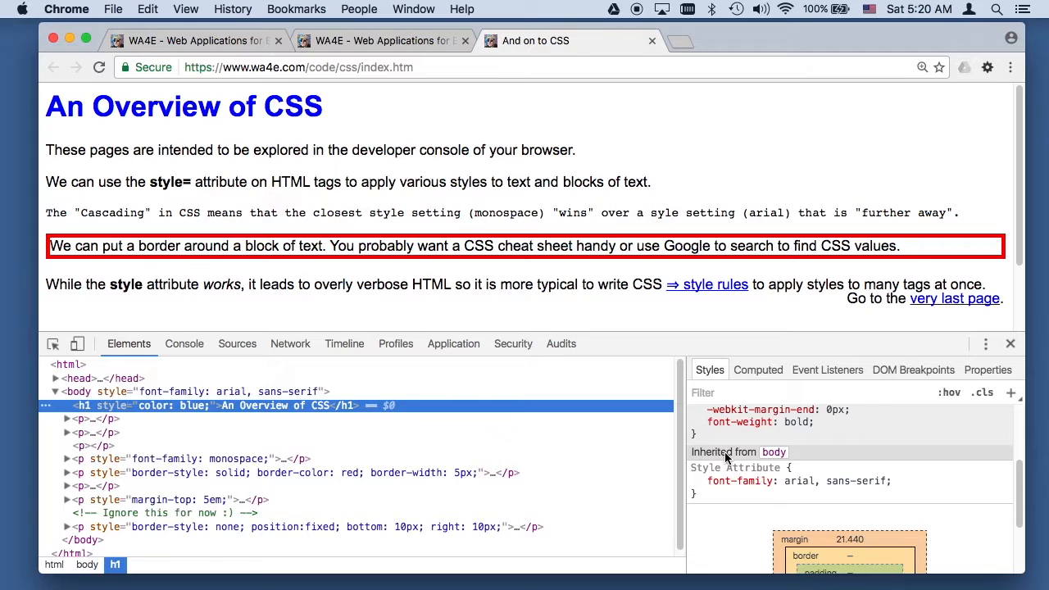
scroll("up", 3)
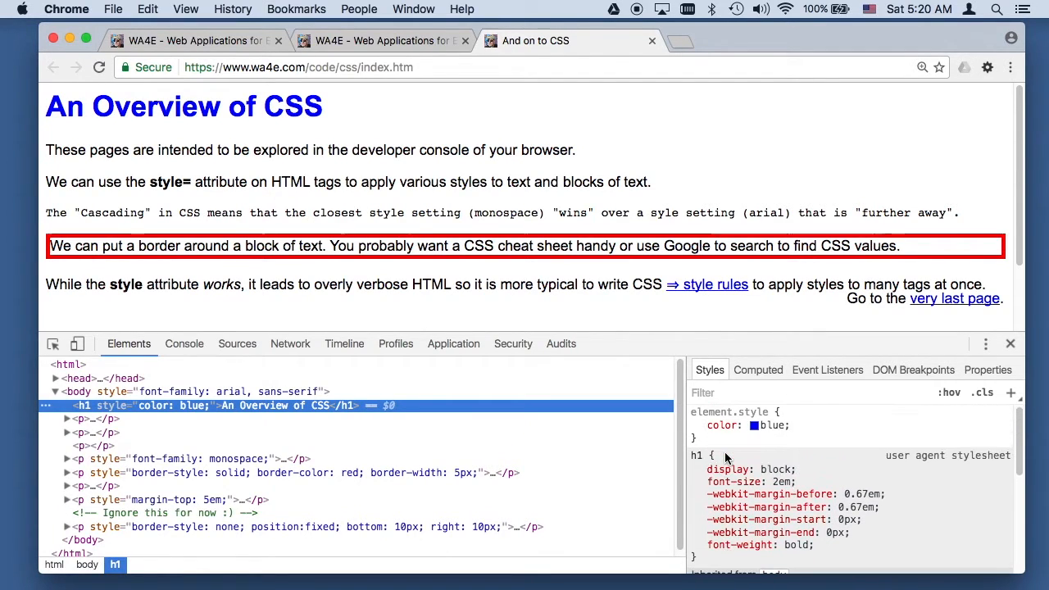
mouse_move(254, 390)
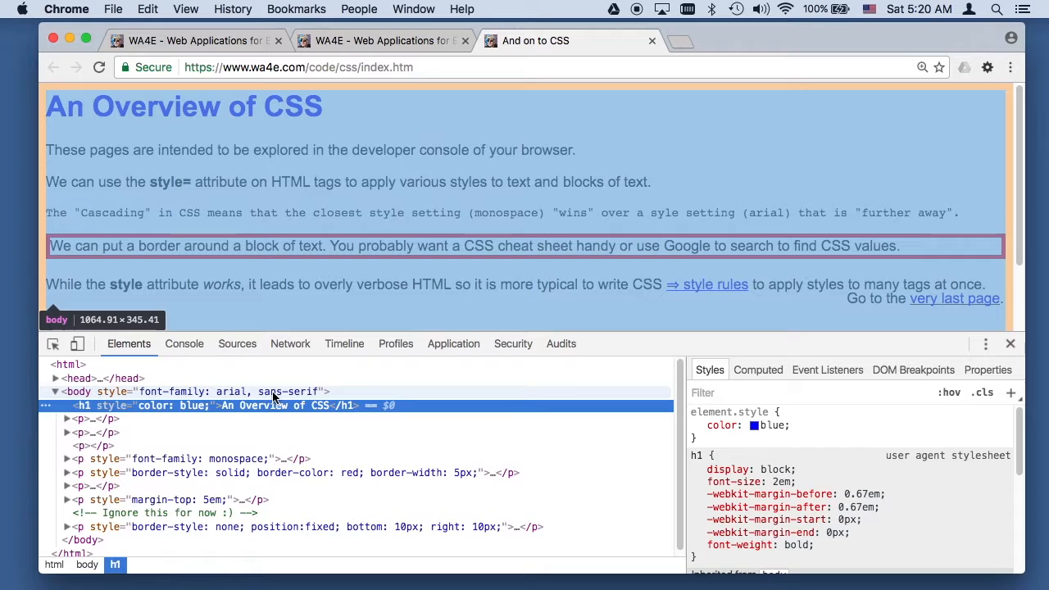
mouse_move(664, 418)
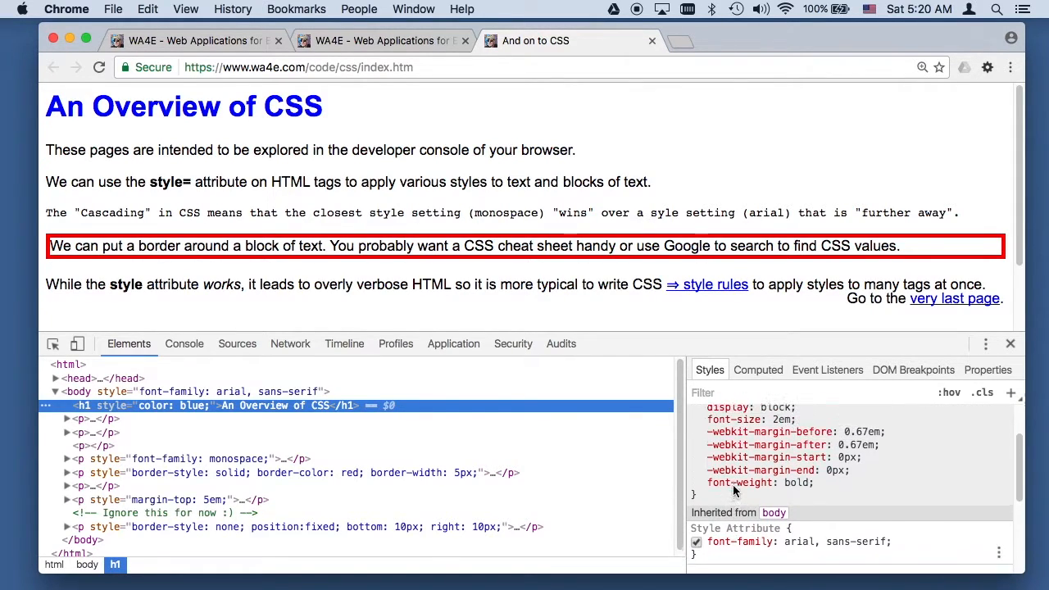
scroll("up", 3)
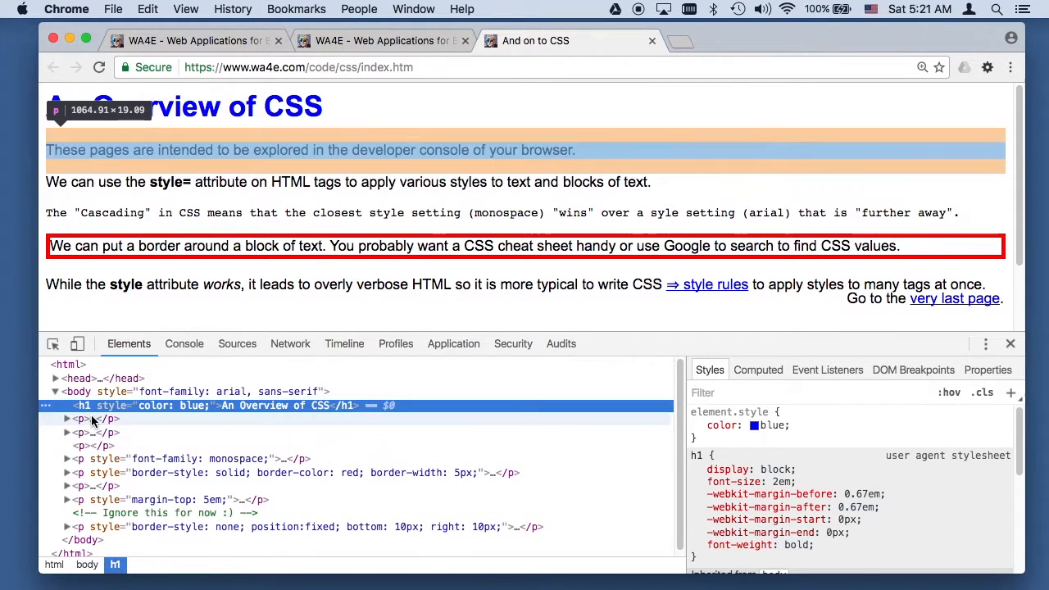
Peek inside the first two paragraph elements, expanding and collapsing each
left_click(67, 420)
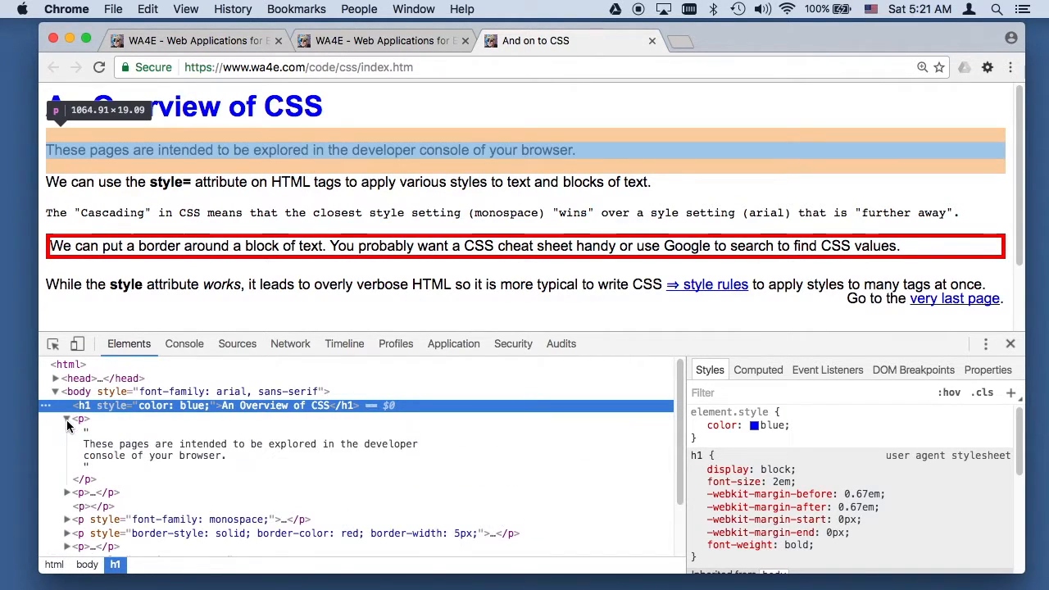
left_click(67, 419)
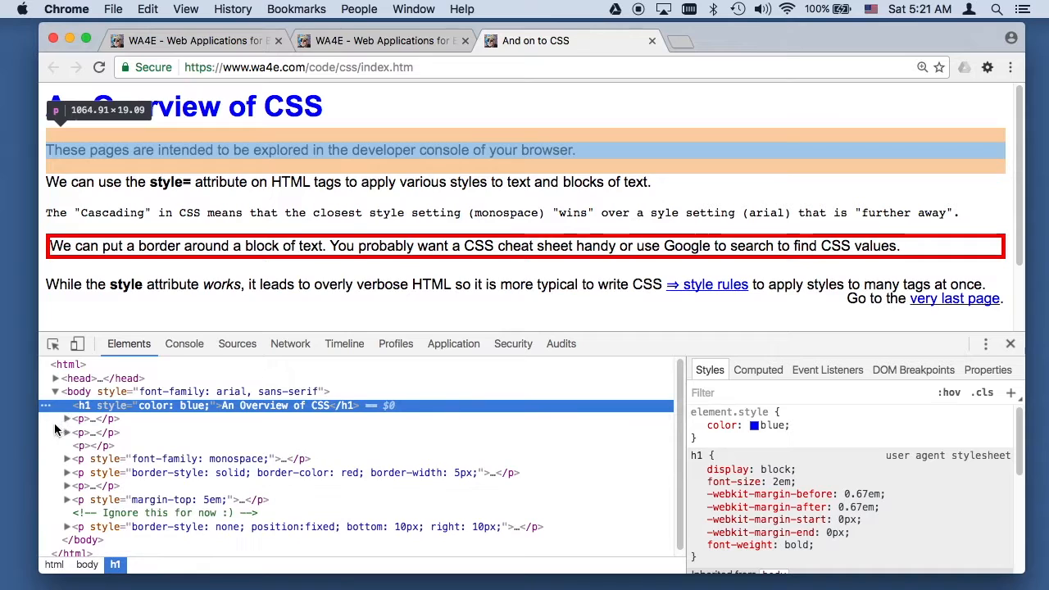
left_click(65, 433)
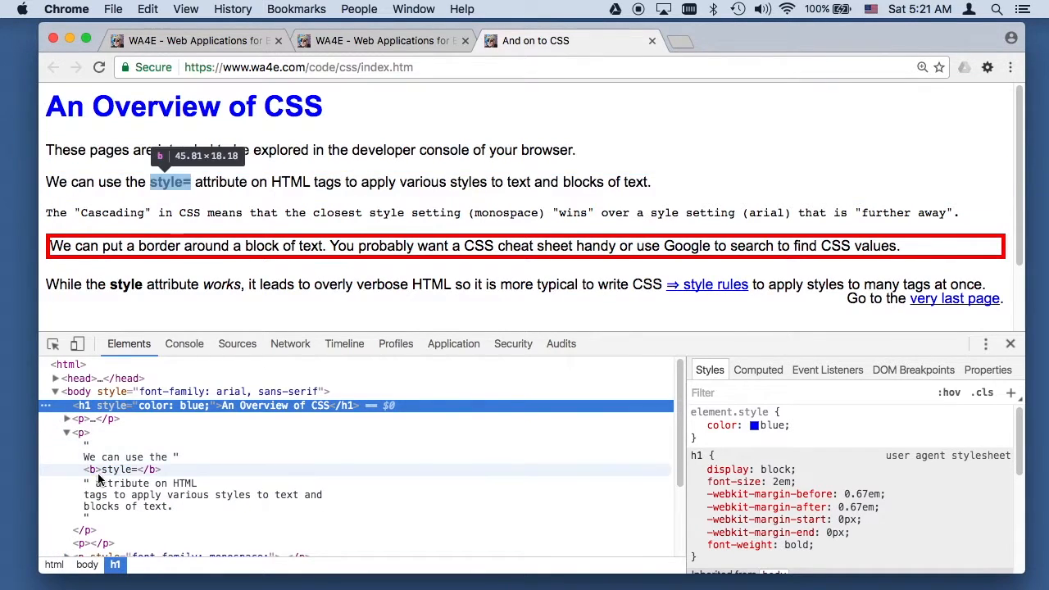
left_click(65, 433)
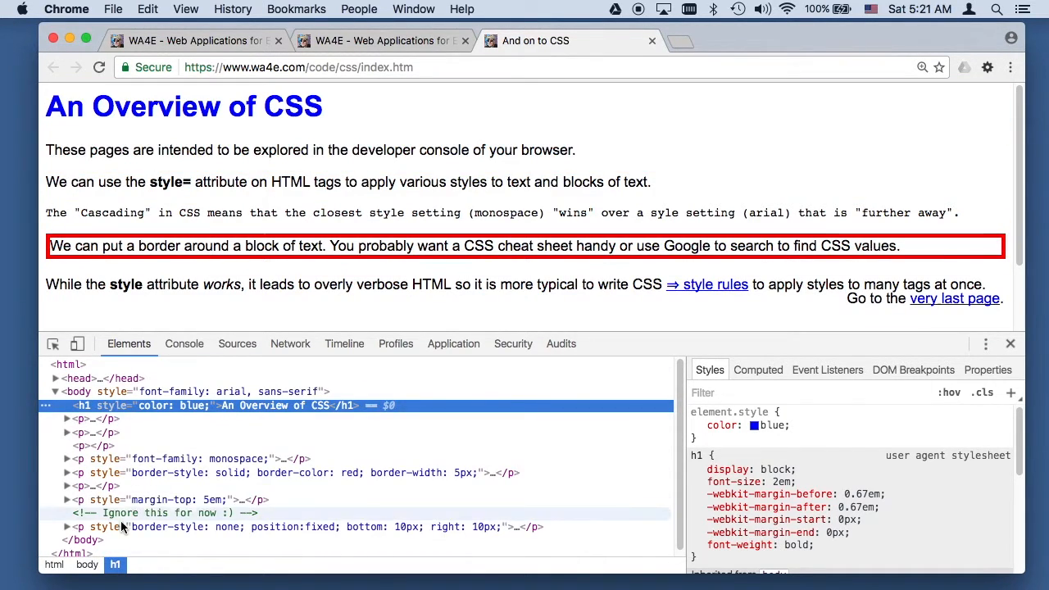
mouse_move(131, 459)
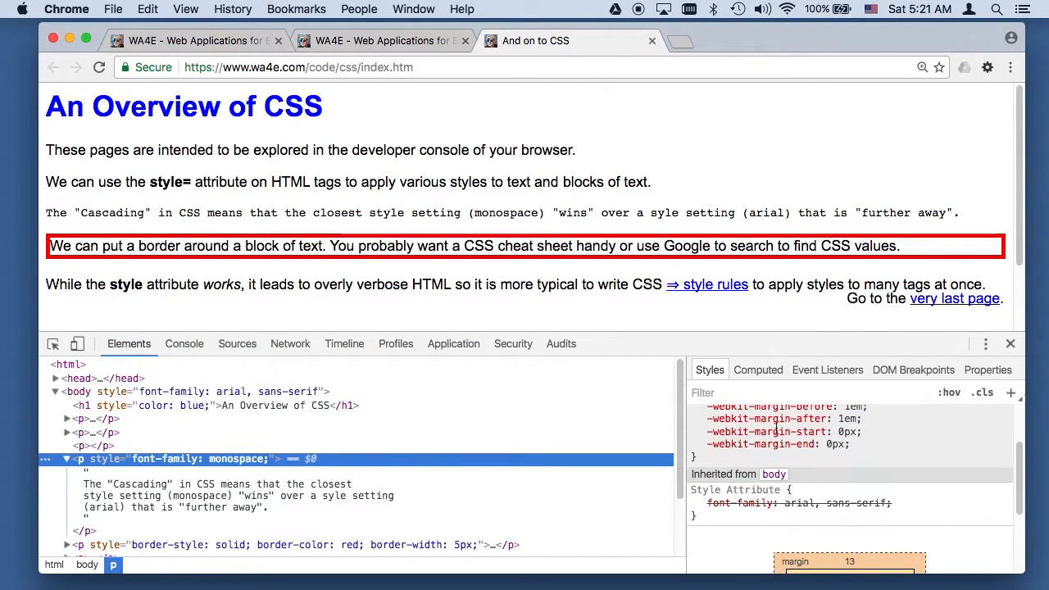
Inspect the monospace paragraph's inline font style, then expand the red-bordered paragraph
left_click(696, 503)
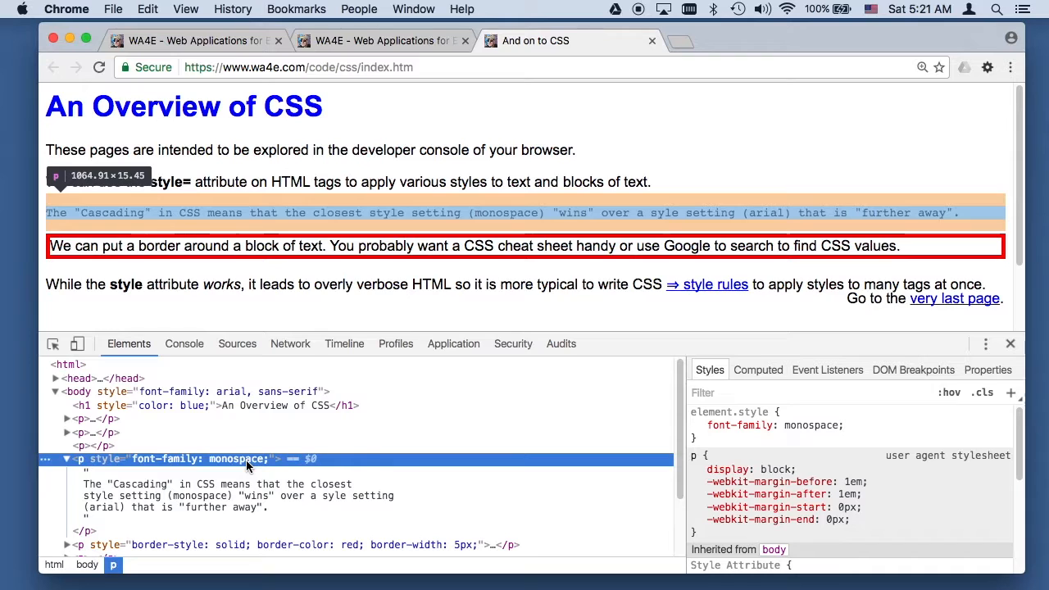
scroll("down", 3)
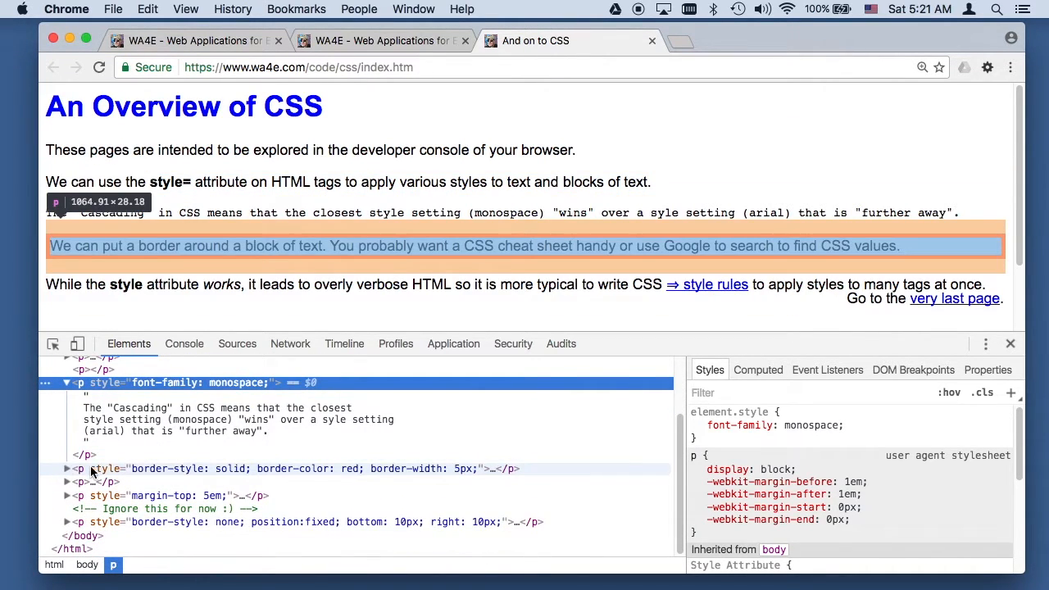
mouse_move(239, 468)
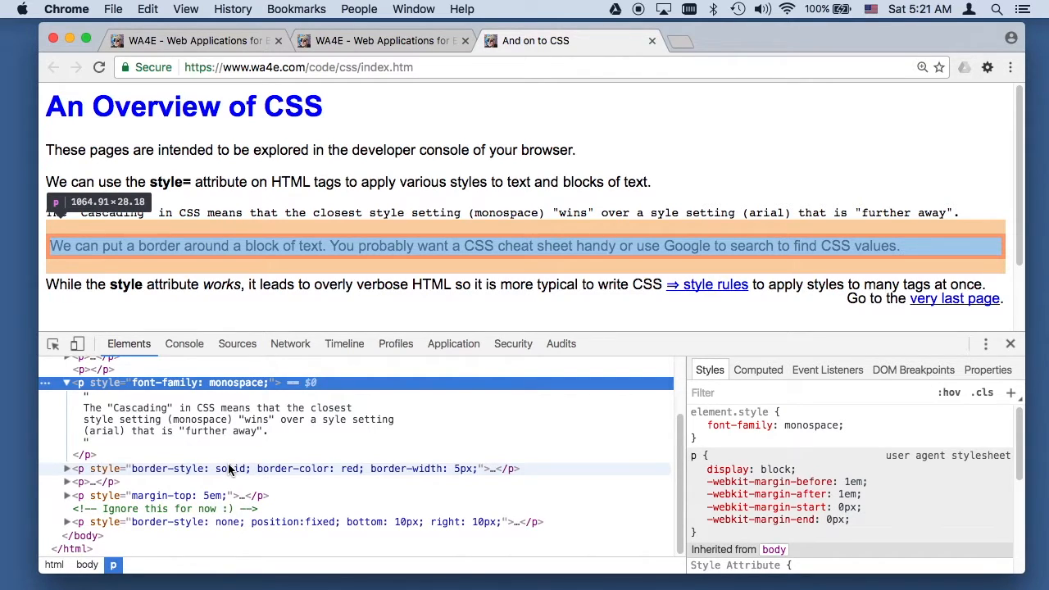
mouse_move(67, 478)
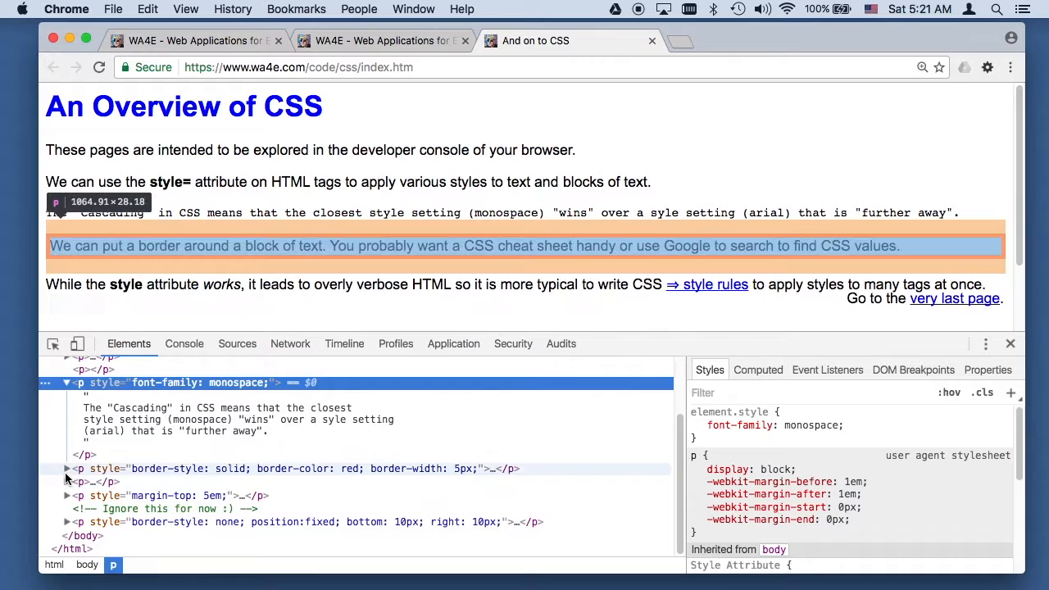
left_click(67, 468)
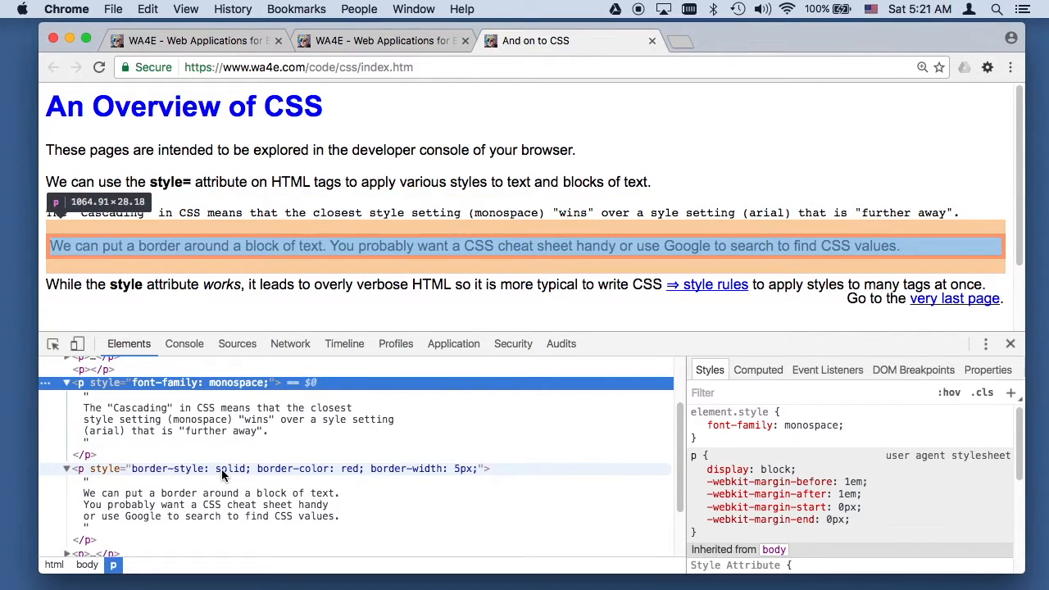
mouse_move(442, 476)
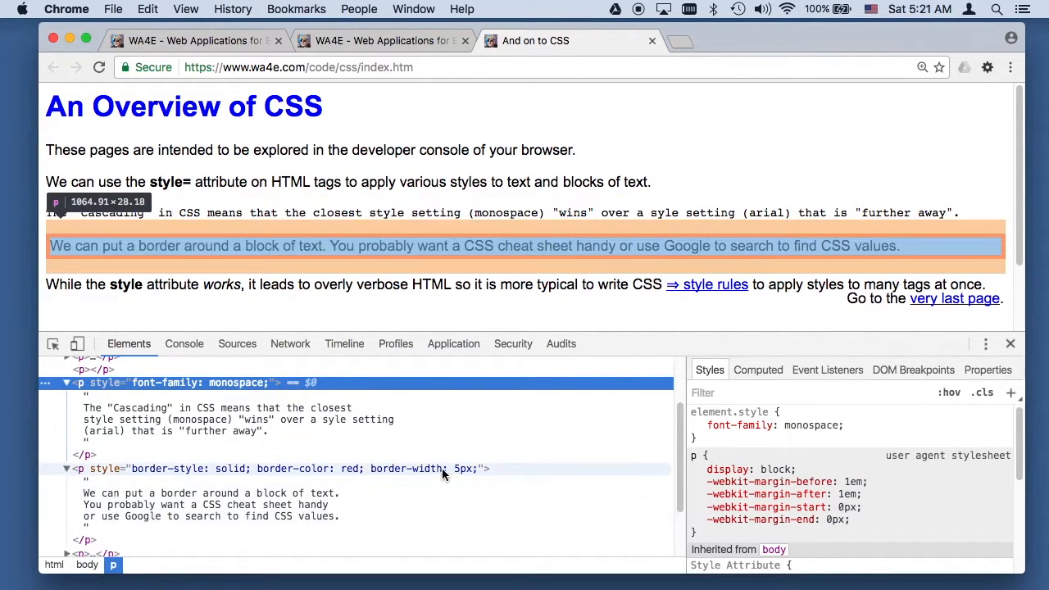
mouse_move(451, 476)
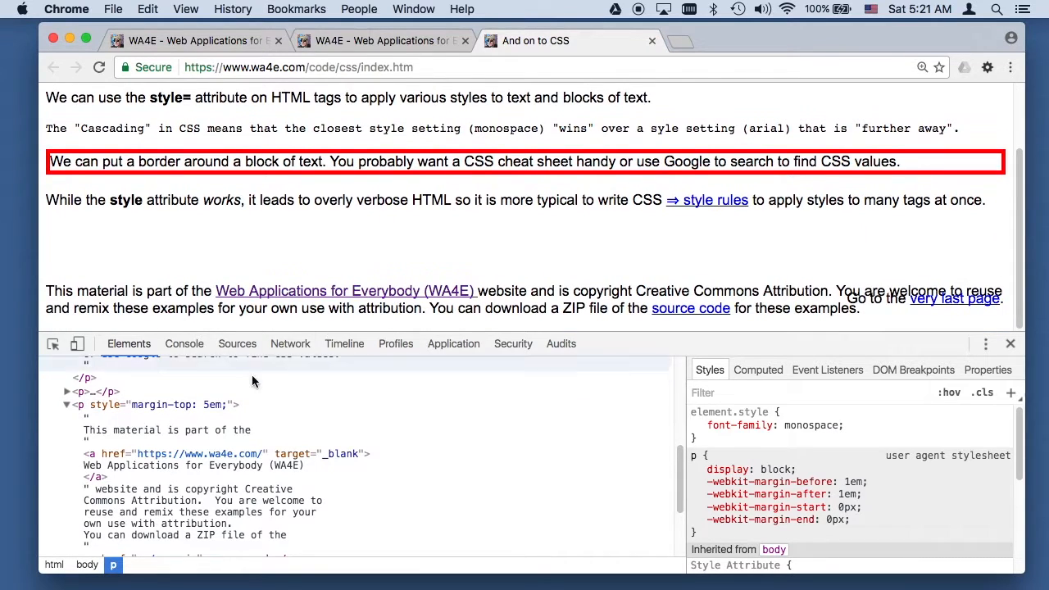
mouse_move(215, 404)
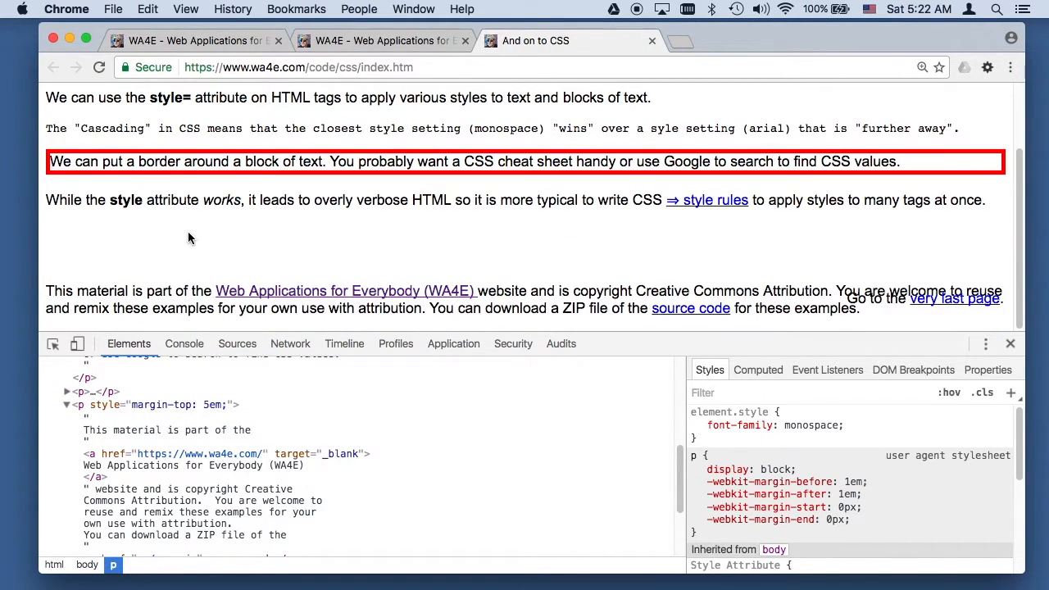
mouse_move(193, 267)
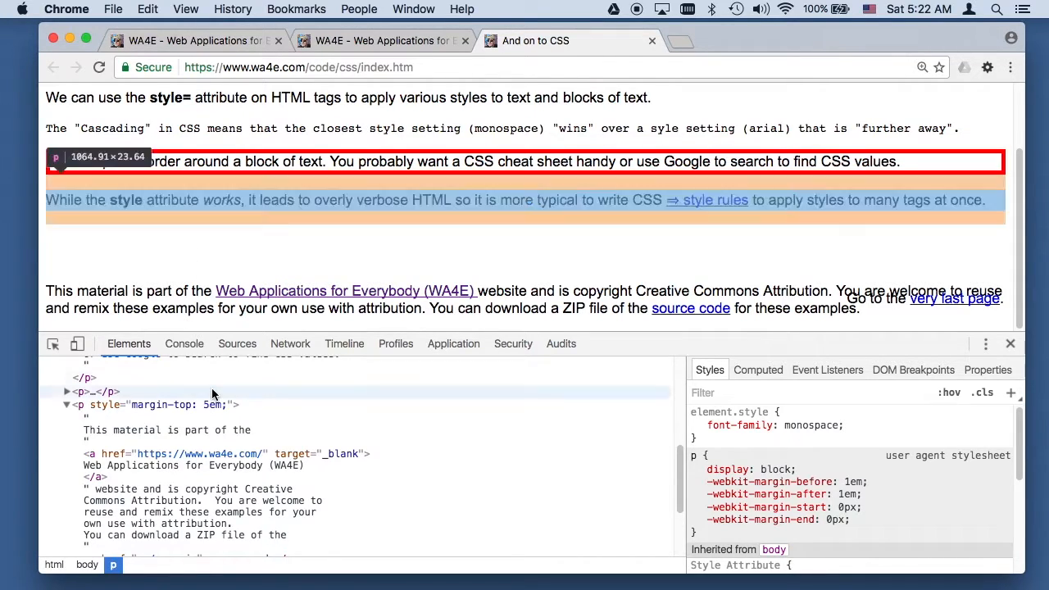
mouse_move(213, 405)
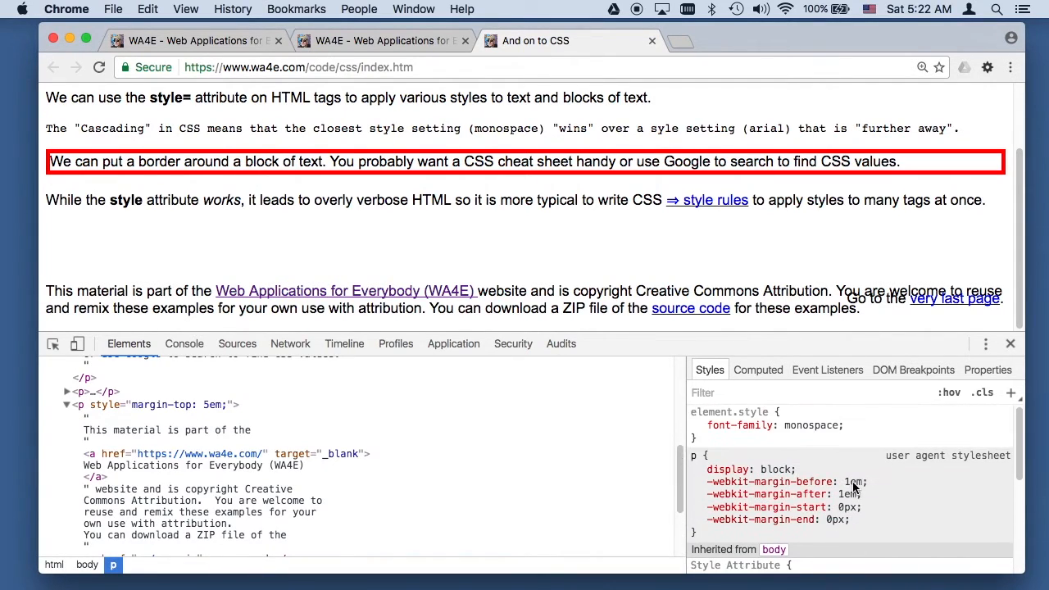
mouse_move(135, 405)
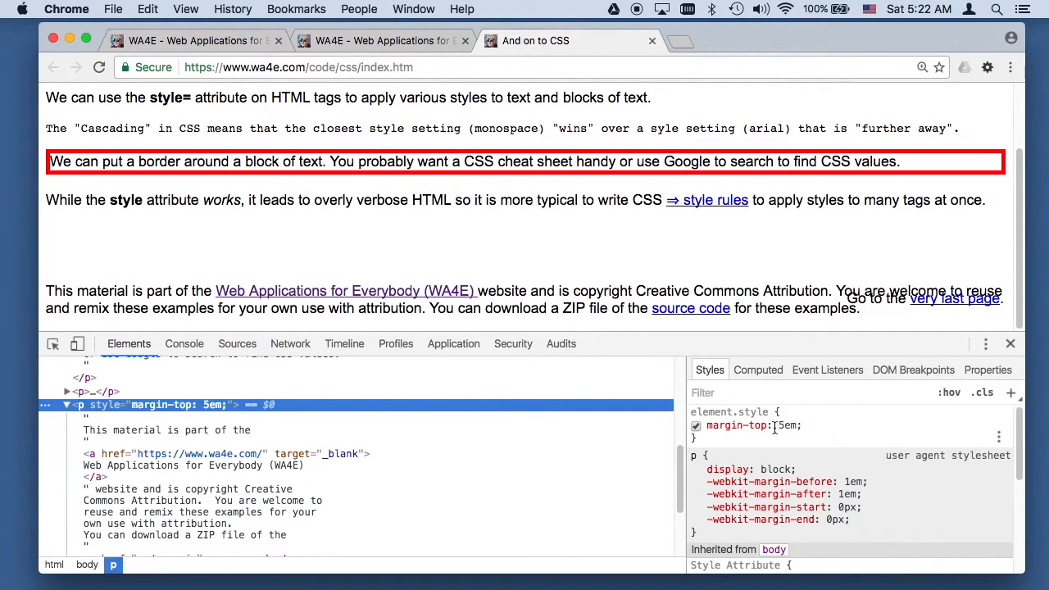
mouse_move(753, 437)
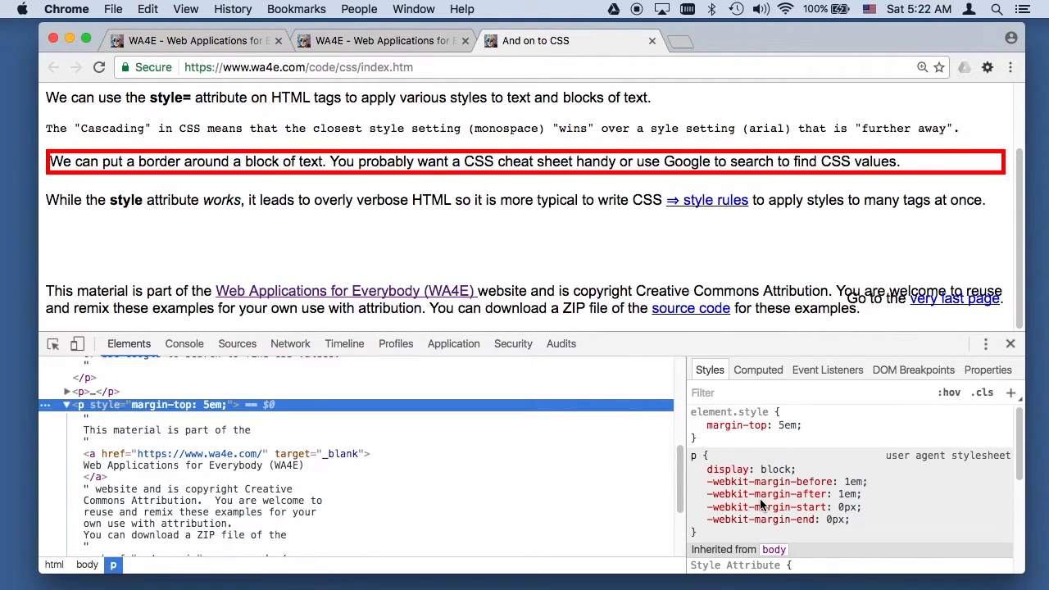
mouse_move(544, 156)
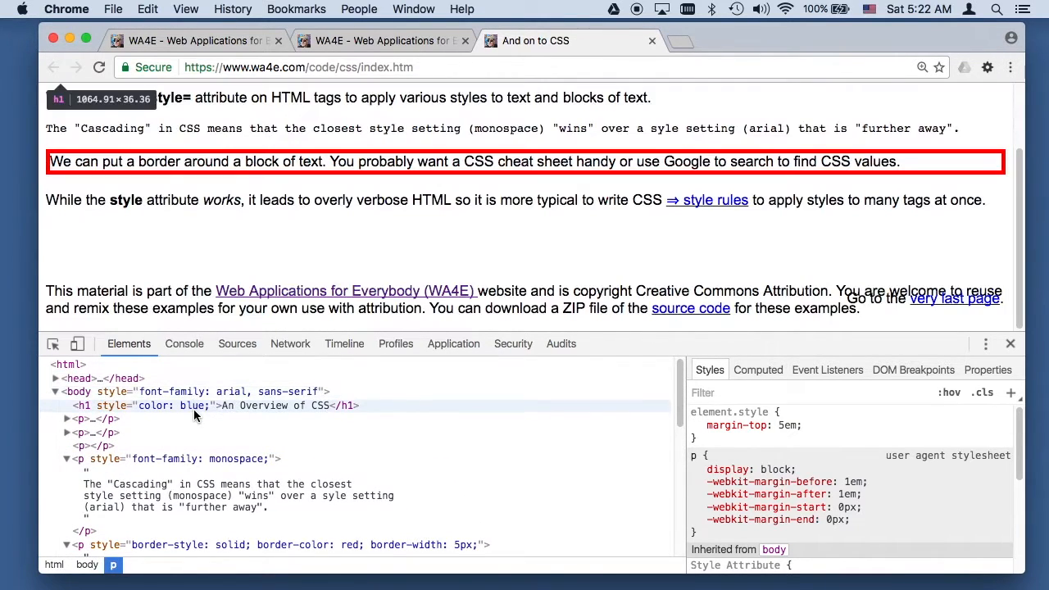
mouse_move(716, 199)
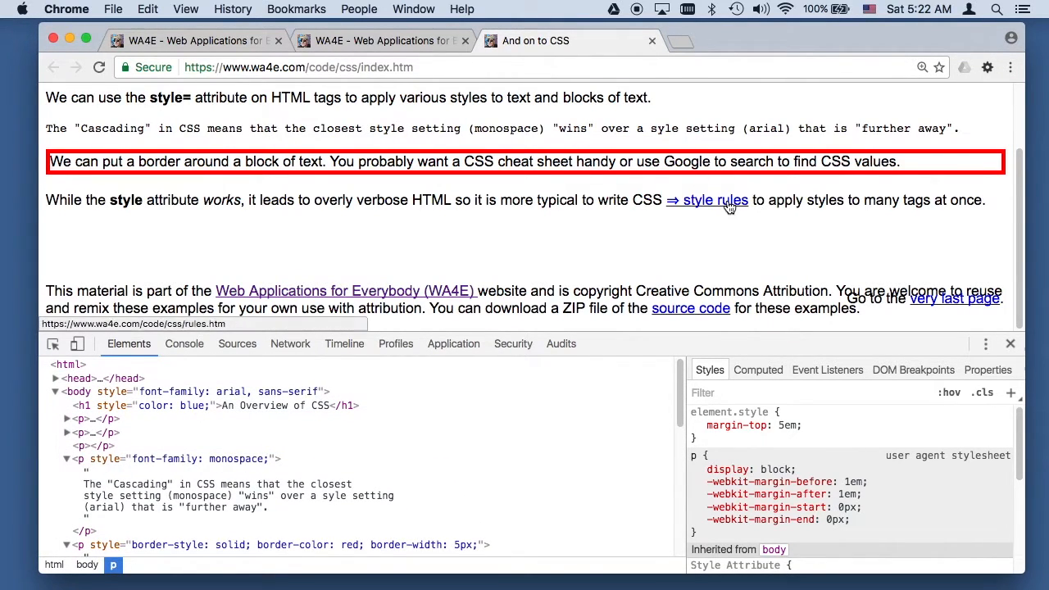
Navigate to the CSS Rules page and reveal its embedded style rules for body, h1, p and a
left_click(706, 200)
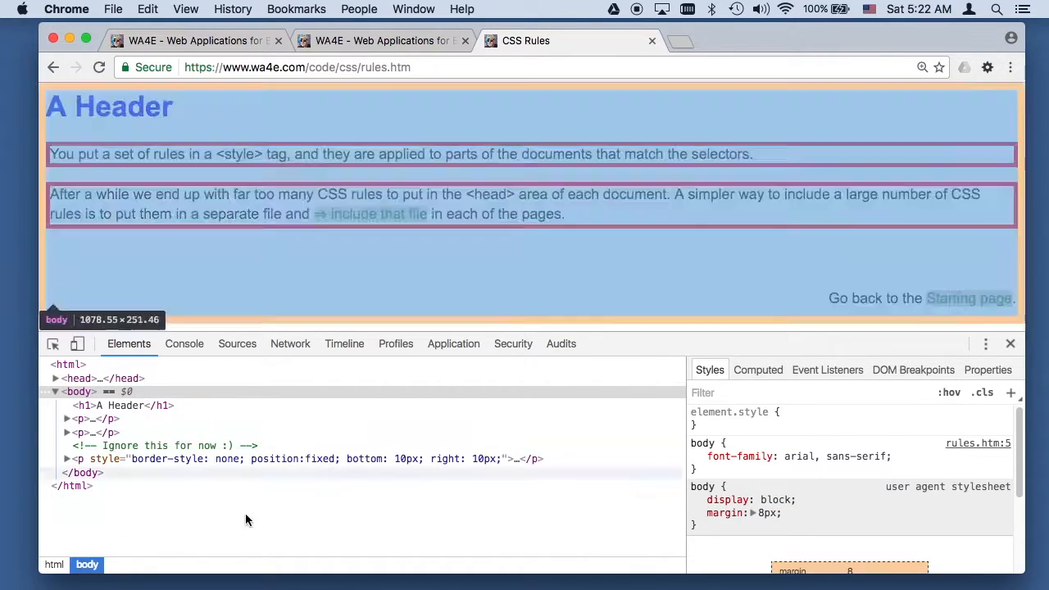
left_click(55, 377)
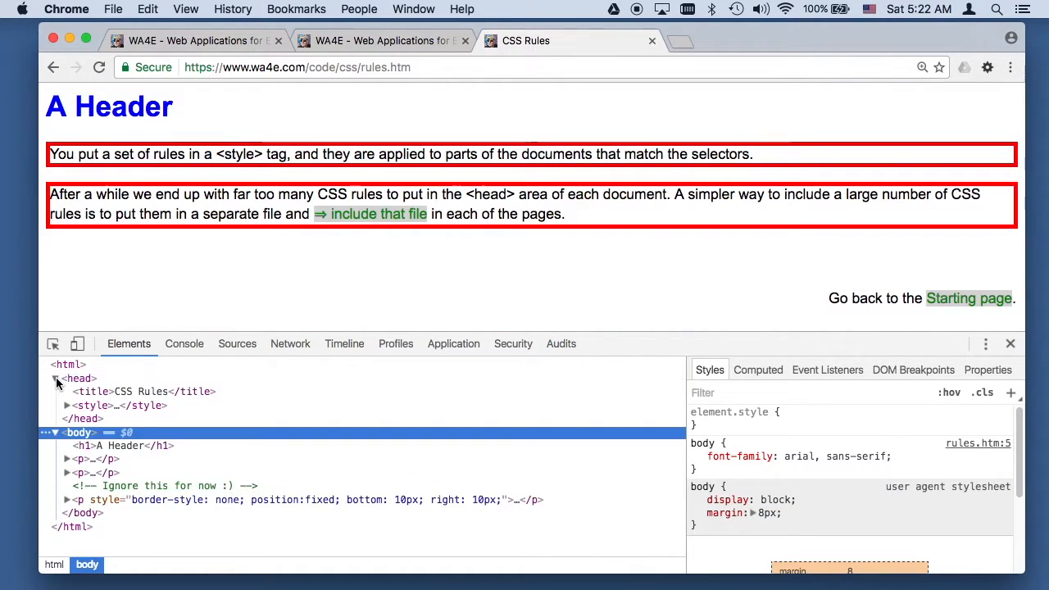
left_click(67, 405)
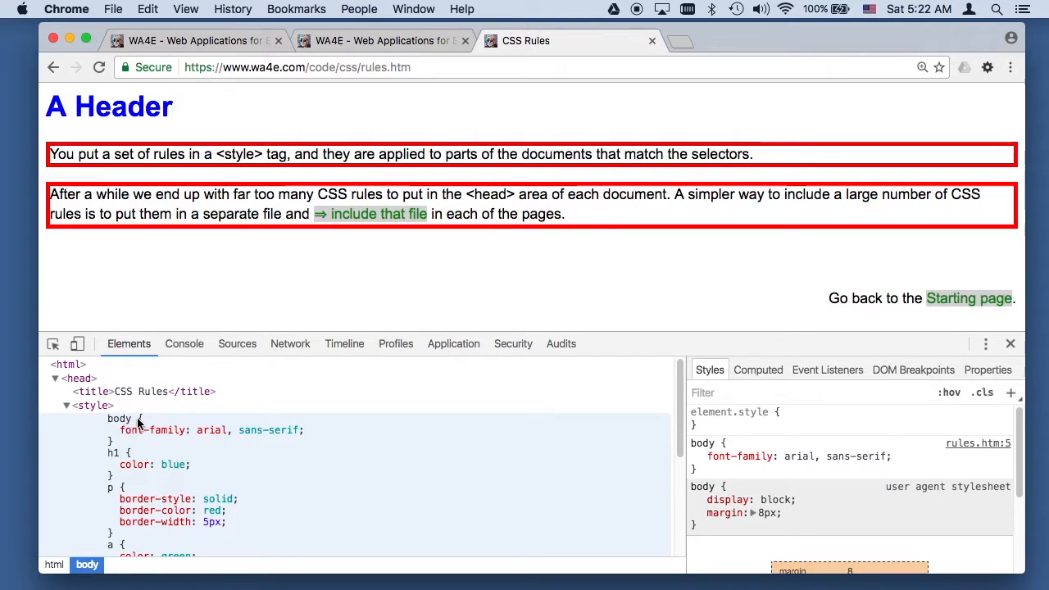
mouse_move(232, 442)
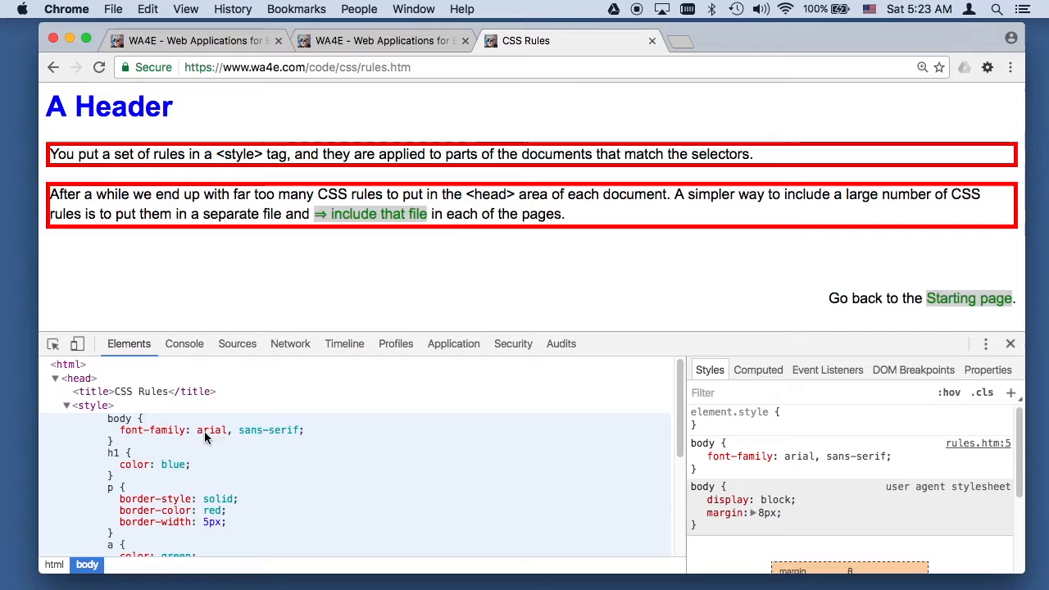
mouse_move(220, 439)
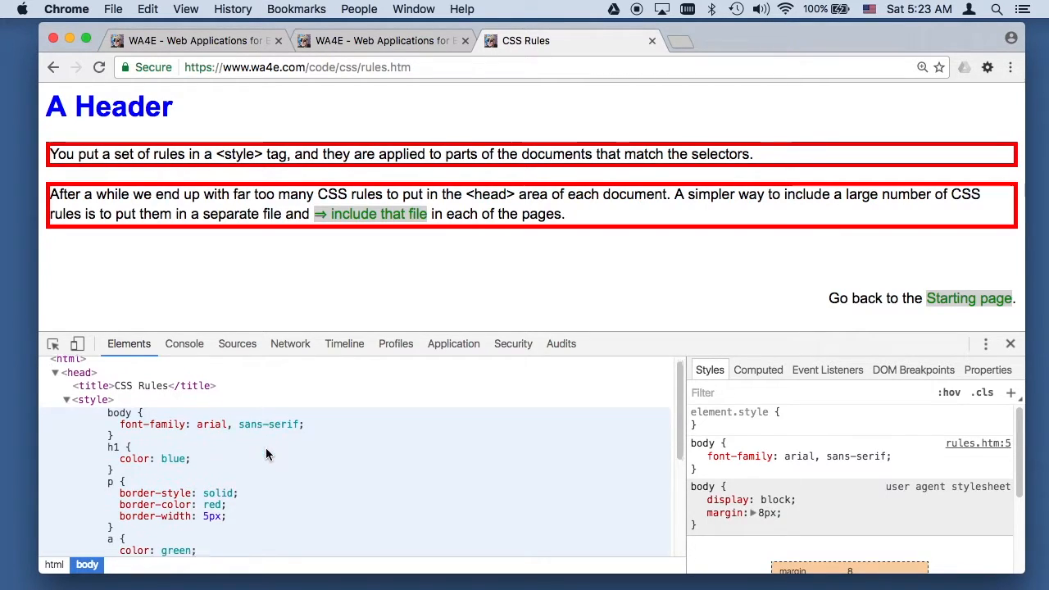
scroll("down", 3)
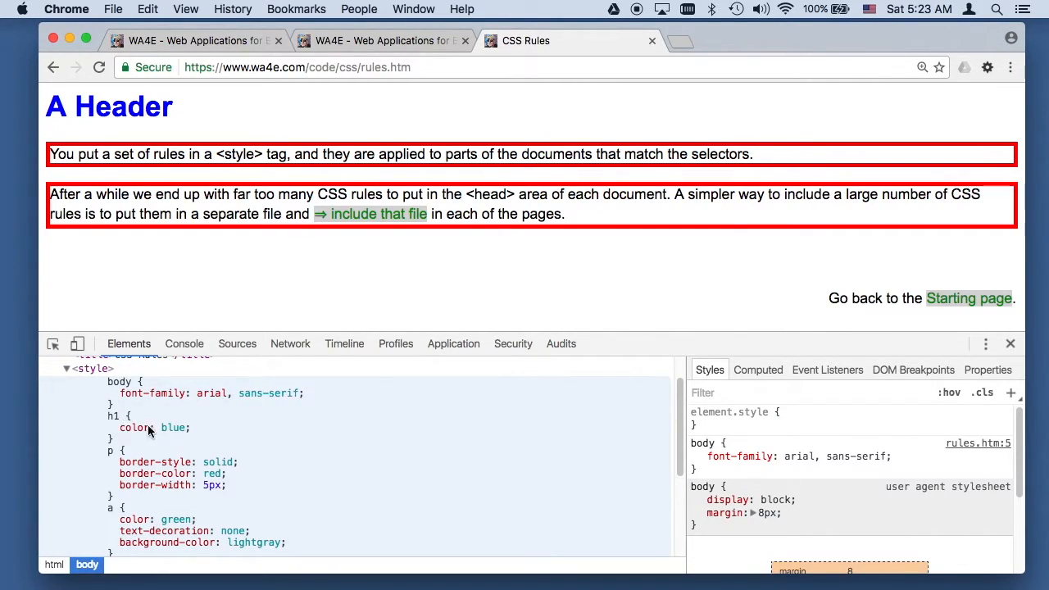
mouse_move(138, 452)
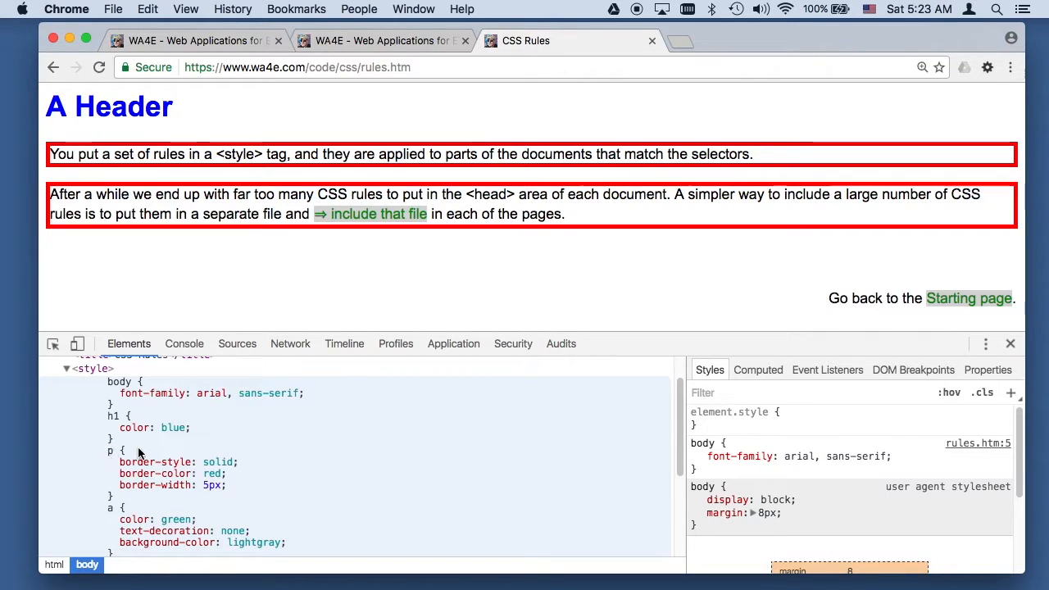
scroll("down", 3)
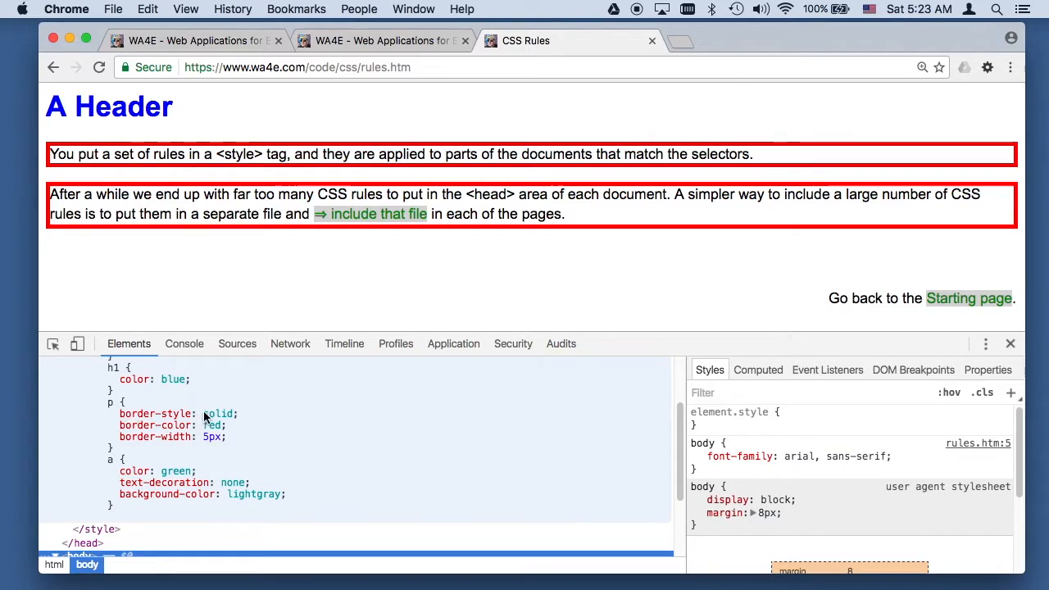
mouse_move(216, 436)
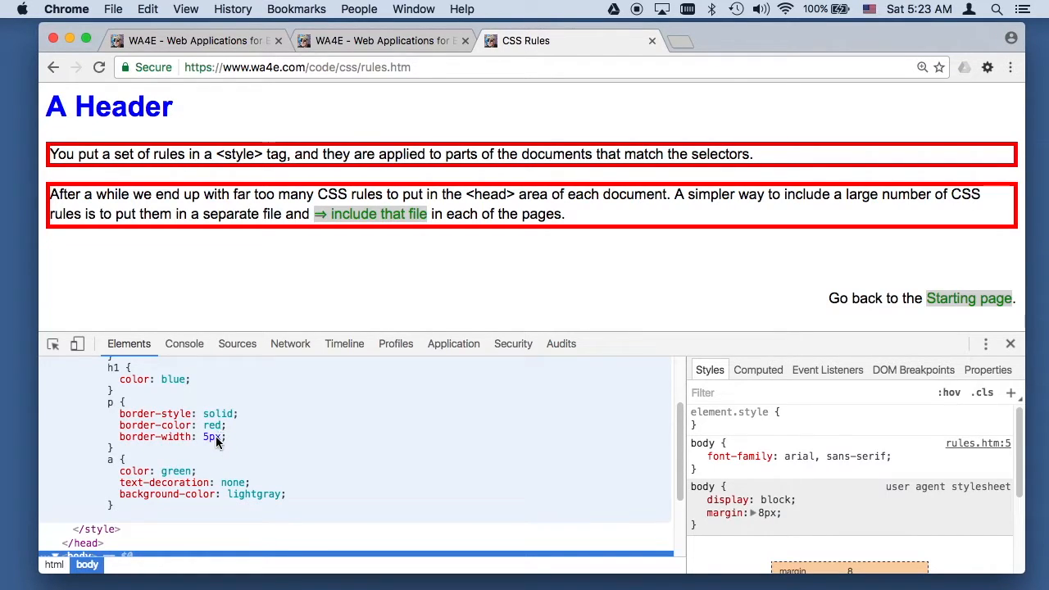
mouse_move(254, 413)
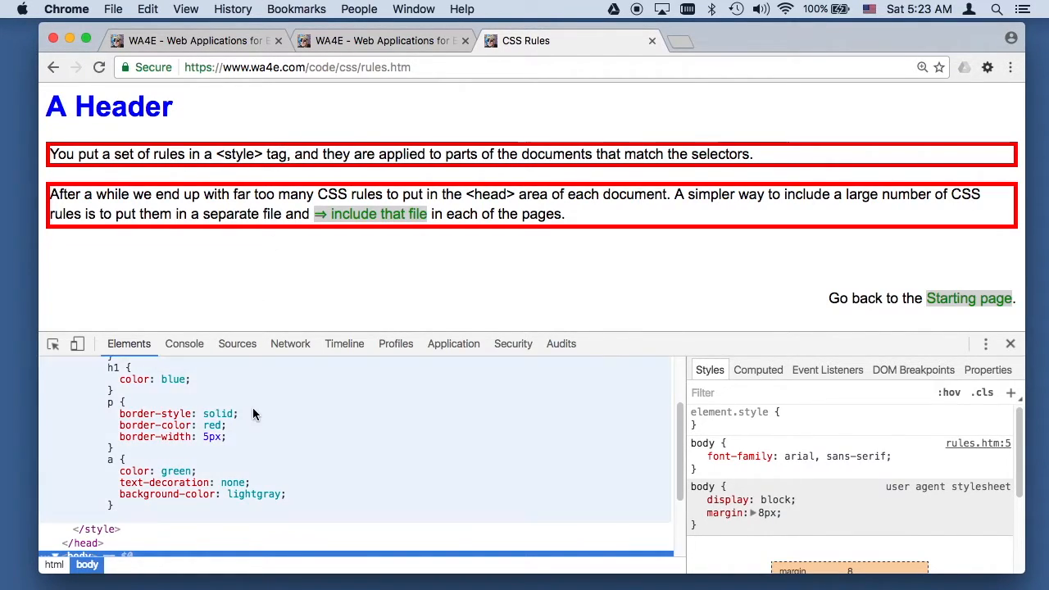
scroll("down", 3)
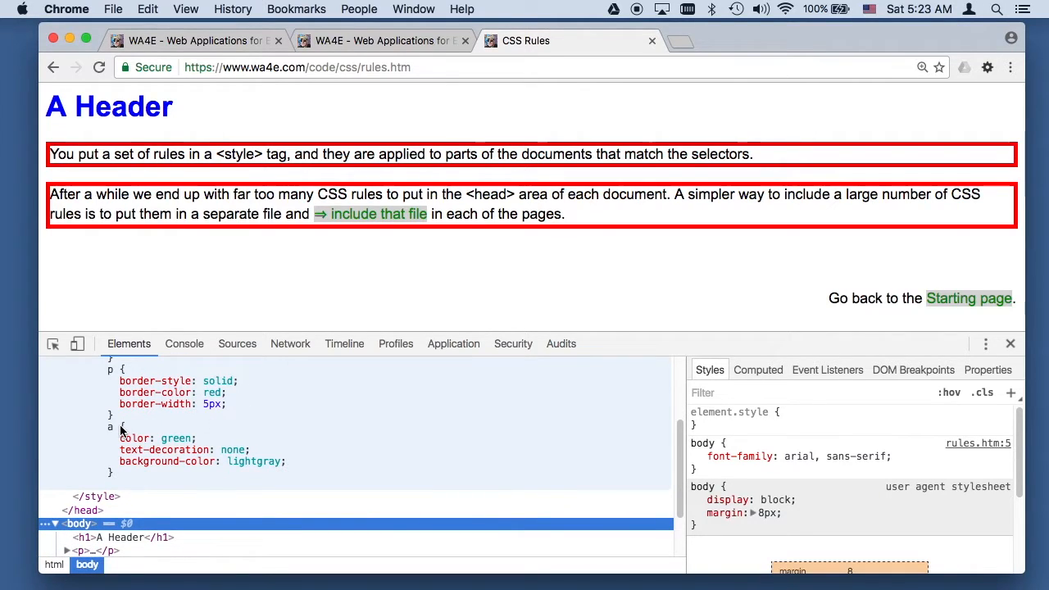
mouse_move(180, 449)
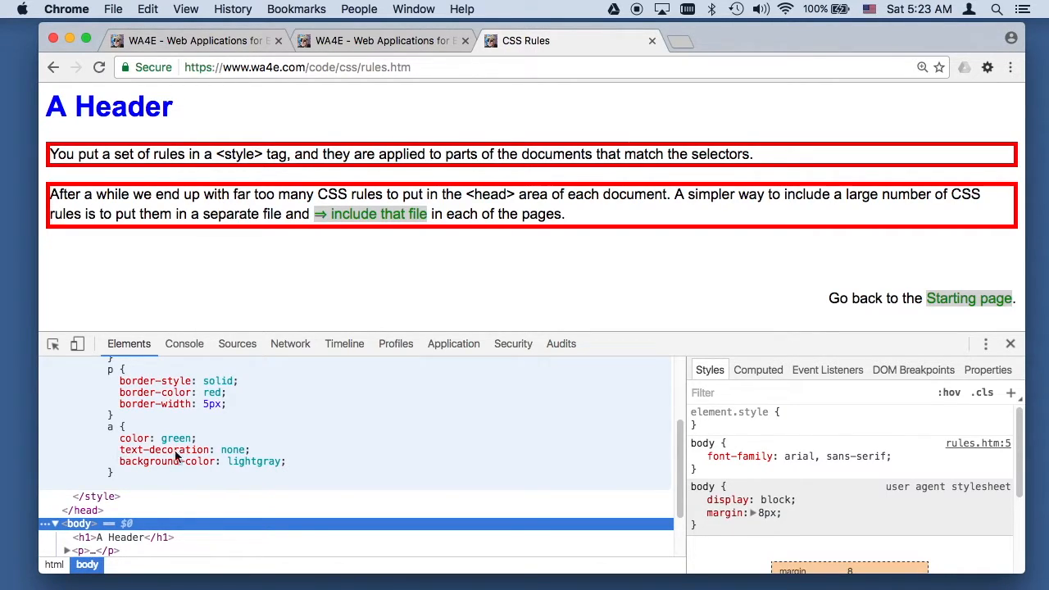
mouse_move(233, 462)
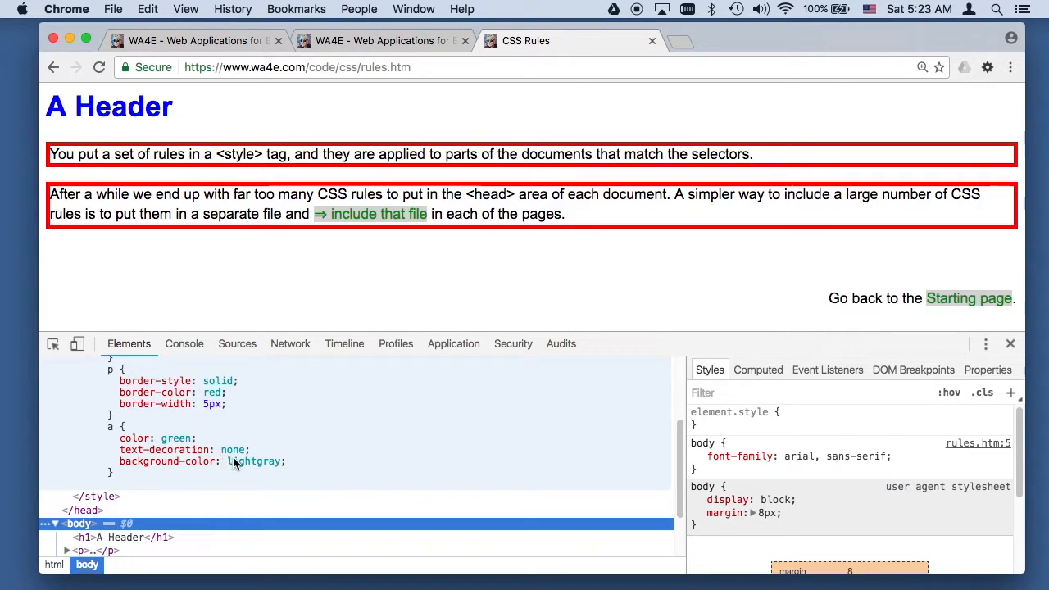
mouse_move(365, 213)
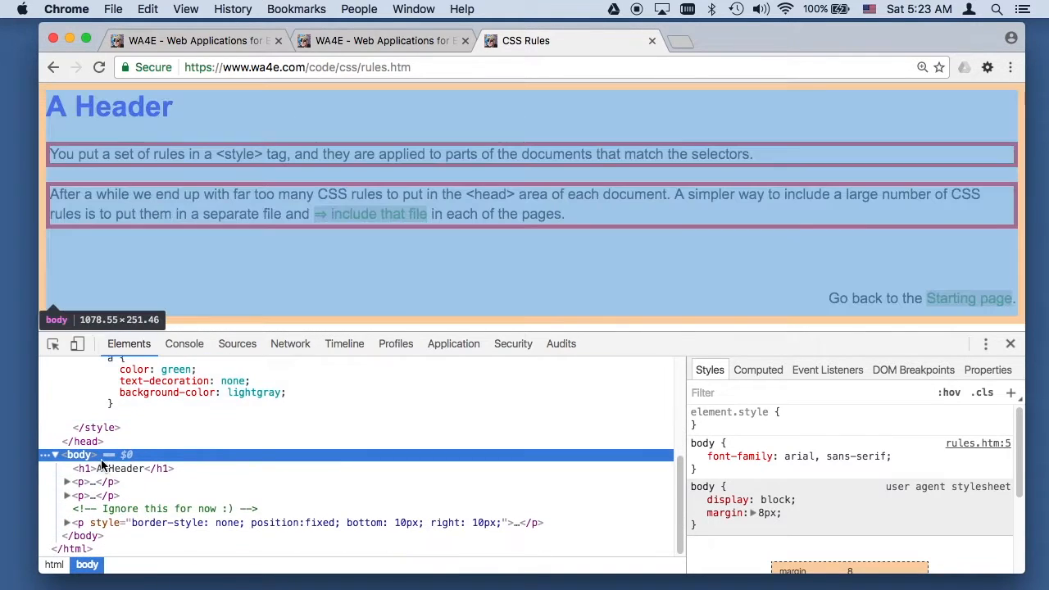
Expand the body's paragraphs and scroll between the page footer and the head's style rules
left_click(65, 481)
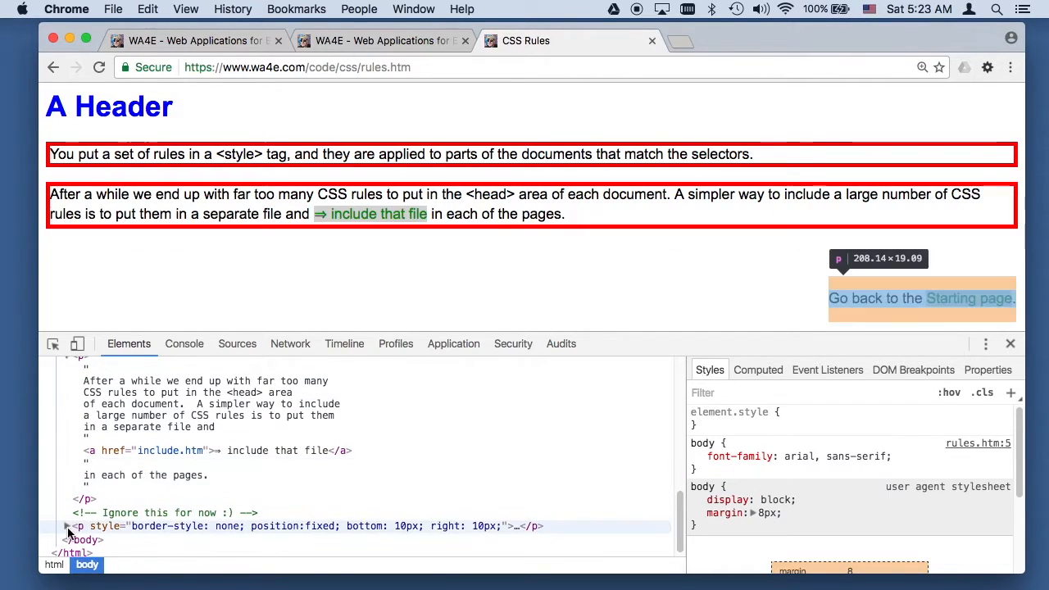
mouse_move(258, 532)
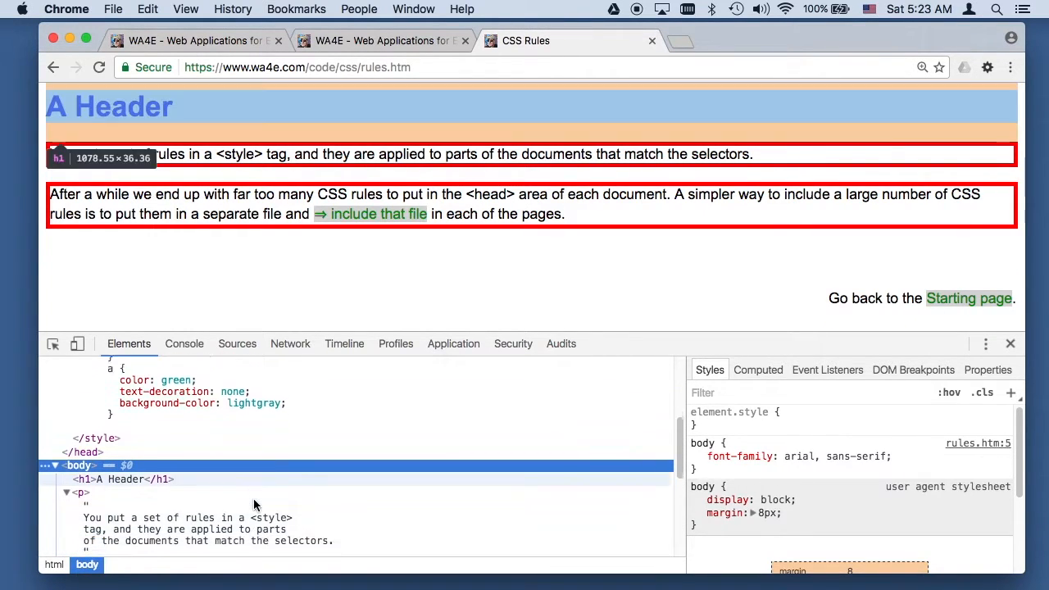
scroll("down", 3)
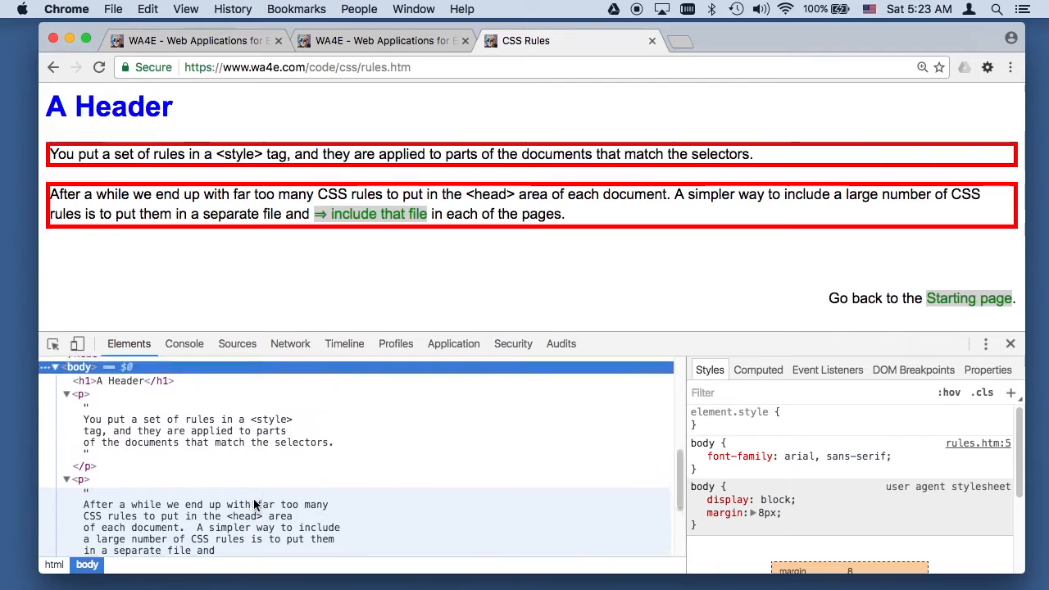
scroll("up", 3)
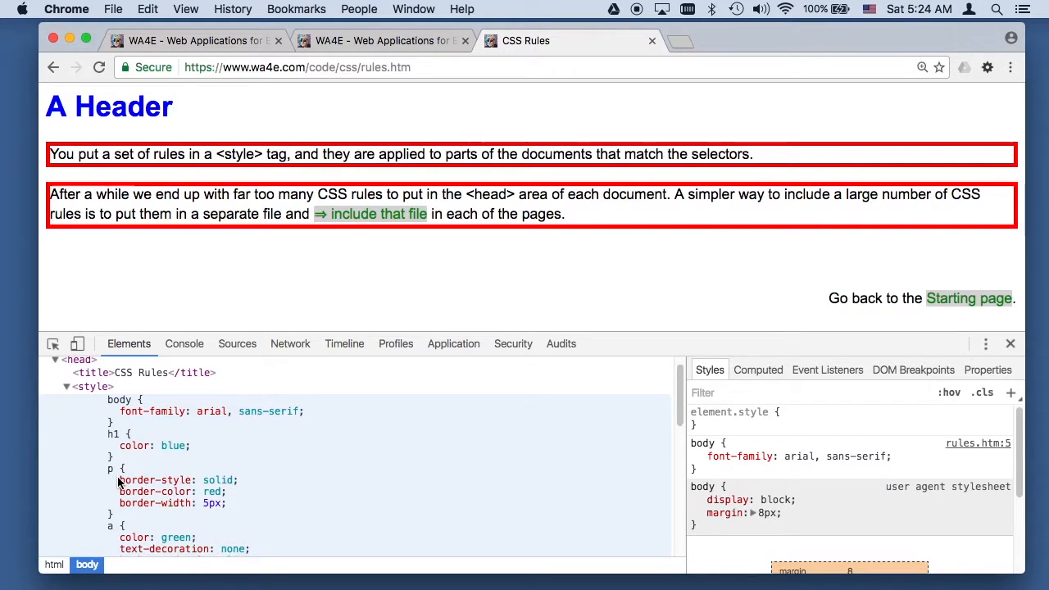
scroll("down", 3)
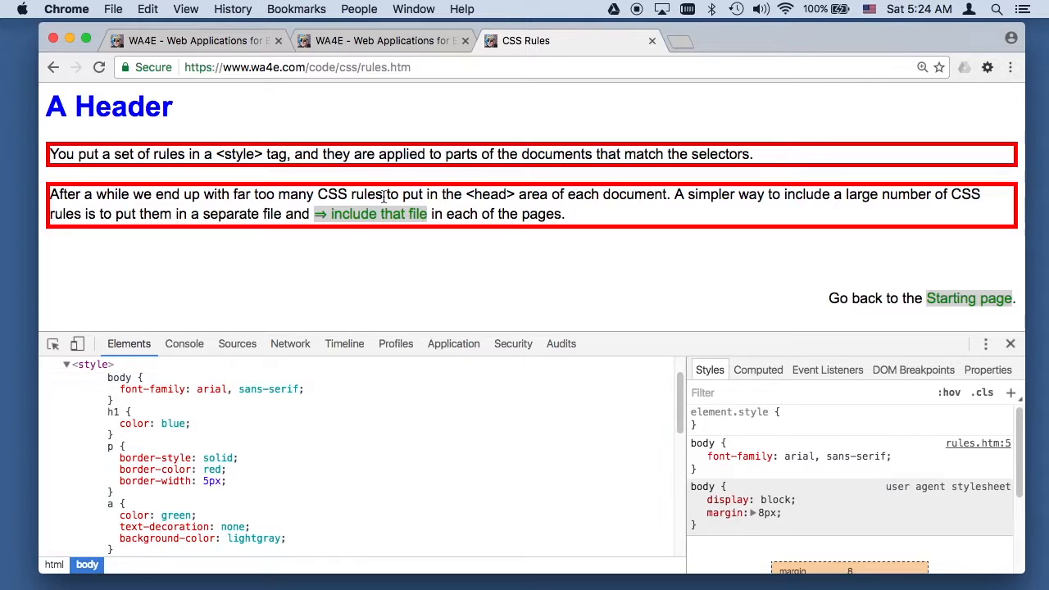
Inspect the Including CSS From a File page's rules.css link tag, then start a blank new tab
left_click(370, 213)
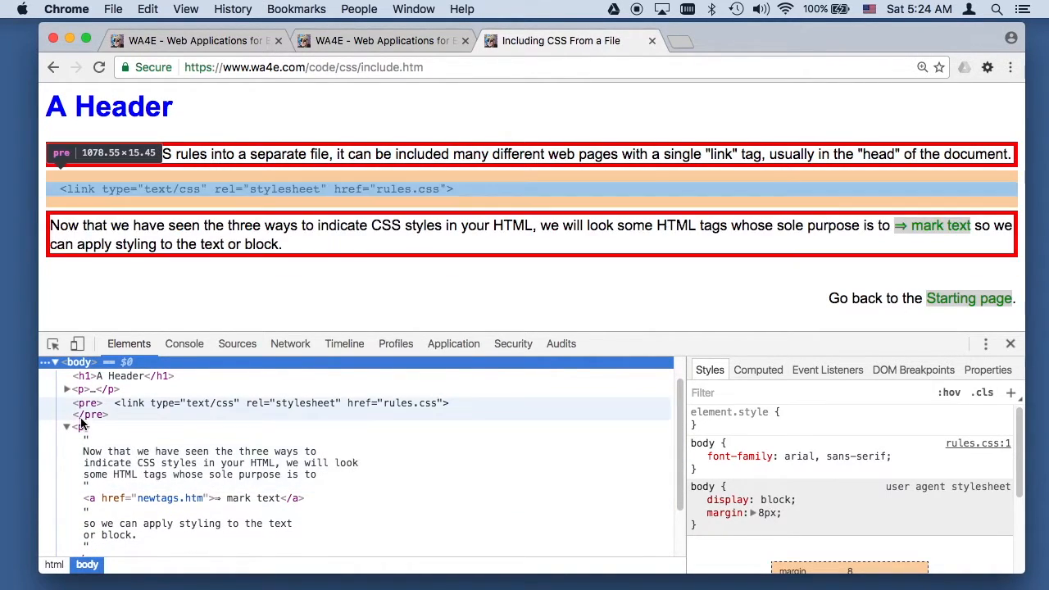
left_click(89, 403)
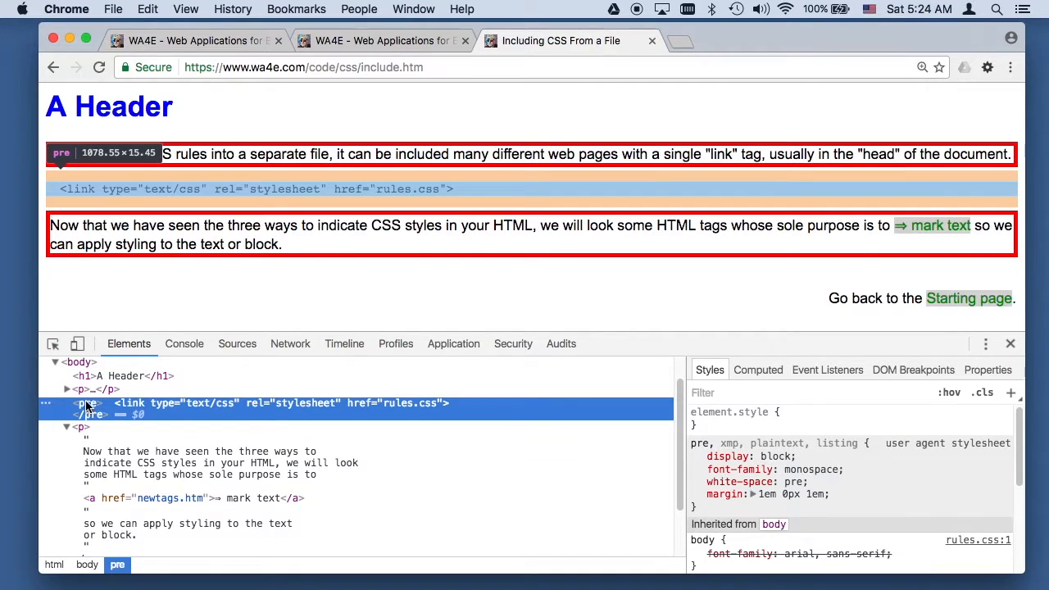
left_click(67, 390)
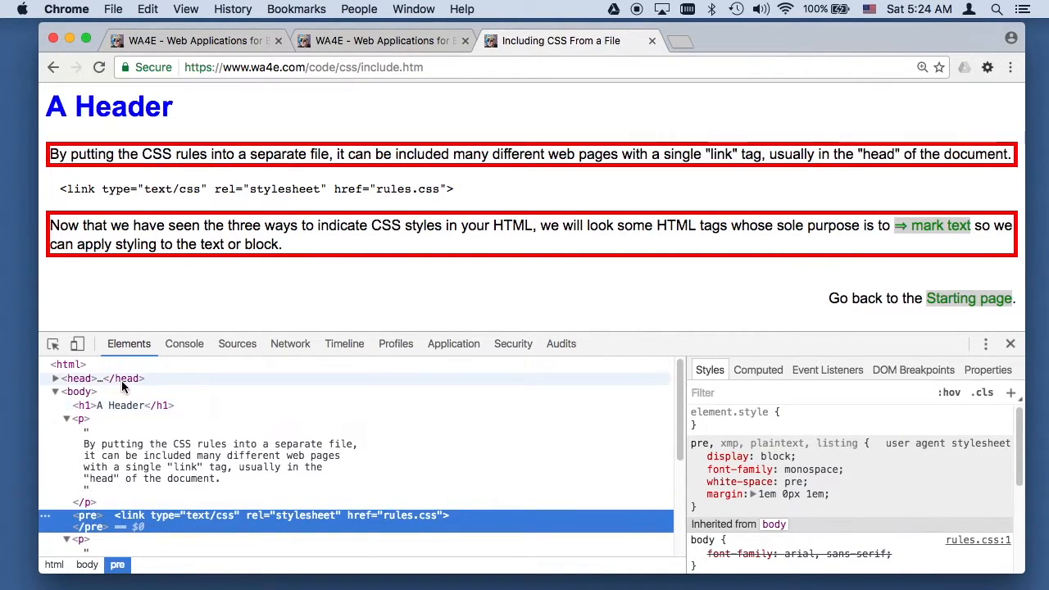
left_click(56, 377)
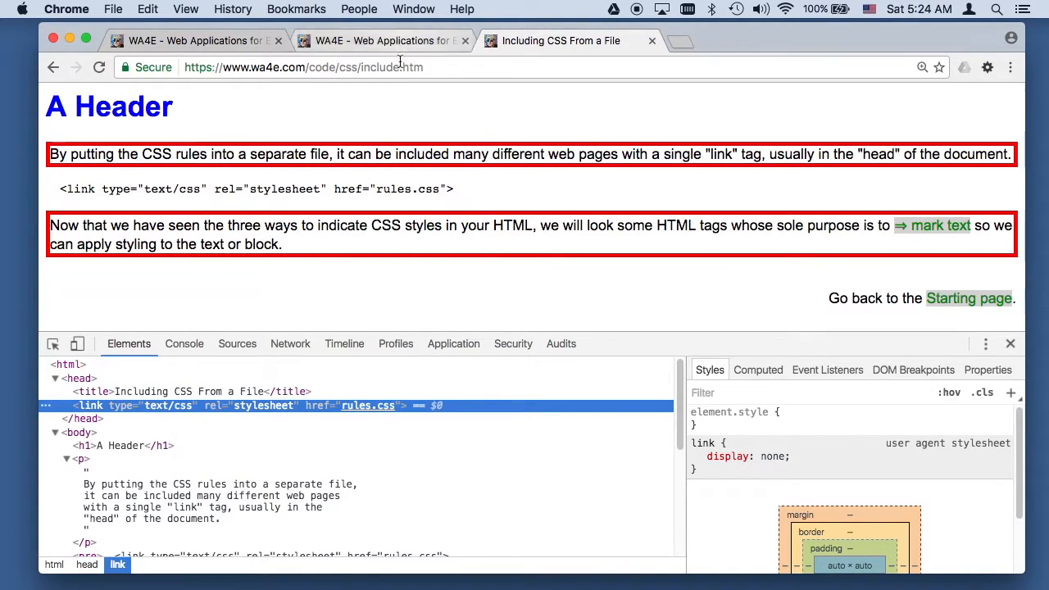
left_click(303, 67)
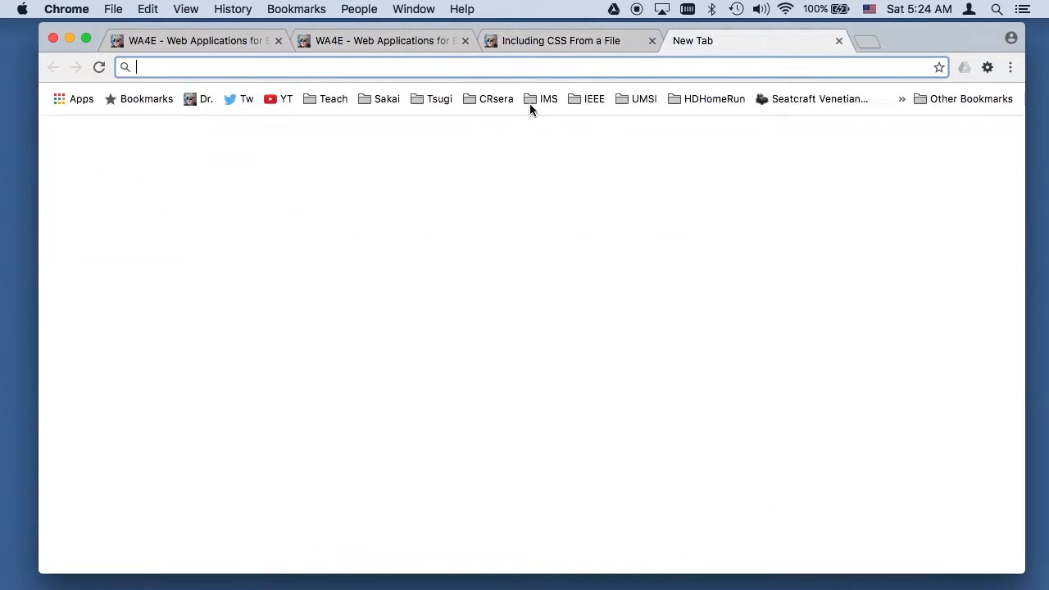
Load rules.css in the new tab, highlight its body font-family rule, and return to the include page
type("https://www.wa4e.com/code/css/include.htm")
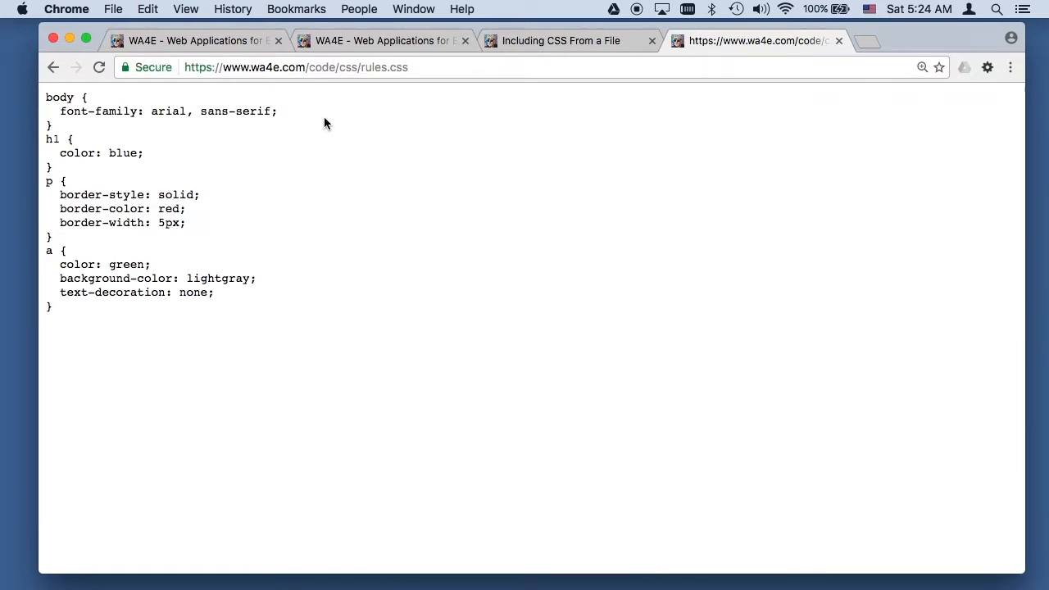
mouse_move(59, 88)
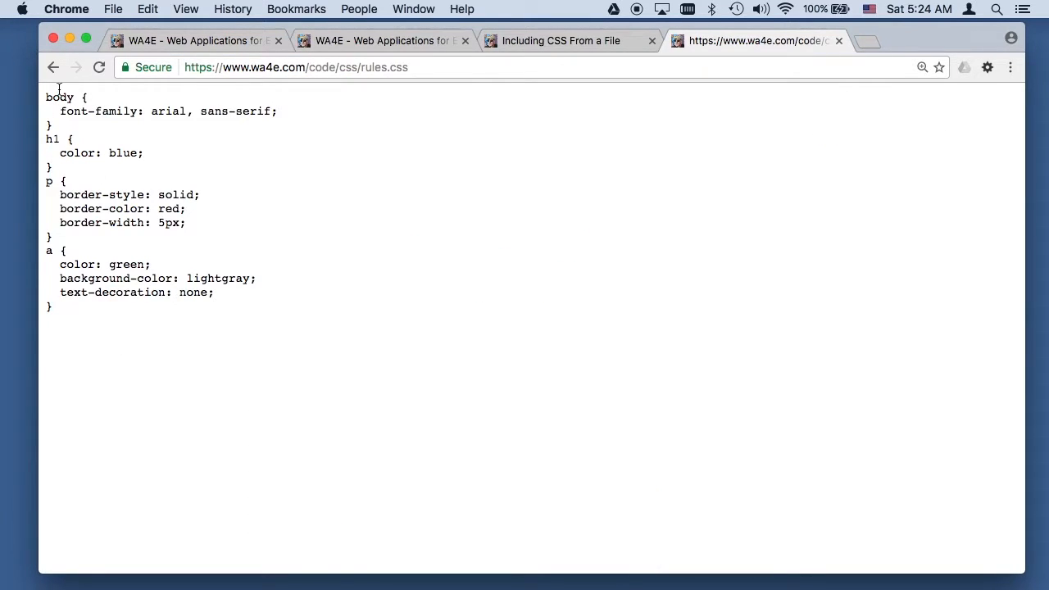
double_click(59, 97)
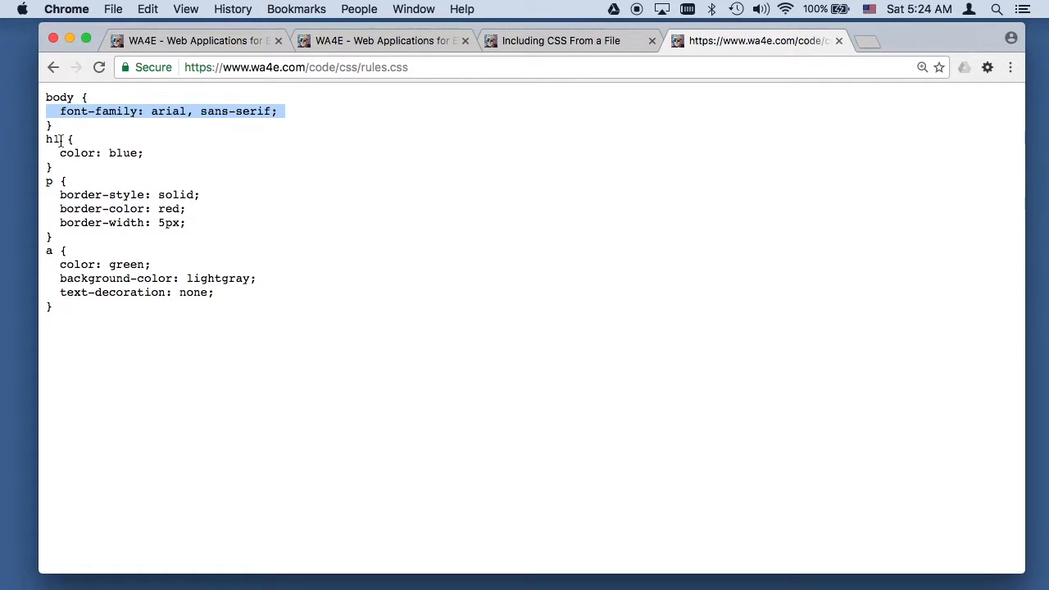
mouse_move(121, 216)
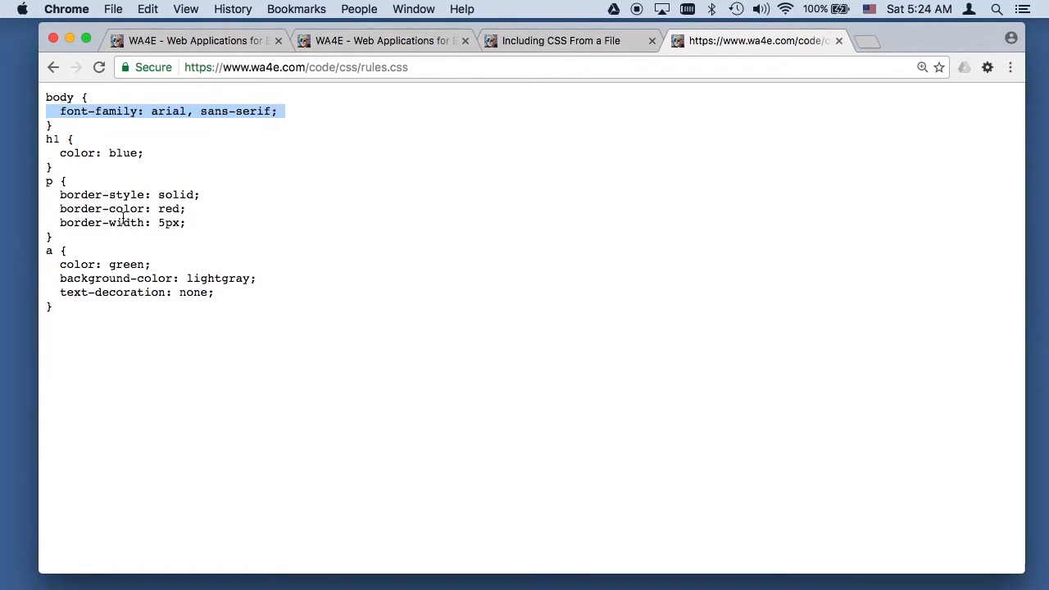
mouse_move(560, 39)
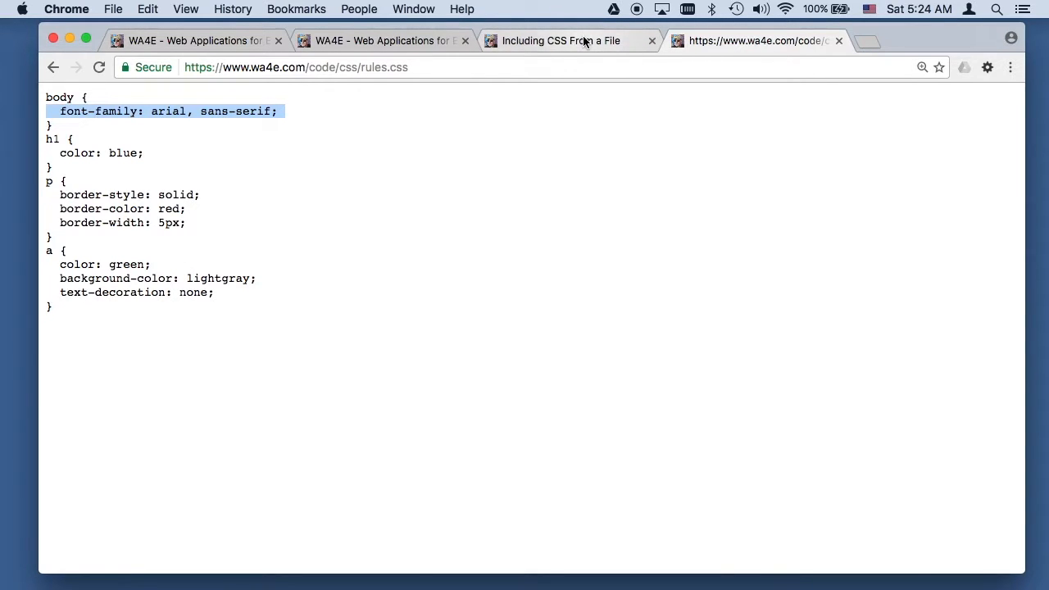
left_click(560, 39)
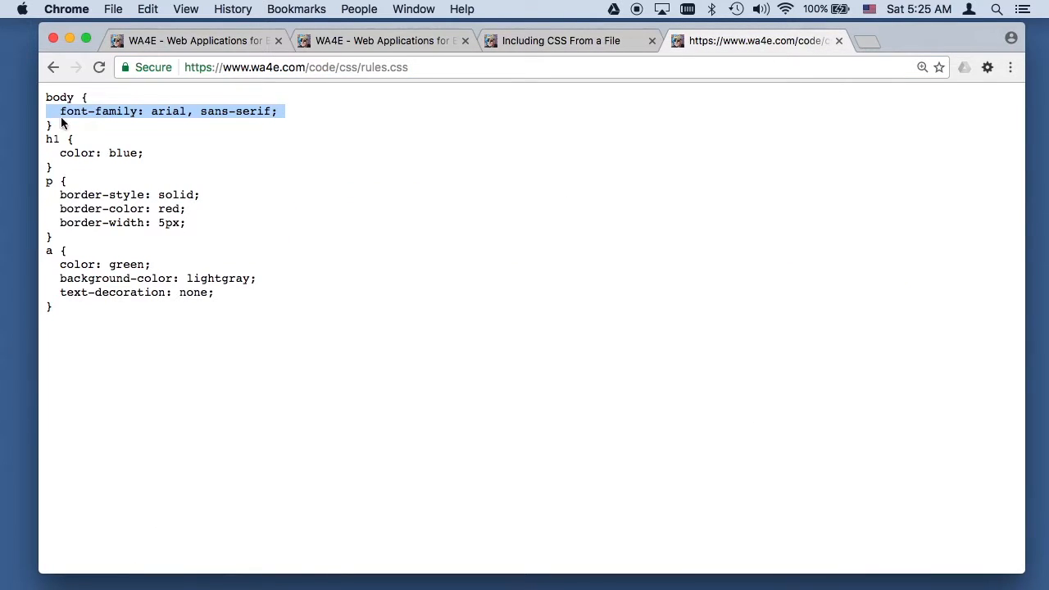
mouse_move(107, 208)
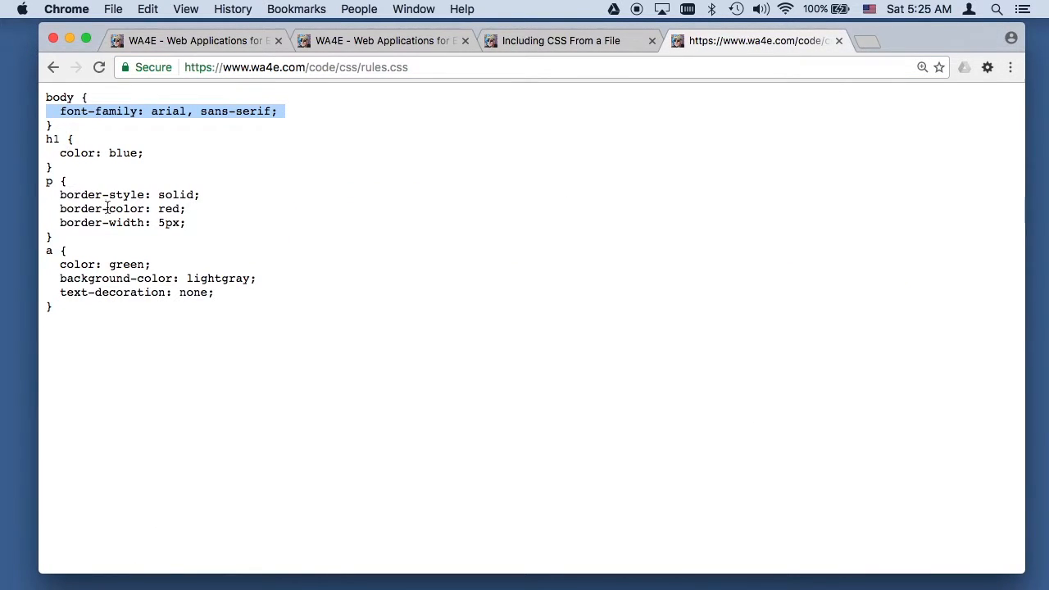
left_click(561, 39)
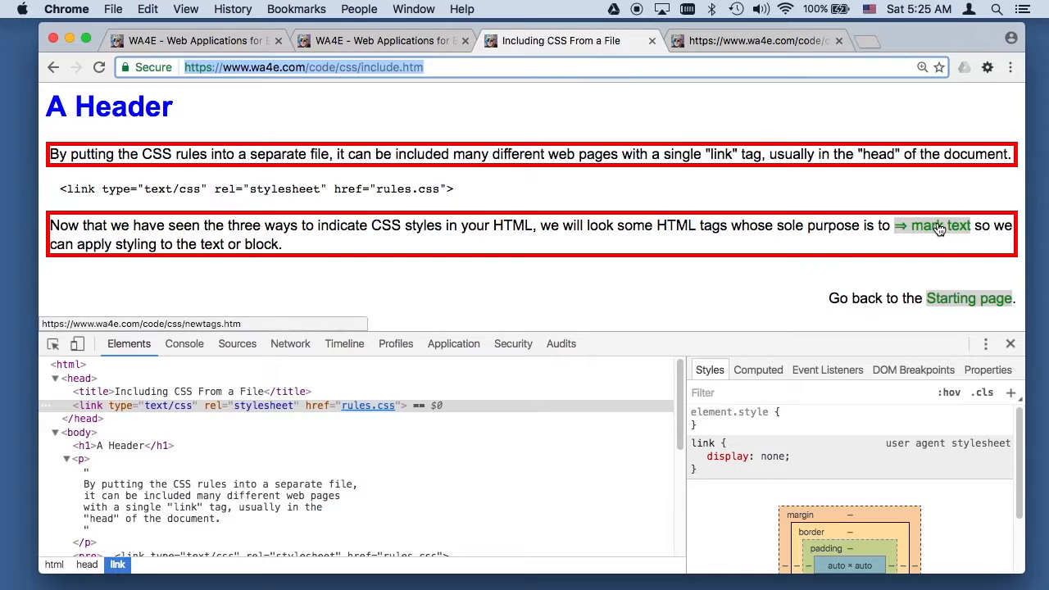
Go to the 'new' tags page and look inside its red-bordered paragraph elements
left_click(934, 226)
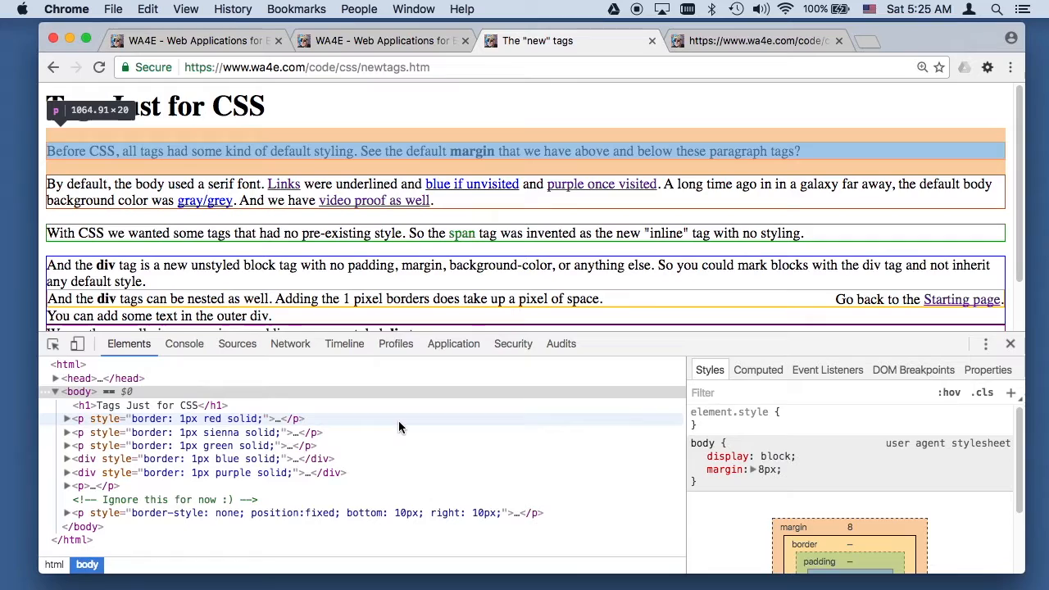
mouse_move(78, 416)
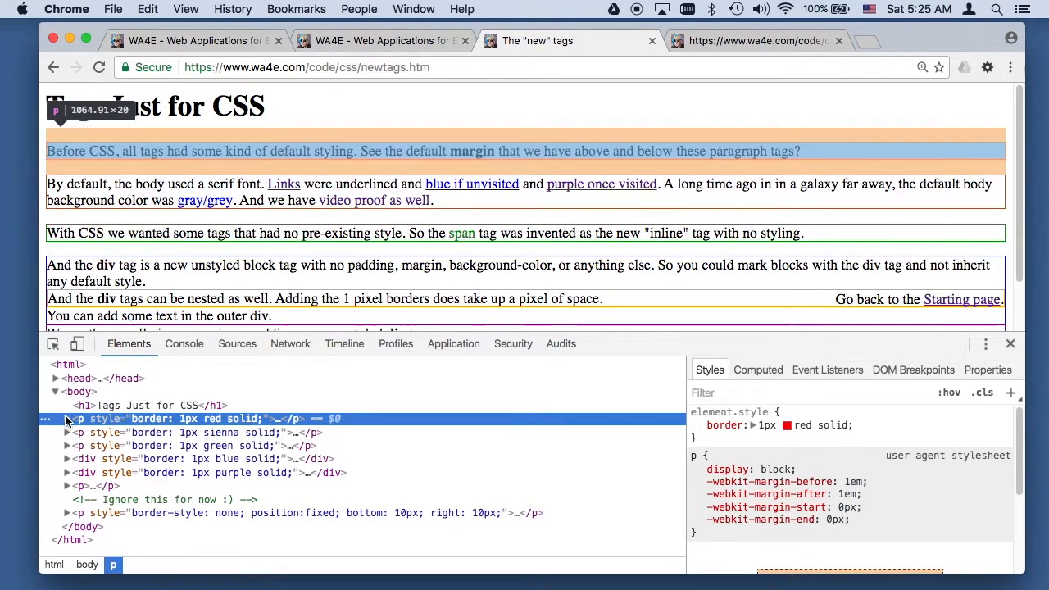
left_click(67, 420)
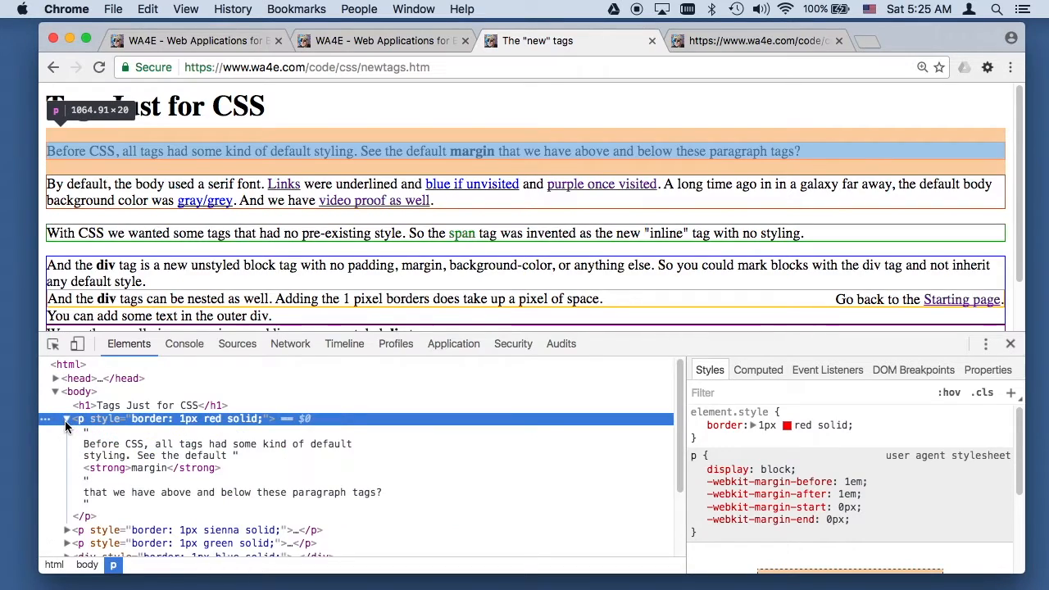
left_click(67, 419)
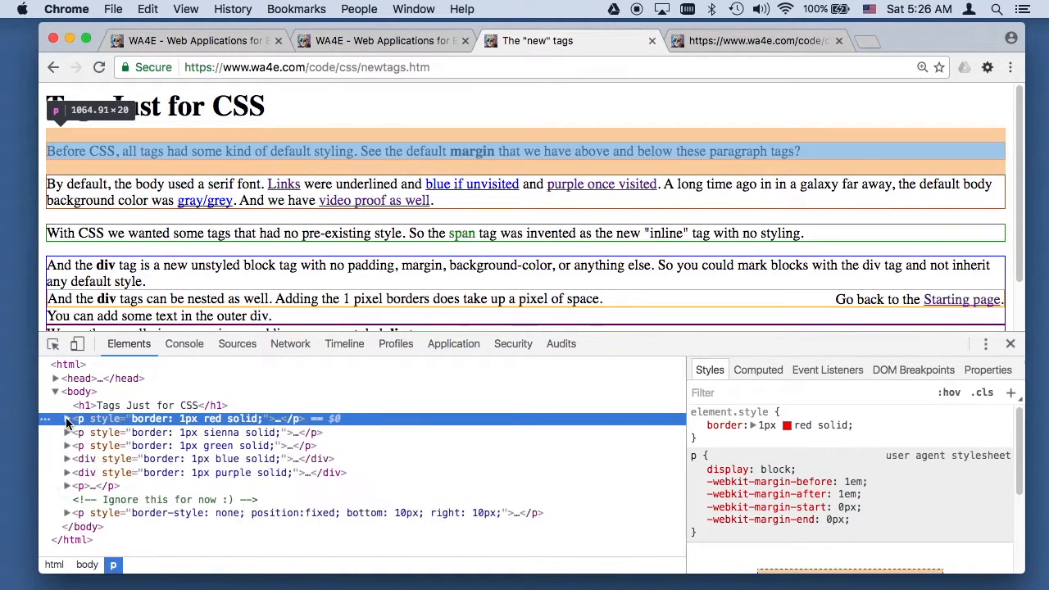
left_click(68, 433)
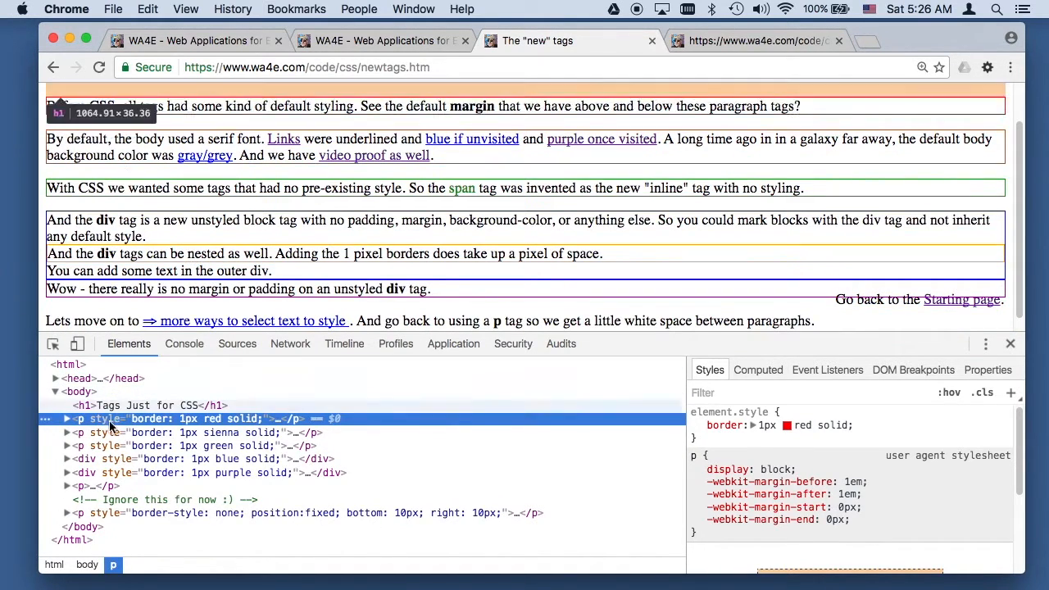
Expand the blue-bordered outer div and its nested orange-bordered div
left_click(66, 459)
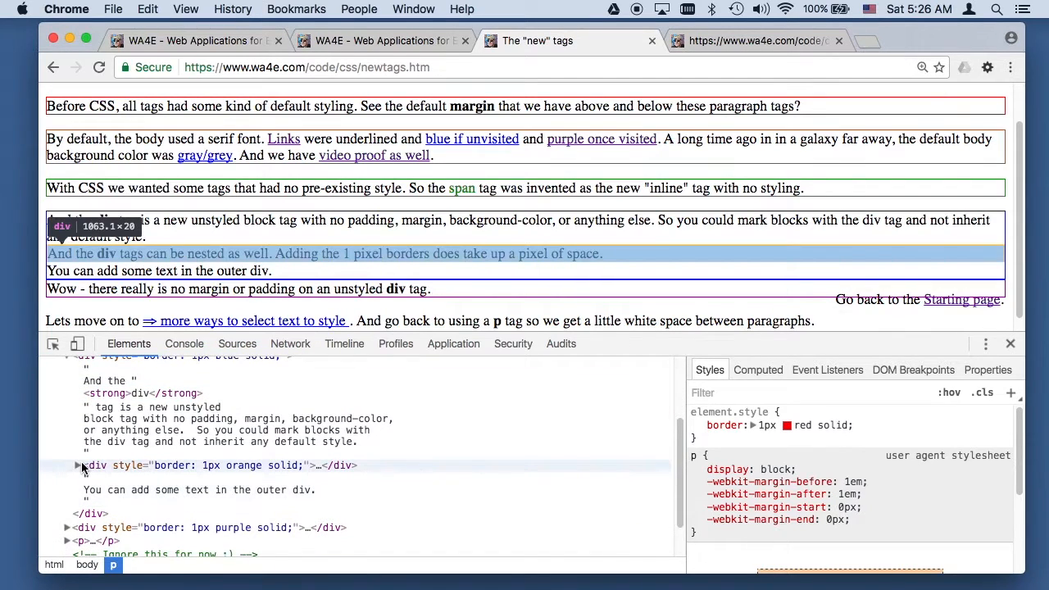
left_click(68, 466)
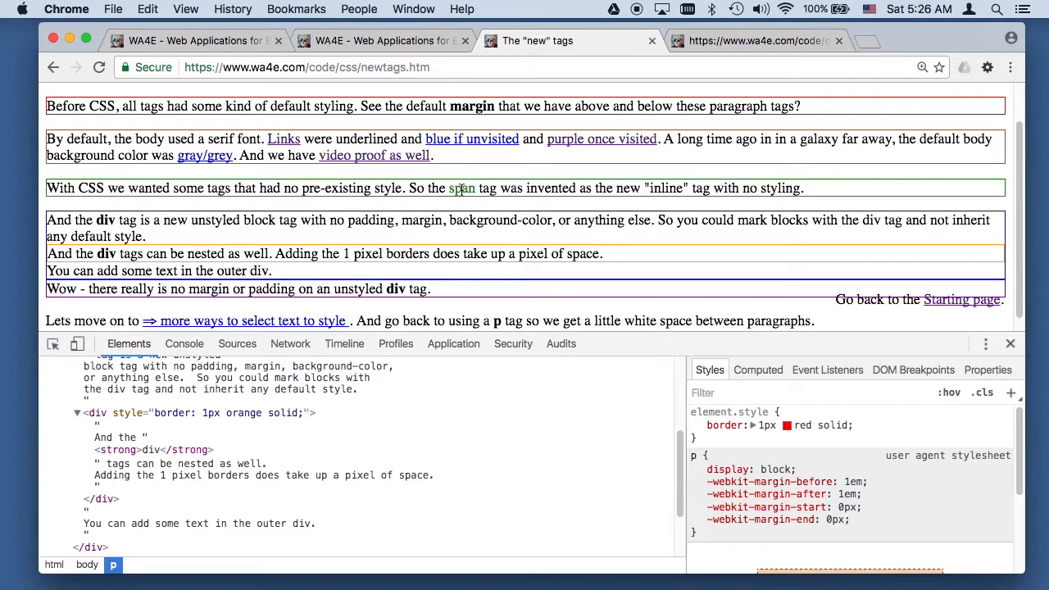
Inspect the green span text via the context menu to see its color: green style
right_click(462, 187)
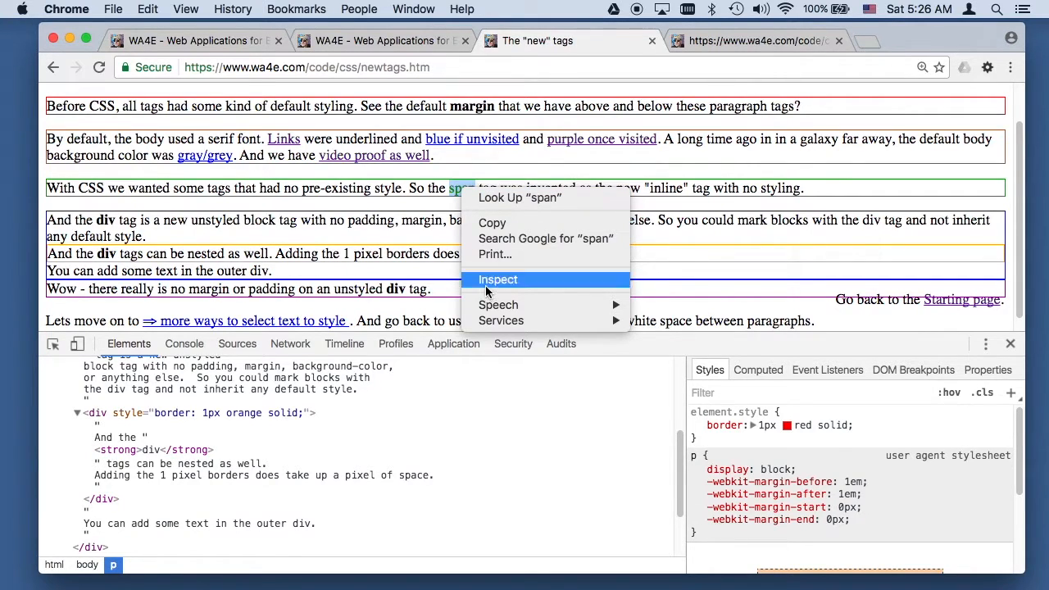
left_click(498, 279)
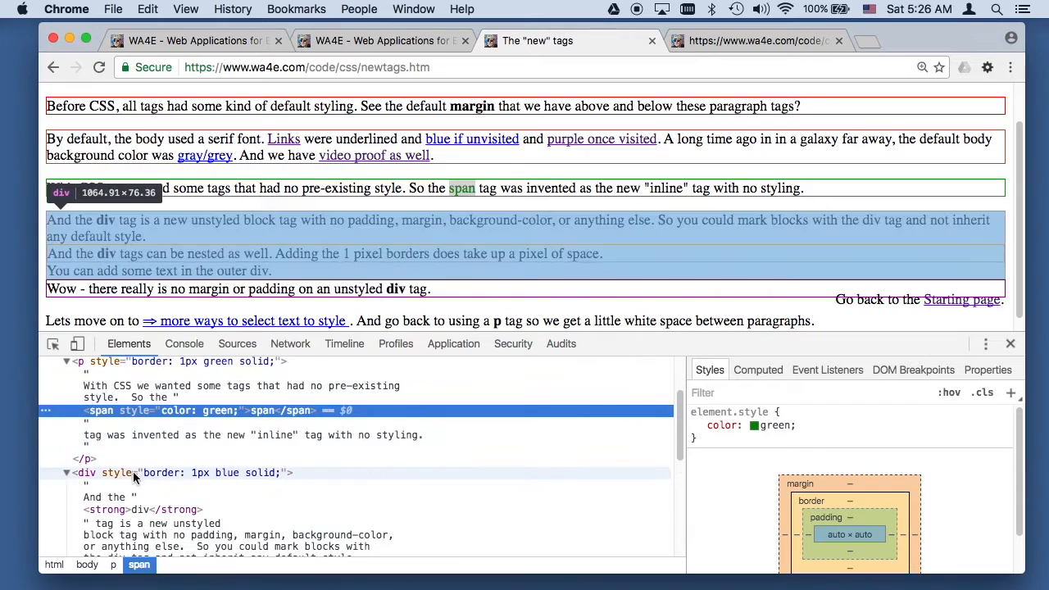
Select the blue-bordered div in Elements and scroll through the classid.htm page
left_click(86, 472)
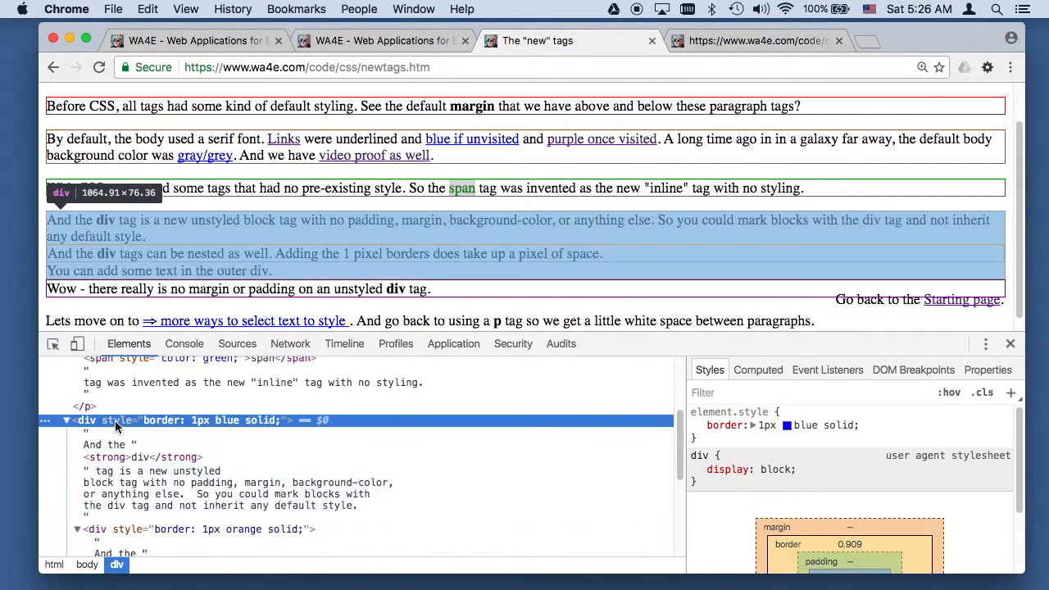
mouse_move(181, 426)
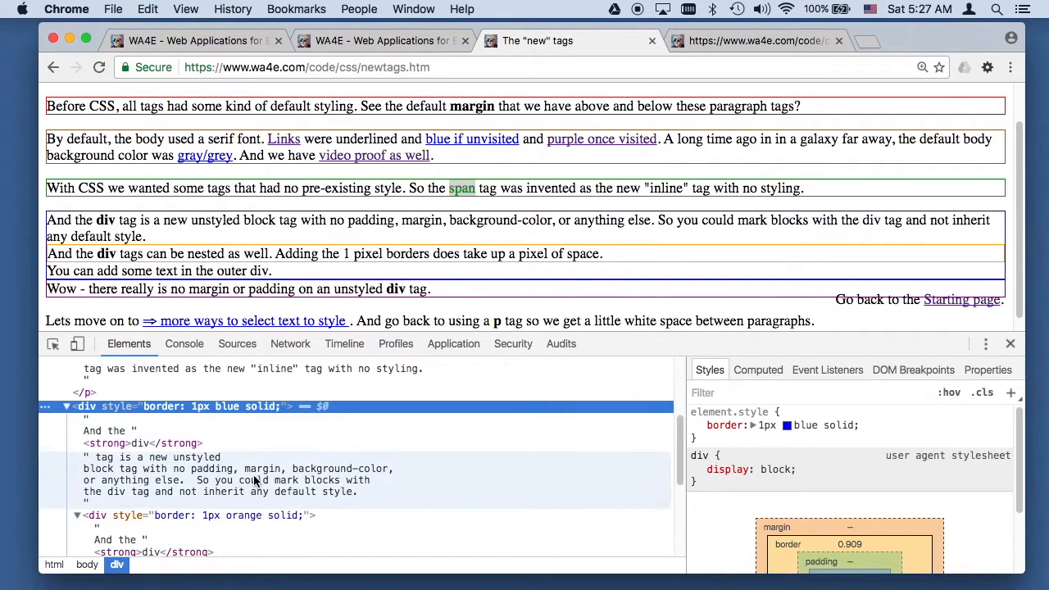
scroll("down", 3)
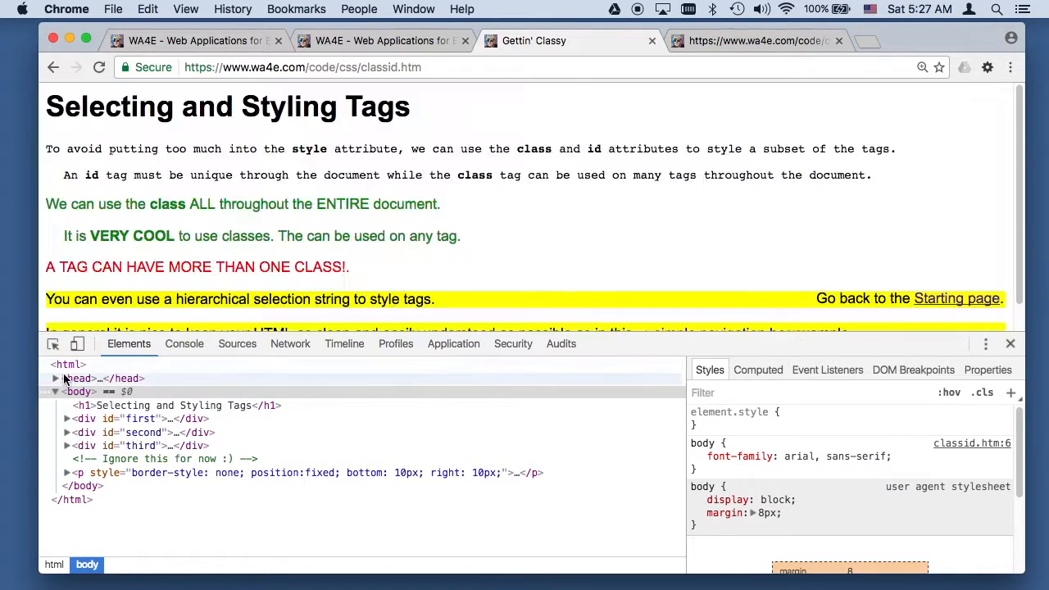
Expand head and its style block to reveal the embedded #first, #second, .morespace, .shout, .loud rules
left_click(56, 377)
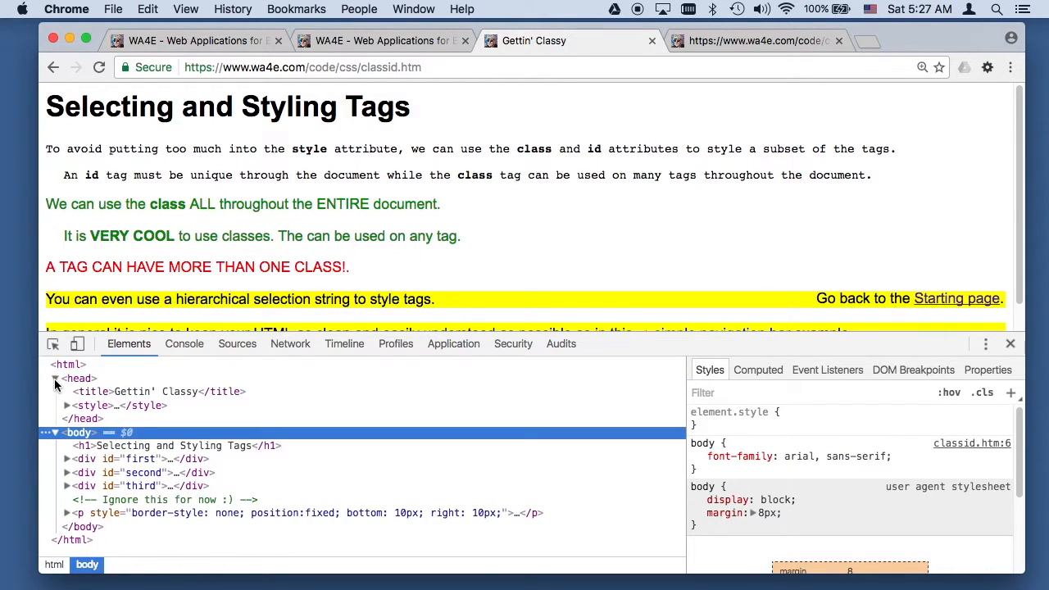
left_click(66, 405)
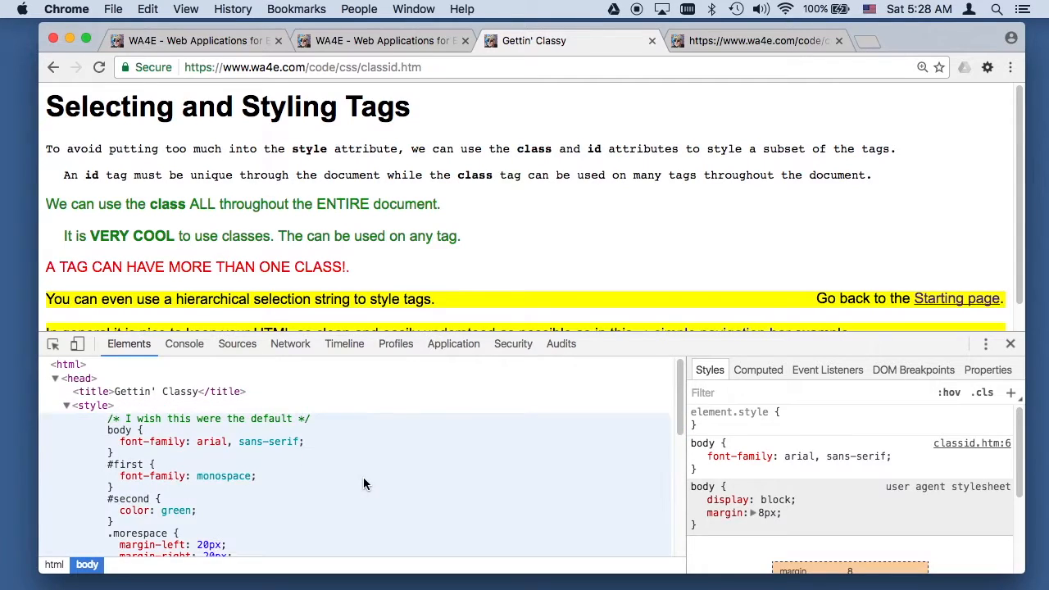
scroll("down", 3)
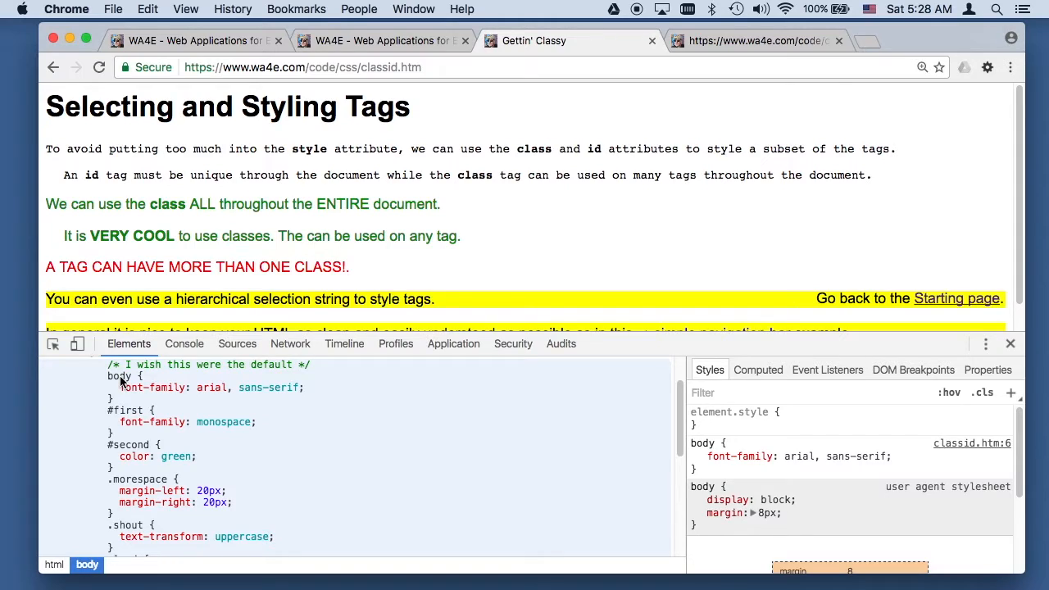
mouse_move(114, 419)
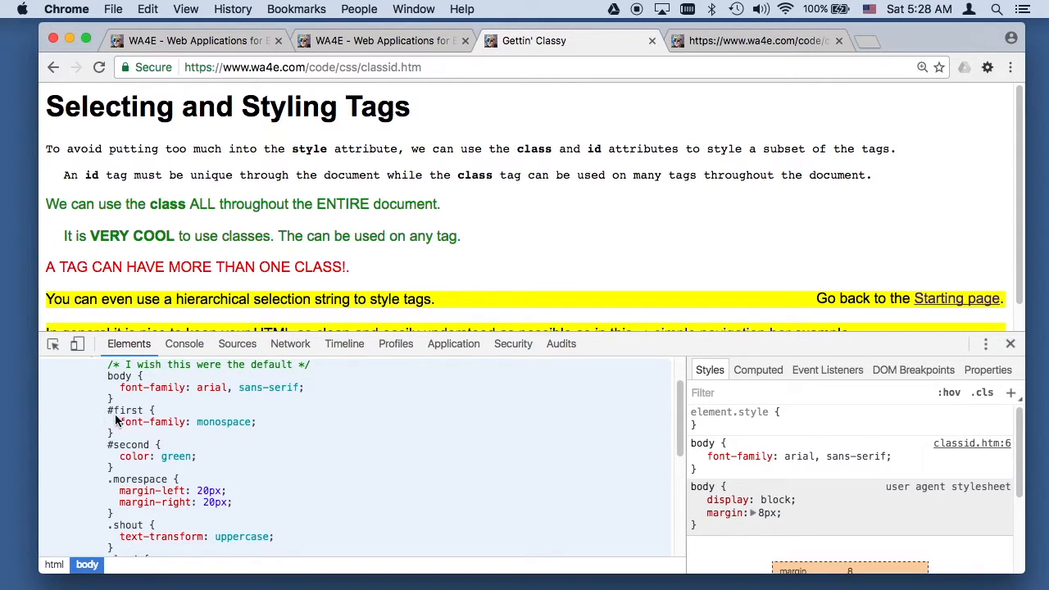
mouse_move(135, 417)
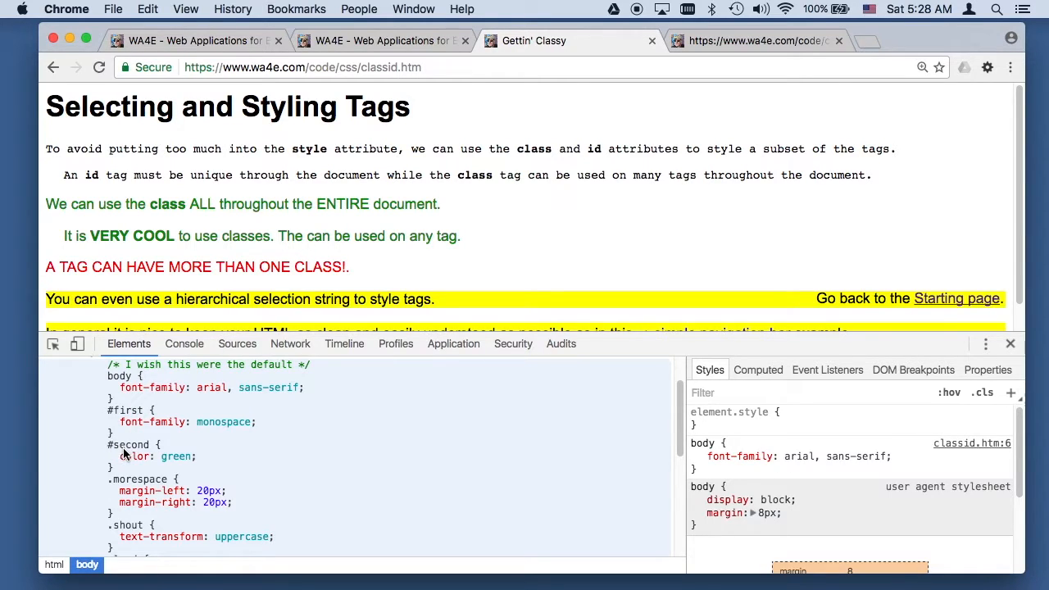
mouse_move(141, 502)
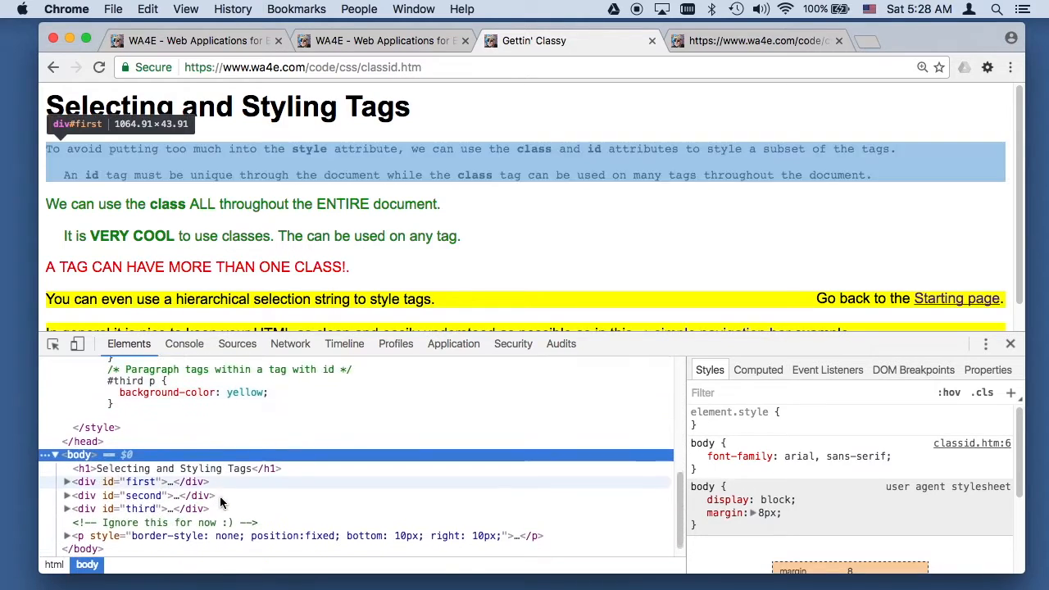
Expand div#first and its p.morespace node to show the paragraph contents
left_click(66, 482)
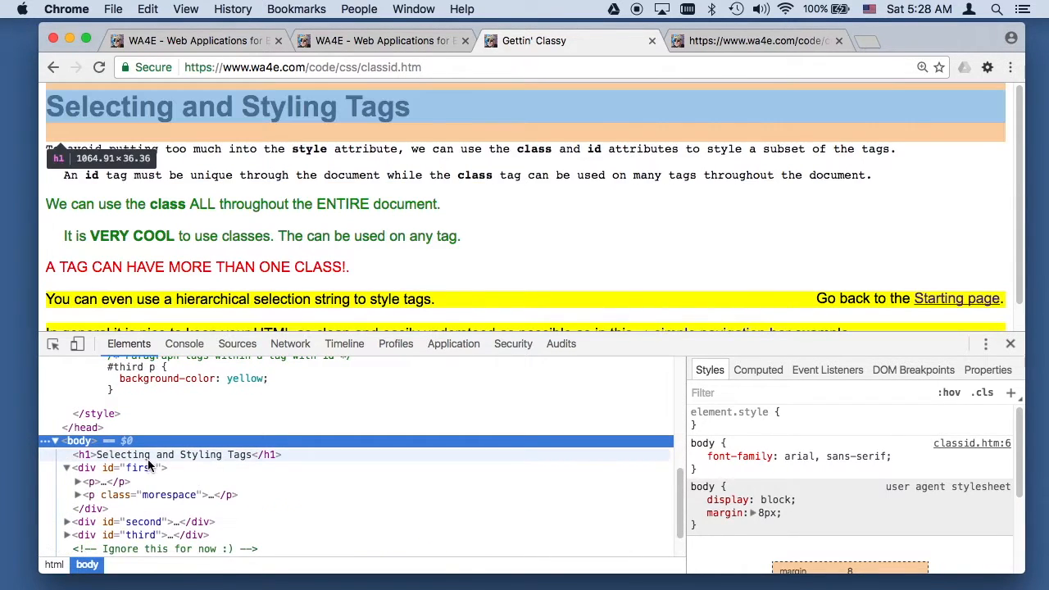
mouse_move(140, 467)
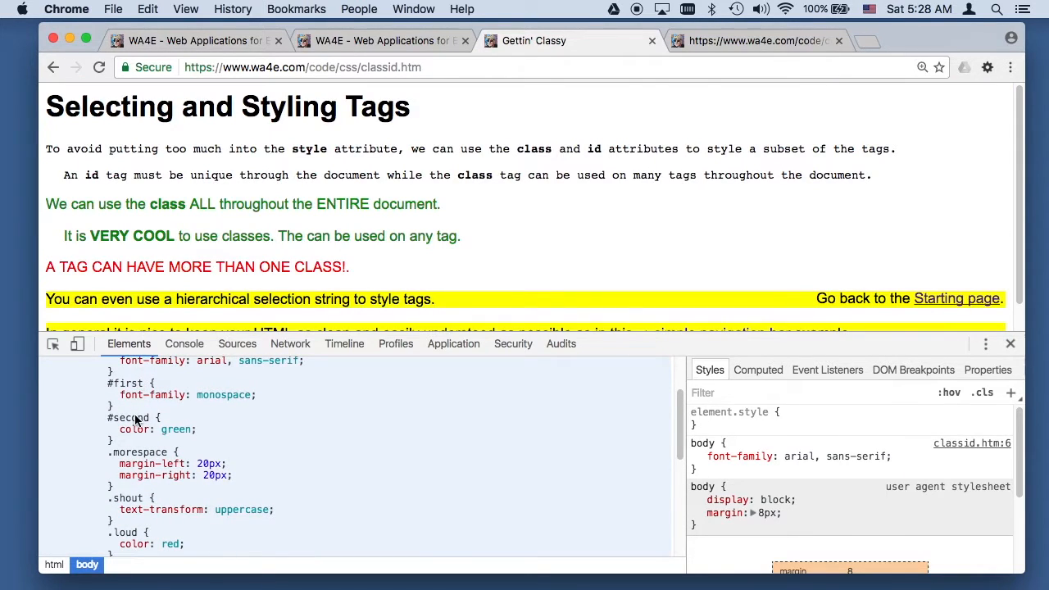
scroll("down", 3)
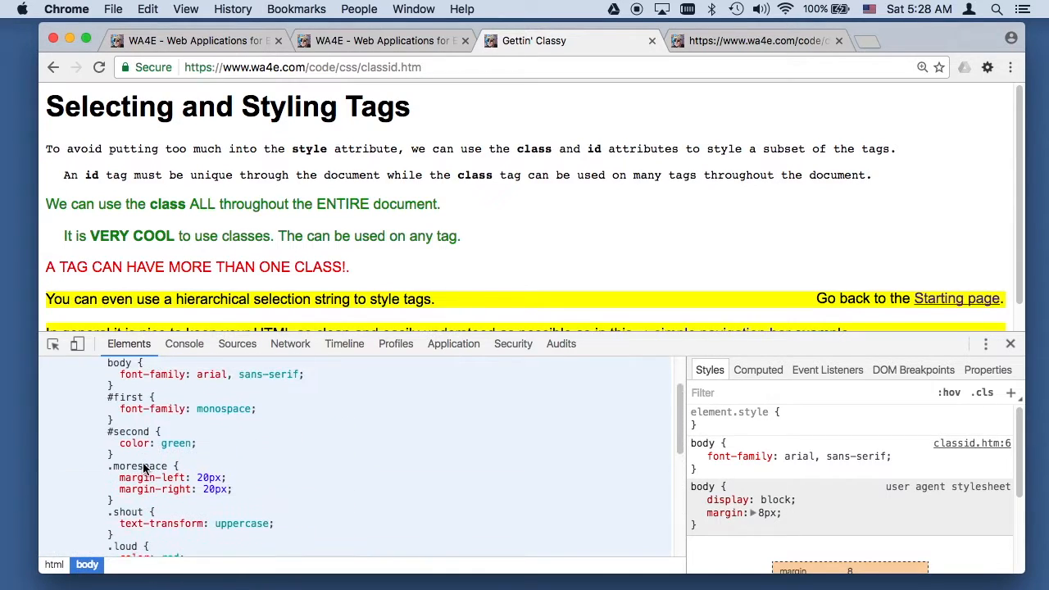
scroll("up", 3)
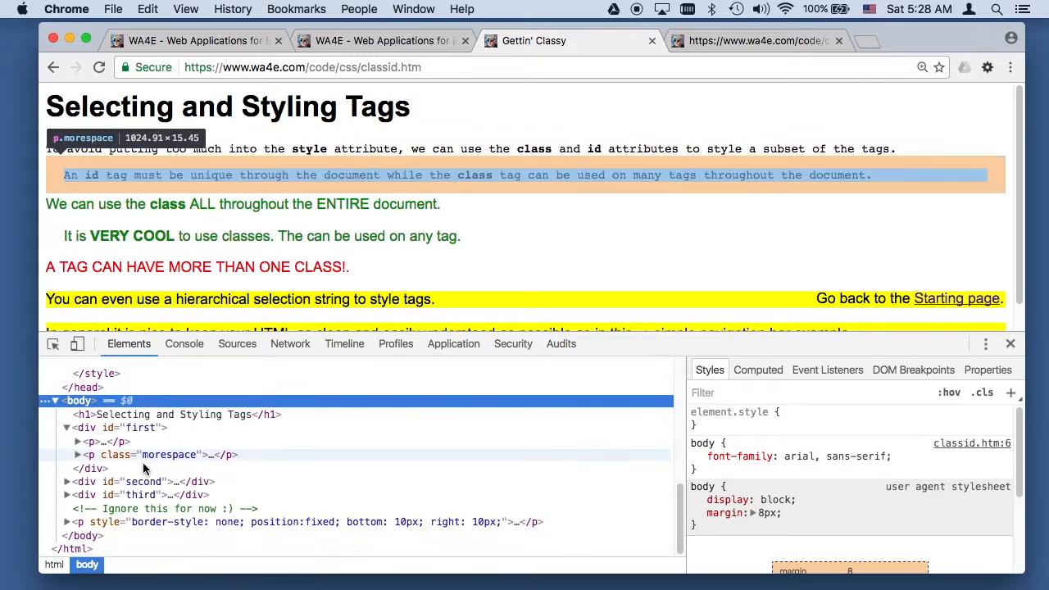
mouse_move(144, 482)
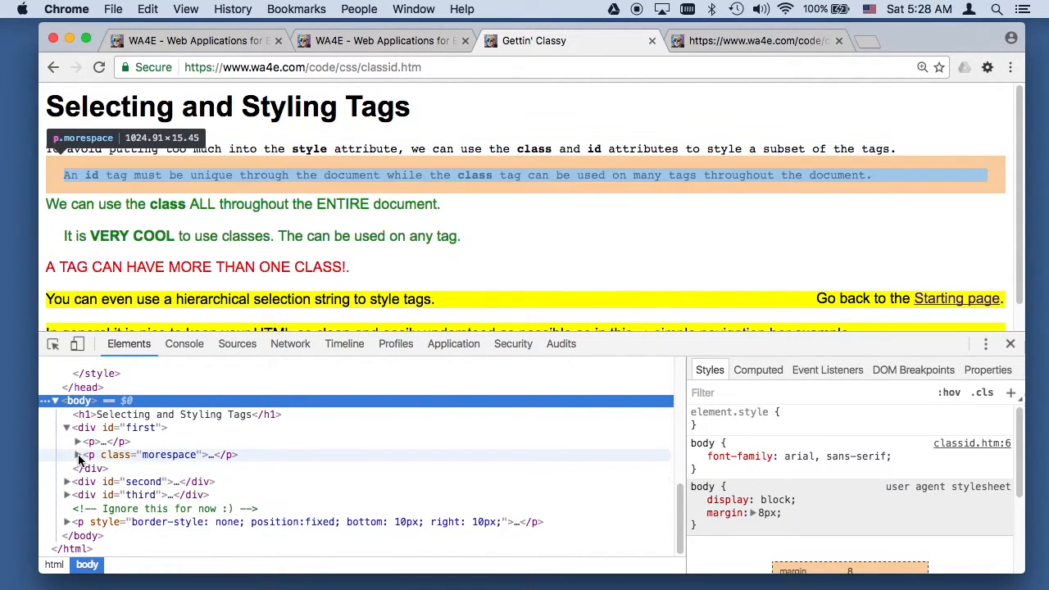
mouse_move(141, 426)
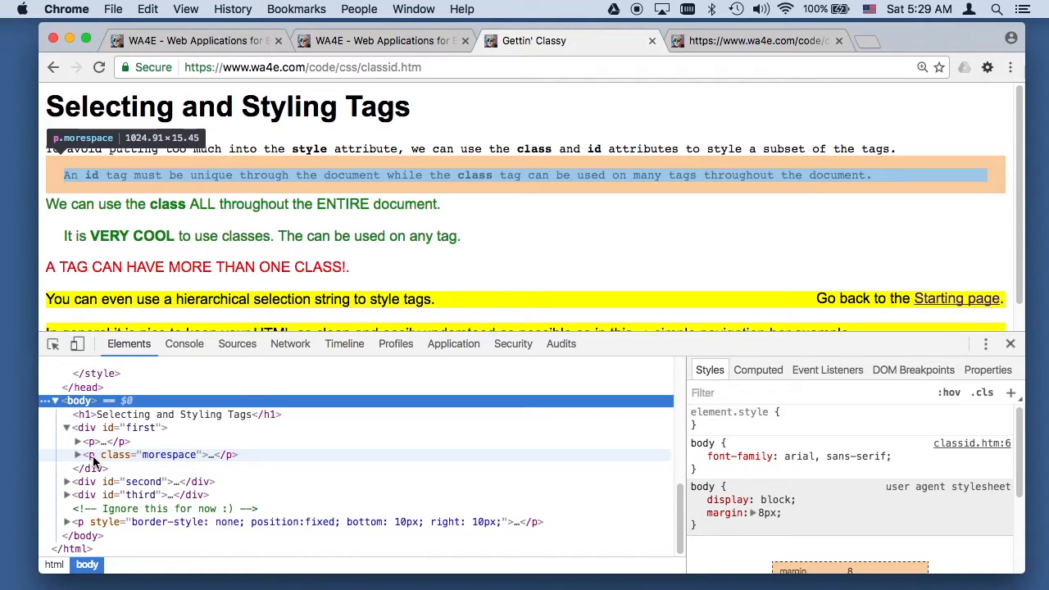
left_click(75, 454)
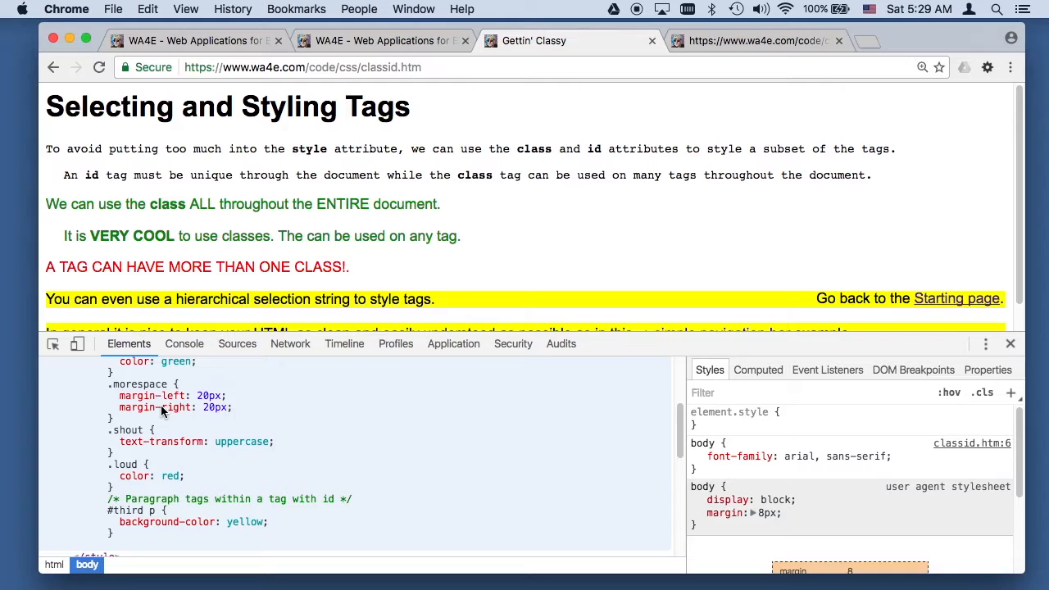
Select p.morespace to view its 20px margin rules in Styles
scroll("down", 3)
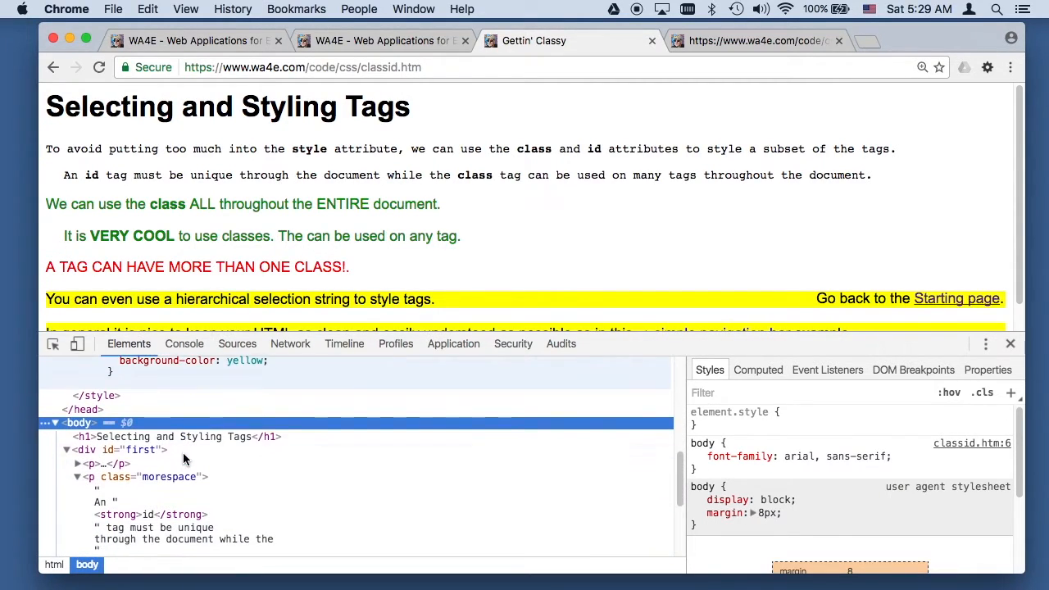
left_click(148, 475)
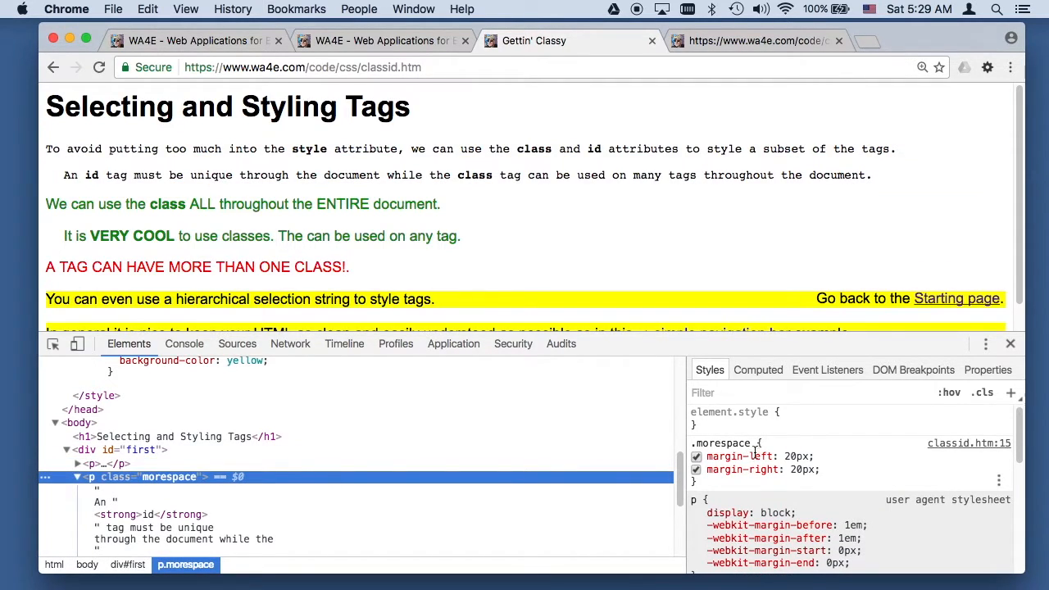
scroll("down", 3)
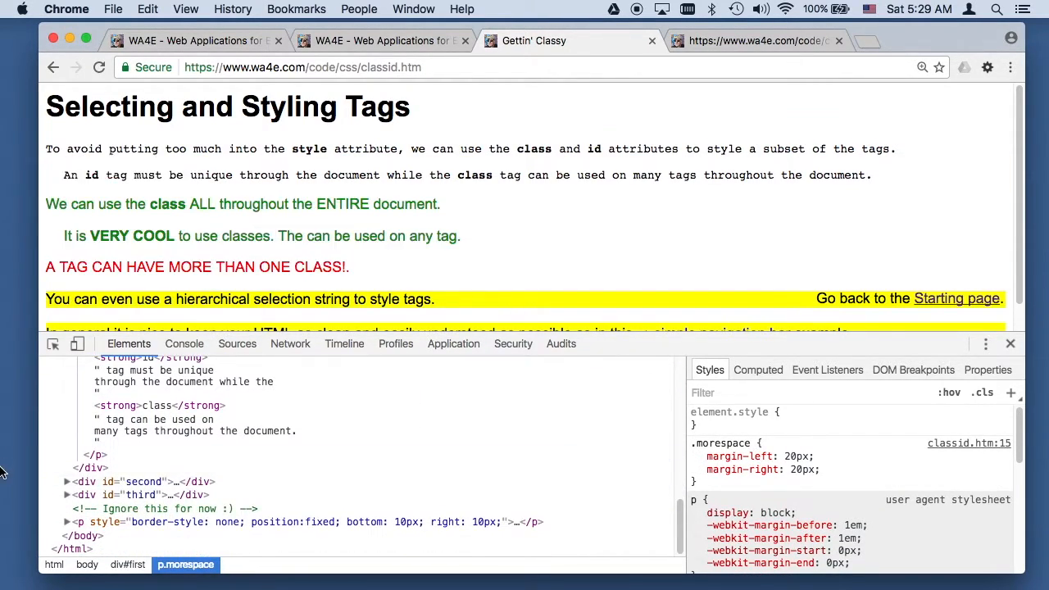
Expand div#second, select its shout loud morespace paragraph, then select div#third for its styles
left_click(66, 481)
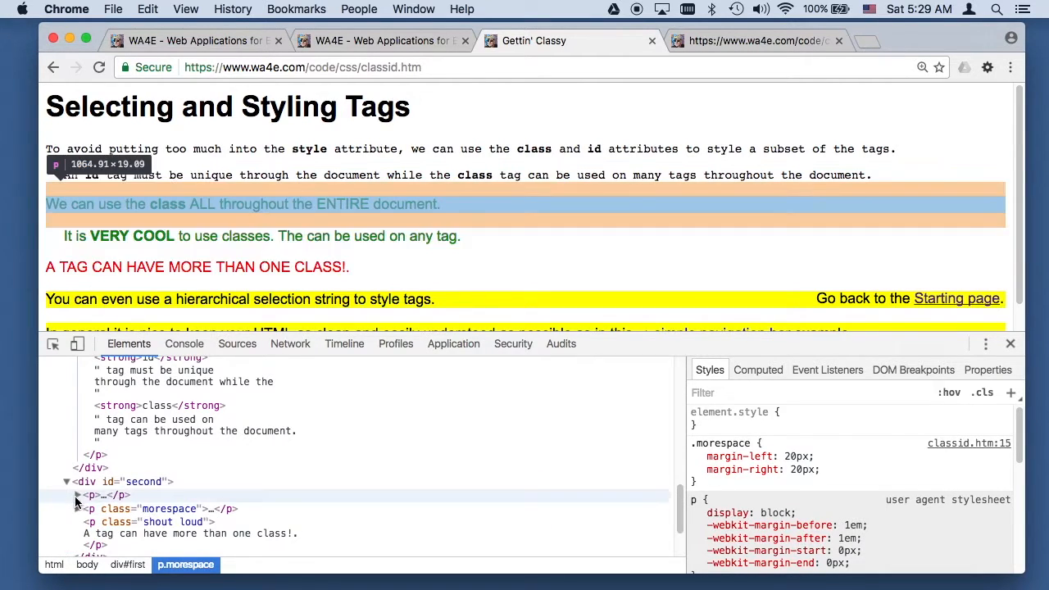
left_click(163, 508)
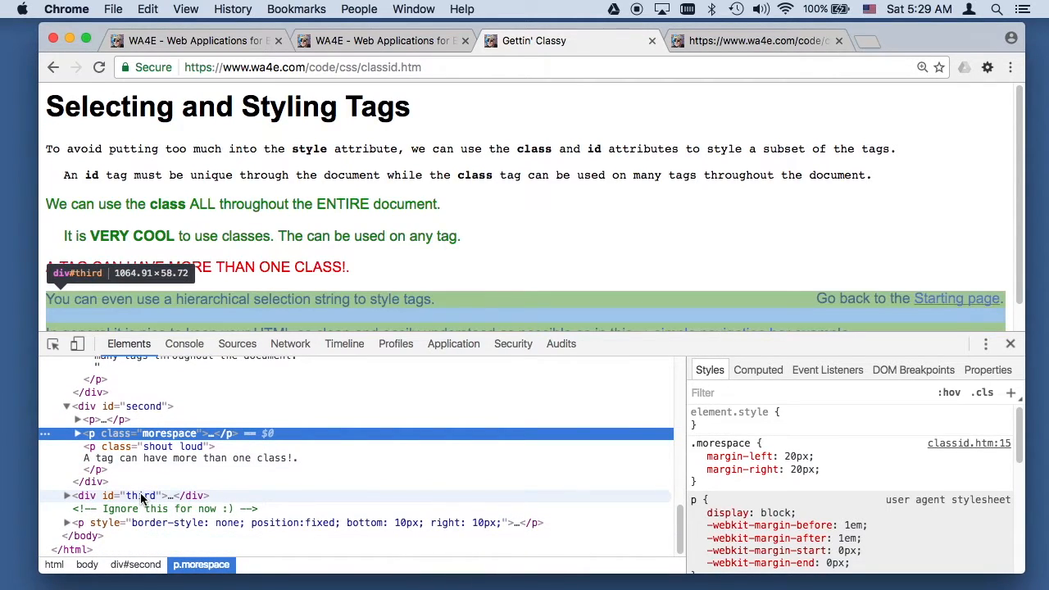
left_click(132, 494)
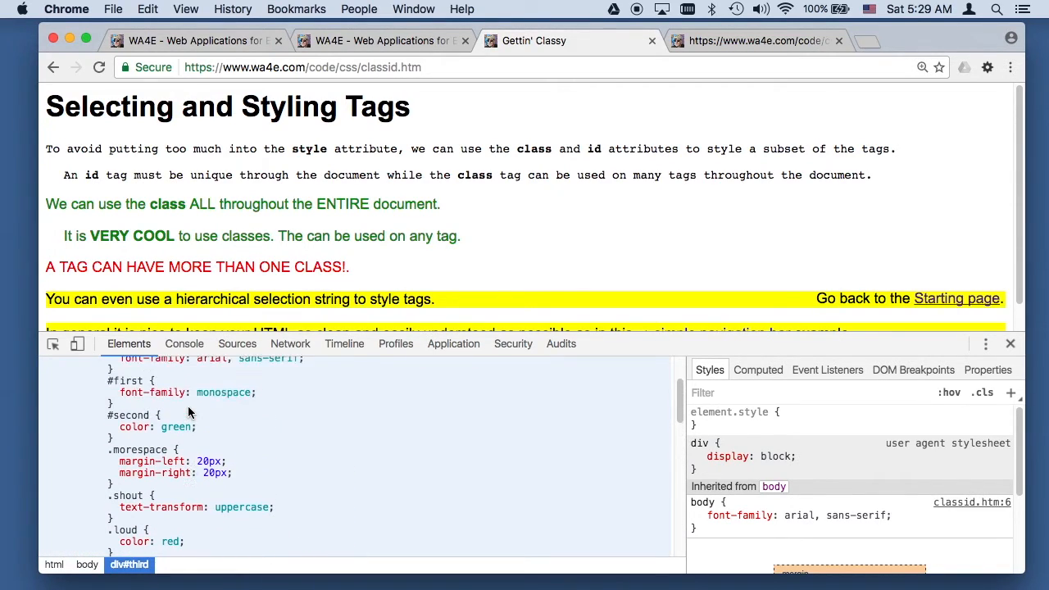
scroll("down", 3)
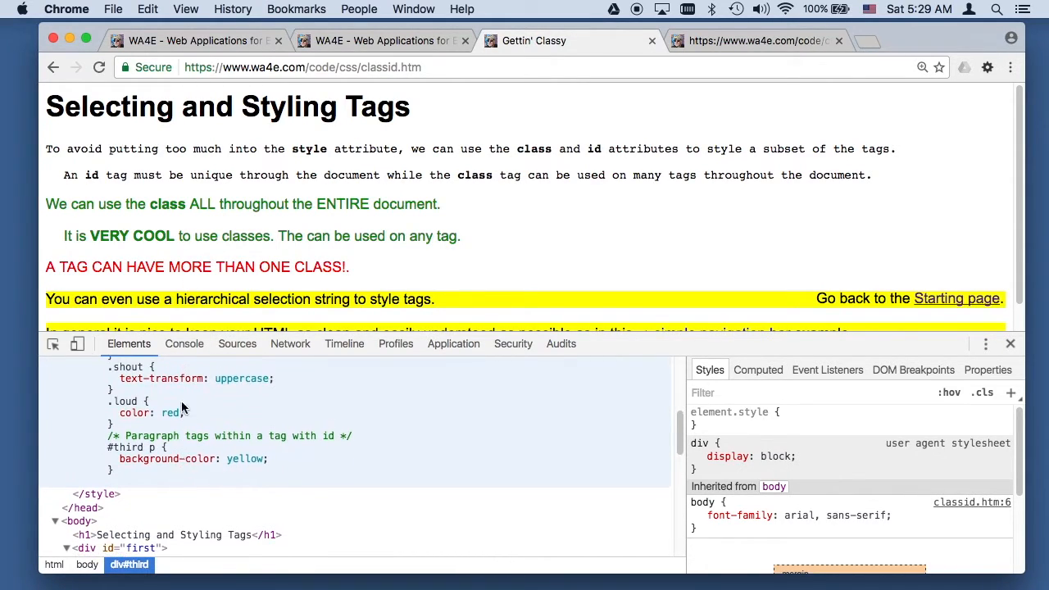
Inspect the red all-caps shout loud paragraph from the page's context menu
right_click(223, 265)
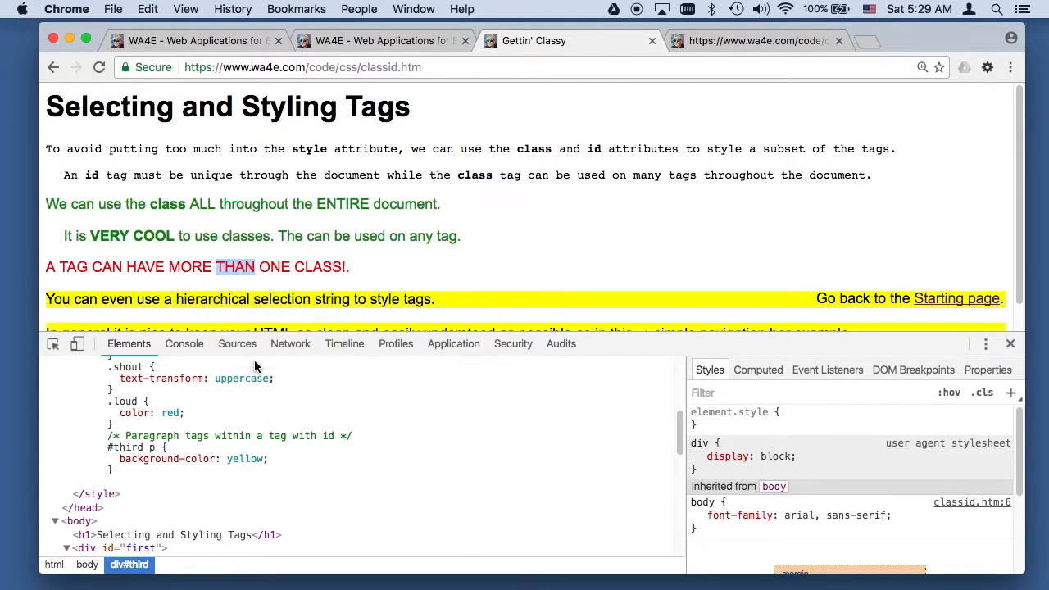
left_click(140, 445)
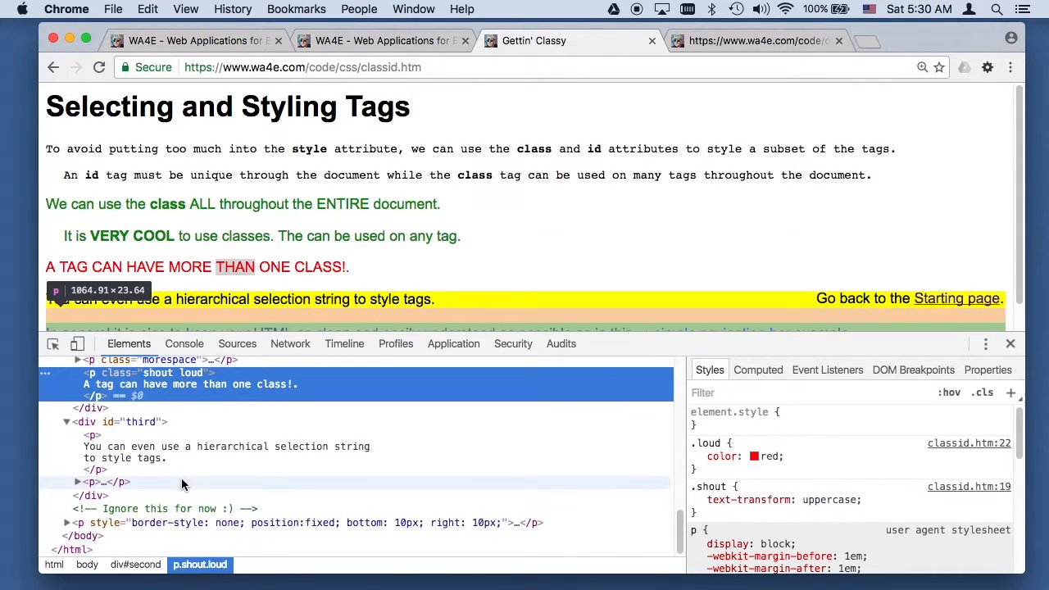
scroll("up", 3)
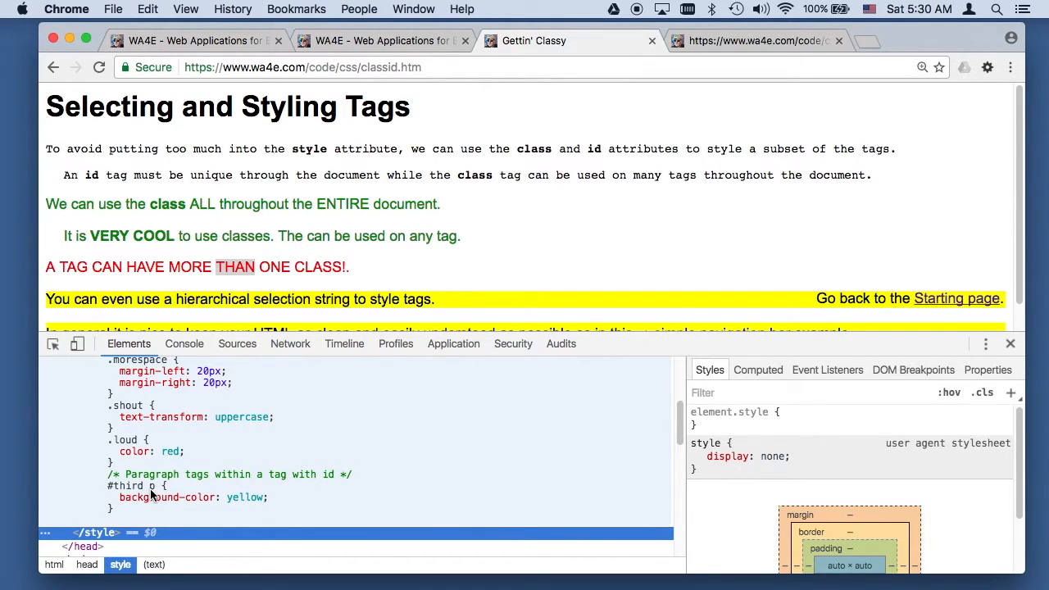
Expand div#third's last paragraph holding the navigation bar link to show the #third p yellow rule
scroll("down", 3)
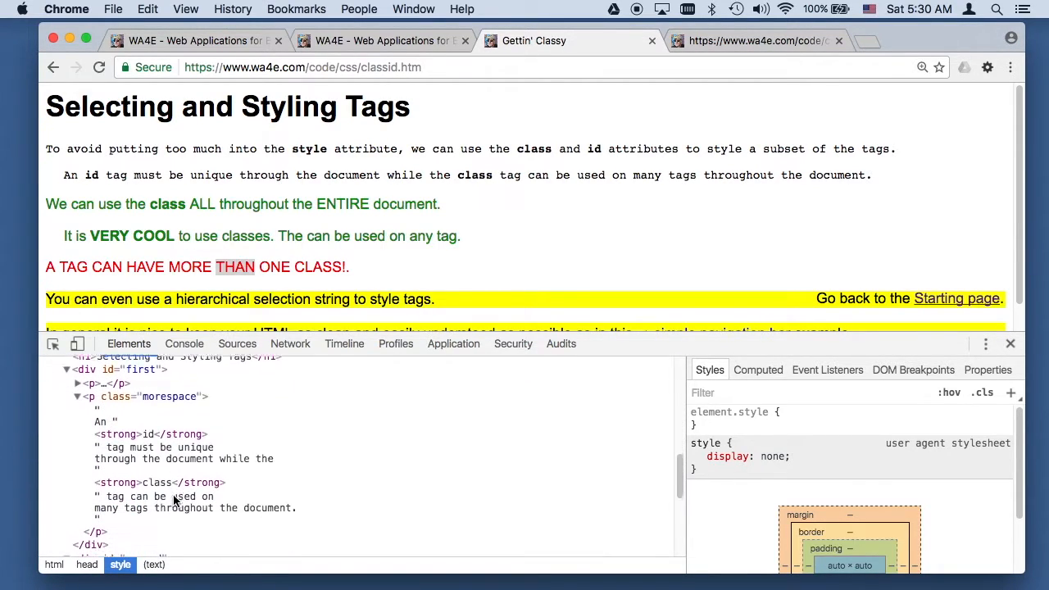
scroll("down", 3)
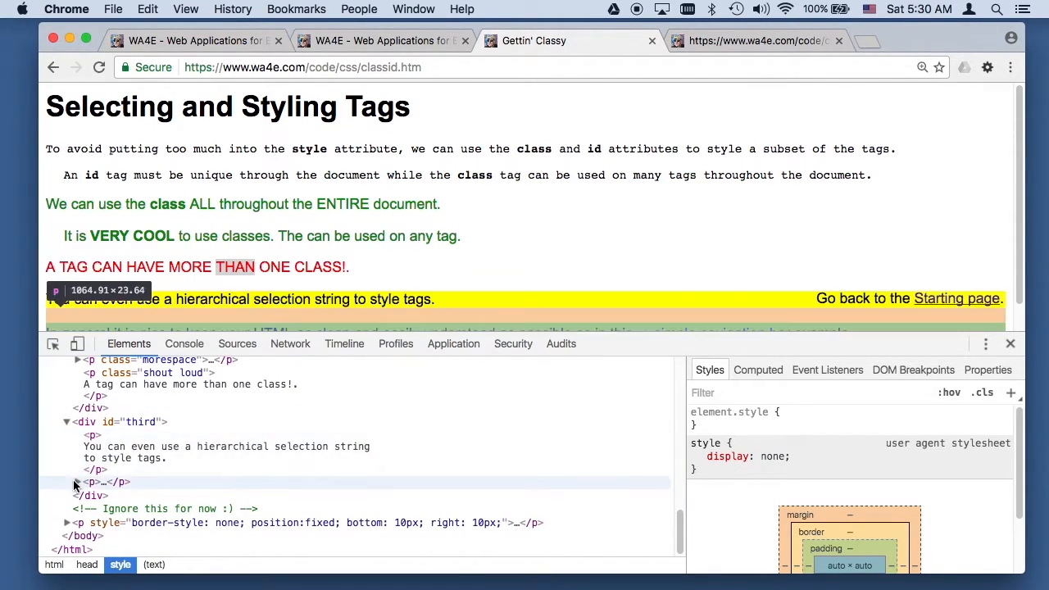
left_click(92, 482)
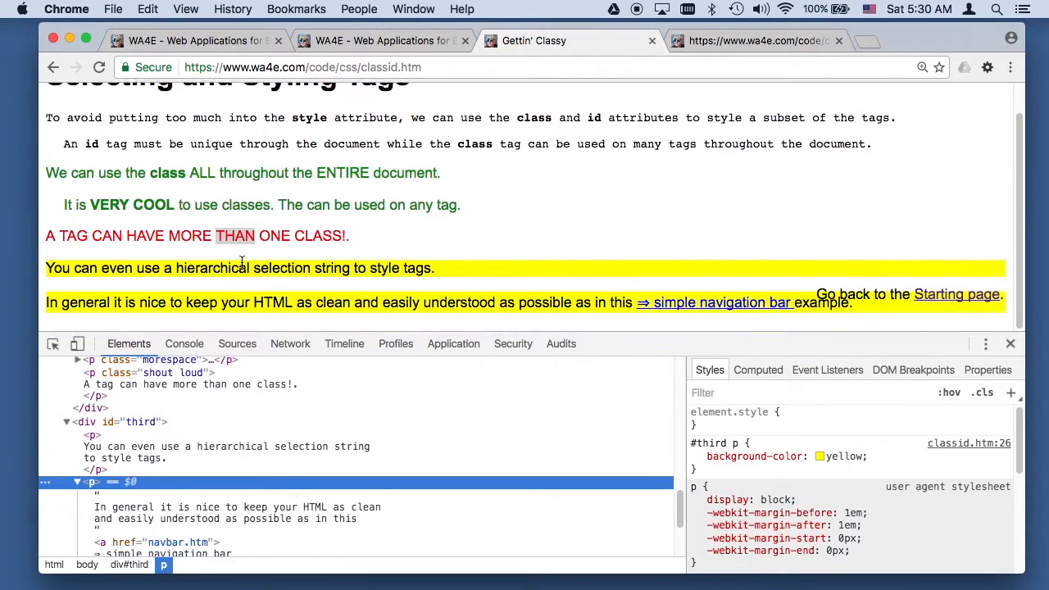
mouse_move(92, 482)
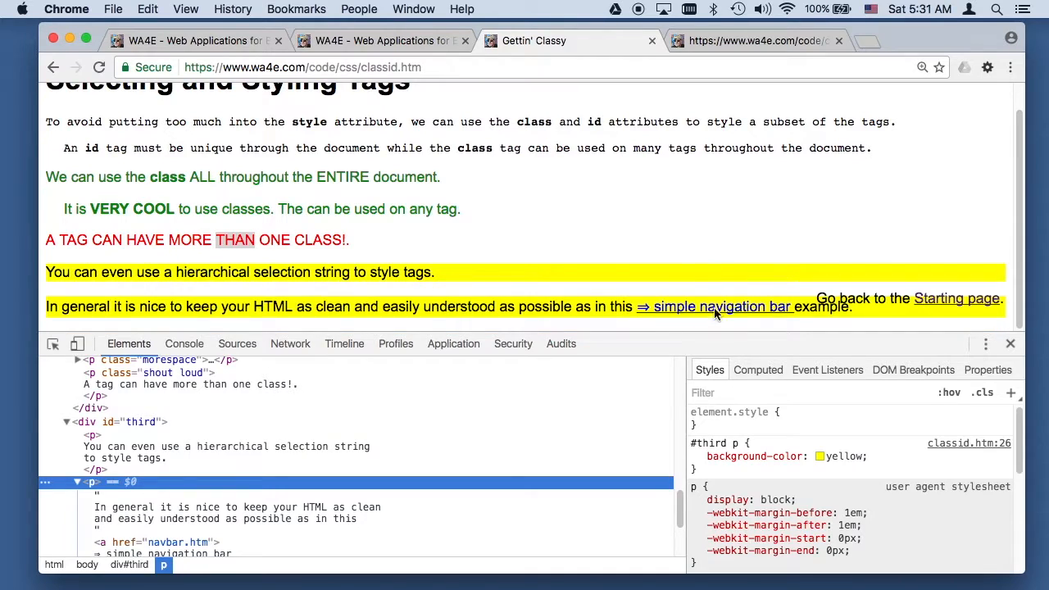
mouse_move(717, 306)
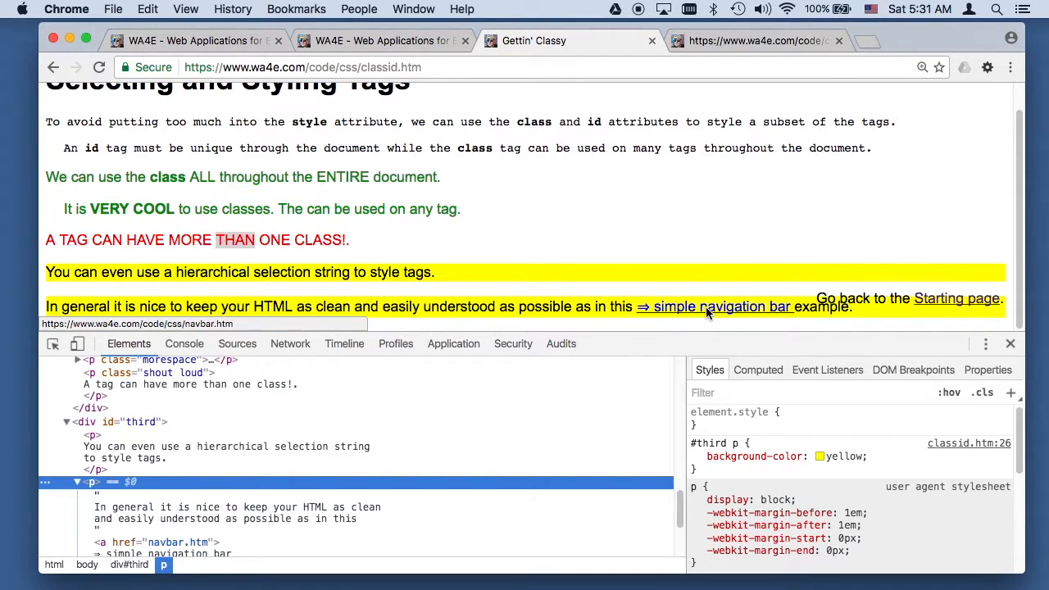
Open the simple navigation bar page, briefly visit the styled one, and come back
left_click(711, 307)
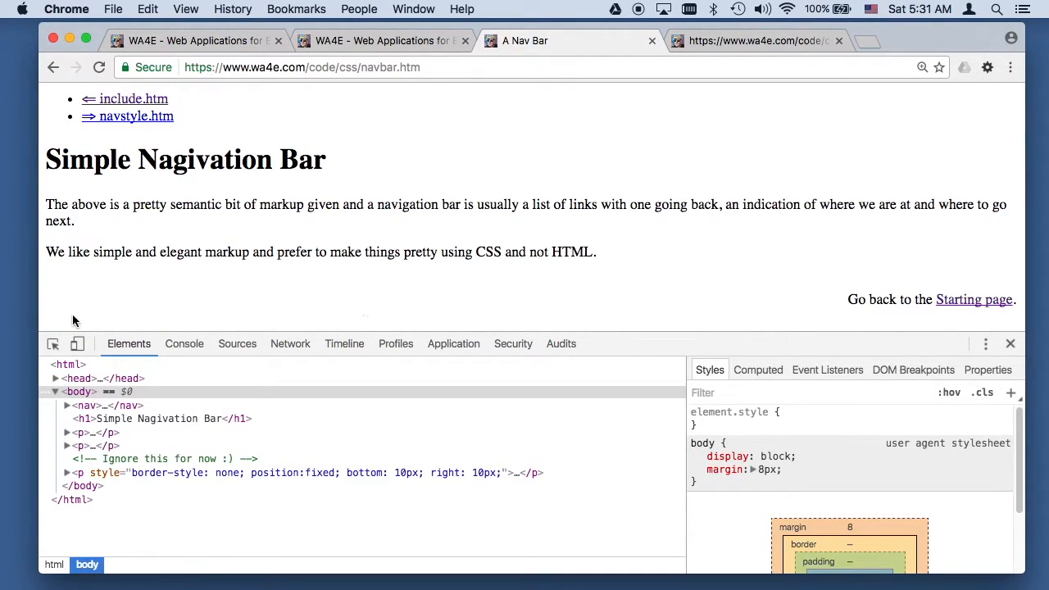
left_click(65, 404)
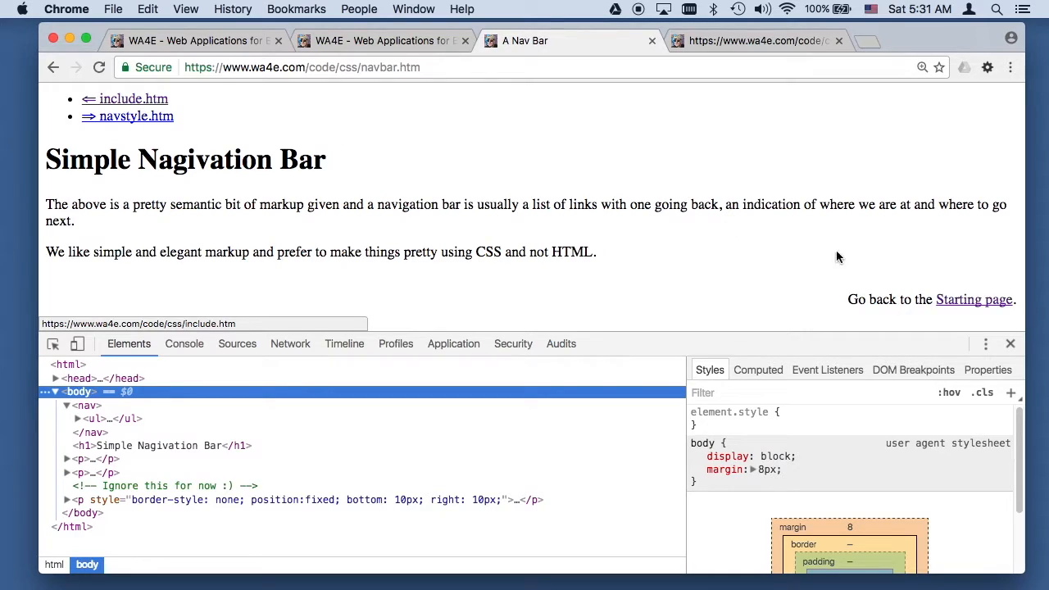
left_click(134, 115)
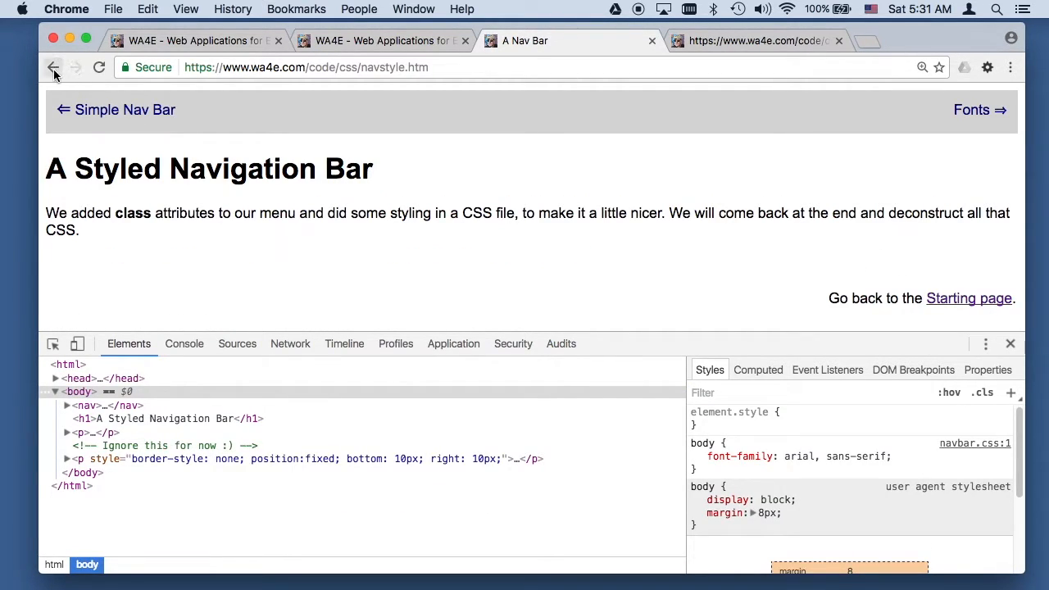
left_click(54, 67)
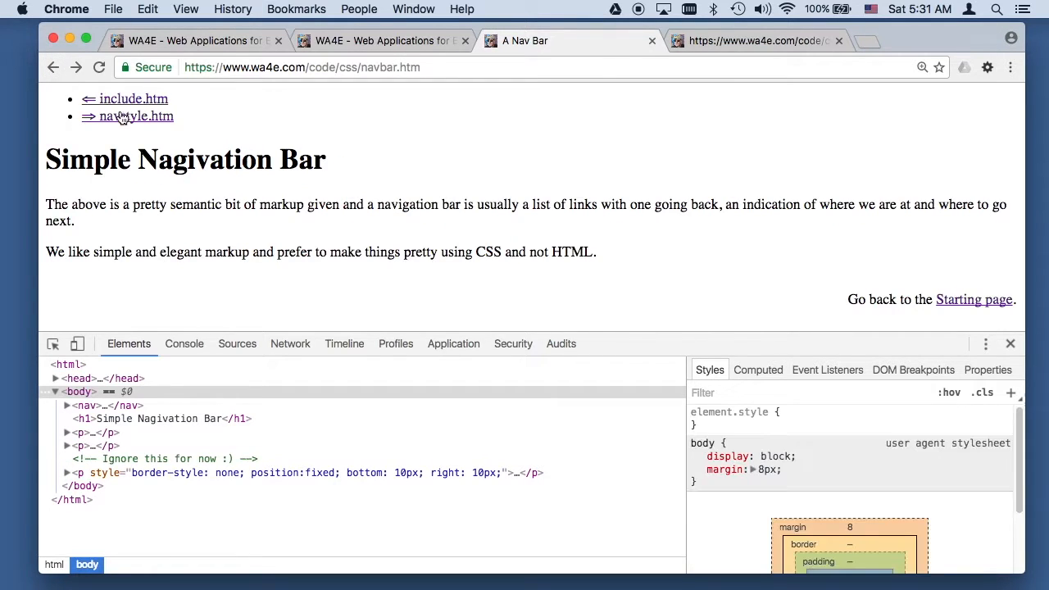
mouse_move(97, 406)
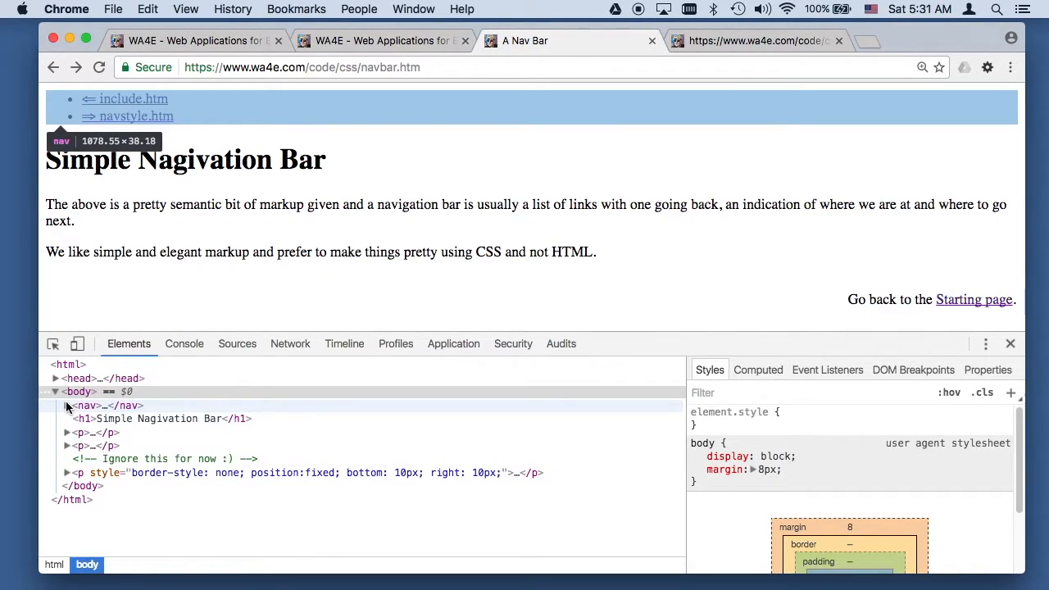
Expand nav, ul and the list items to reveal the back and forward links to include.htm and navstyle.htm
left_click(66, 406)
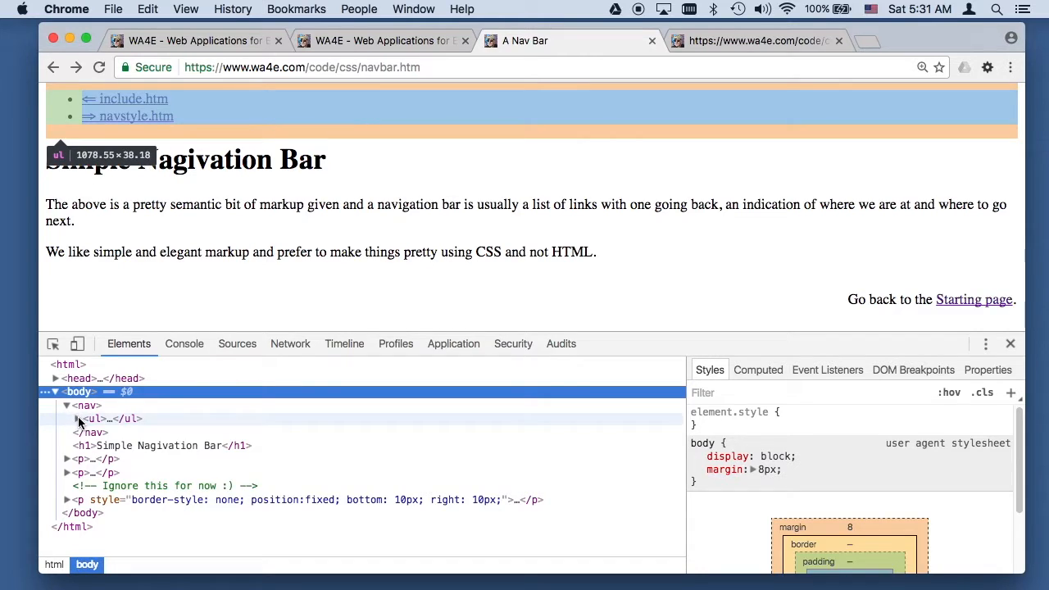
left_click(67, 419)
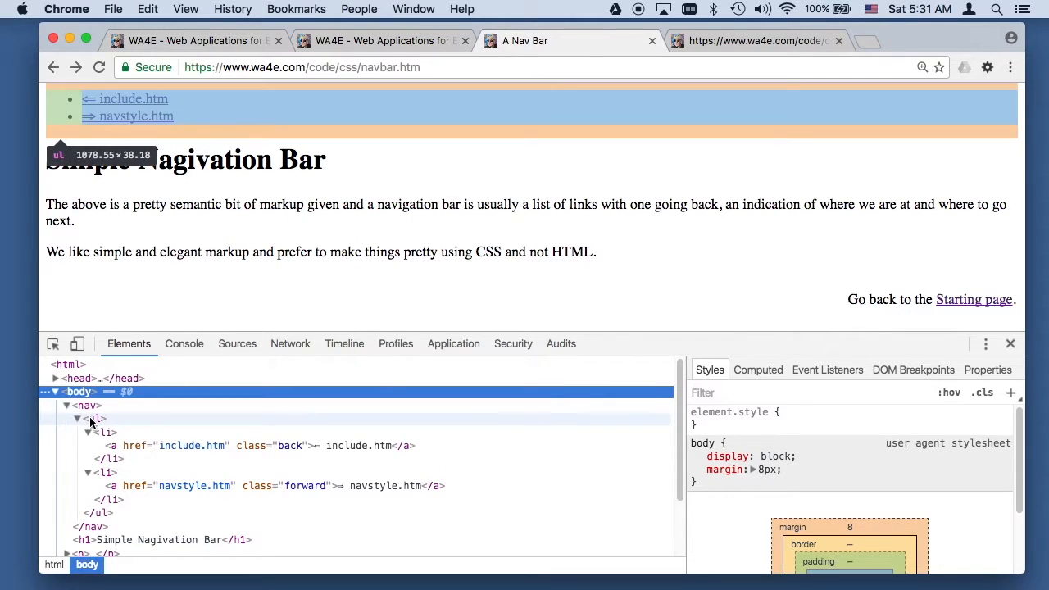
mouse_move(105, 472)
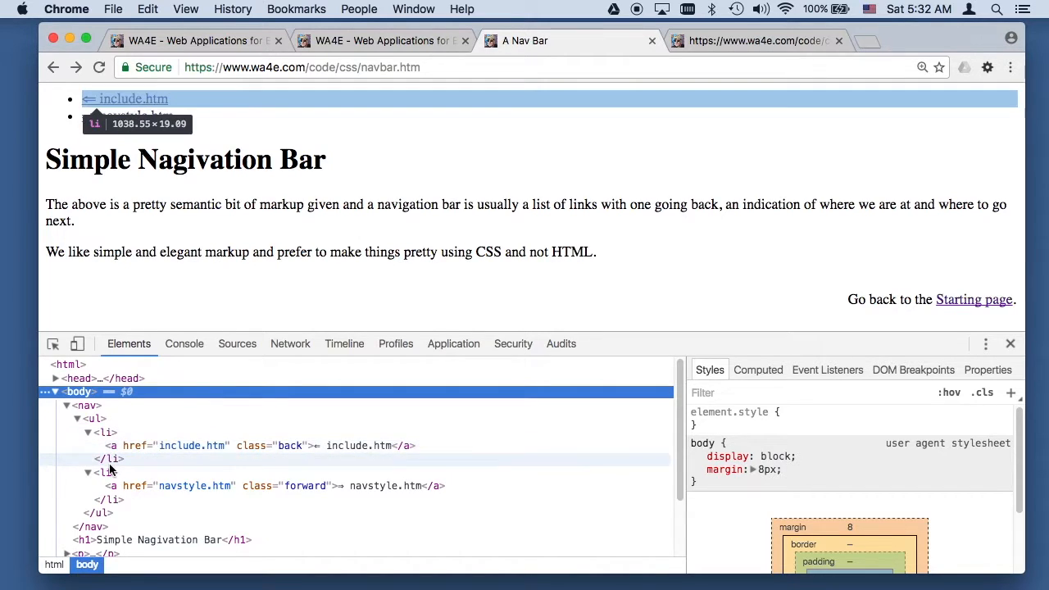
mouse_move(381, 445)
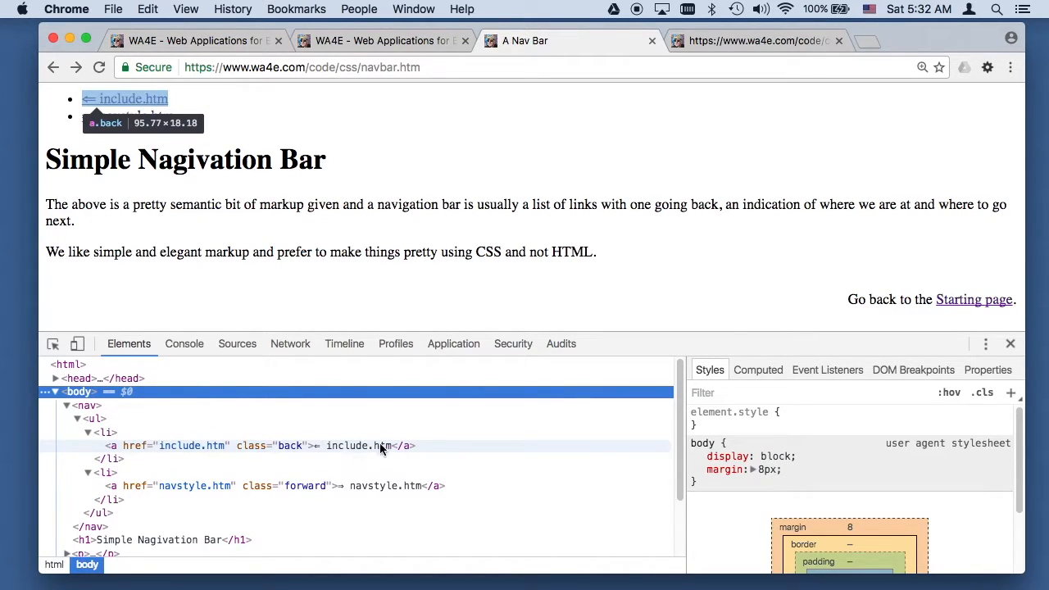
mouse_move(275, 452)
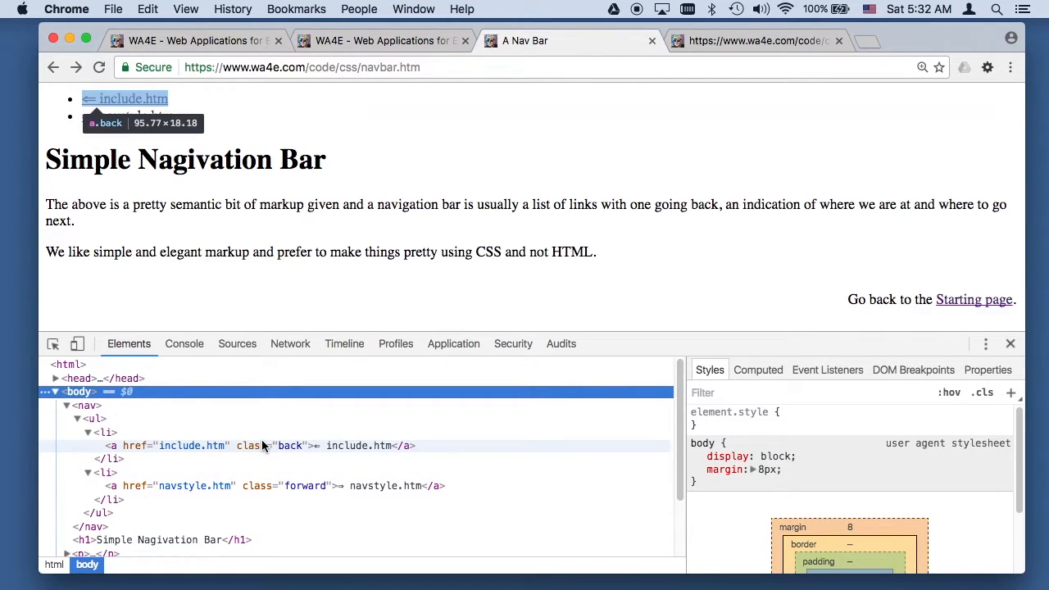
mouse_move(125, 98)
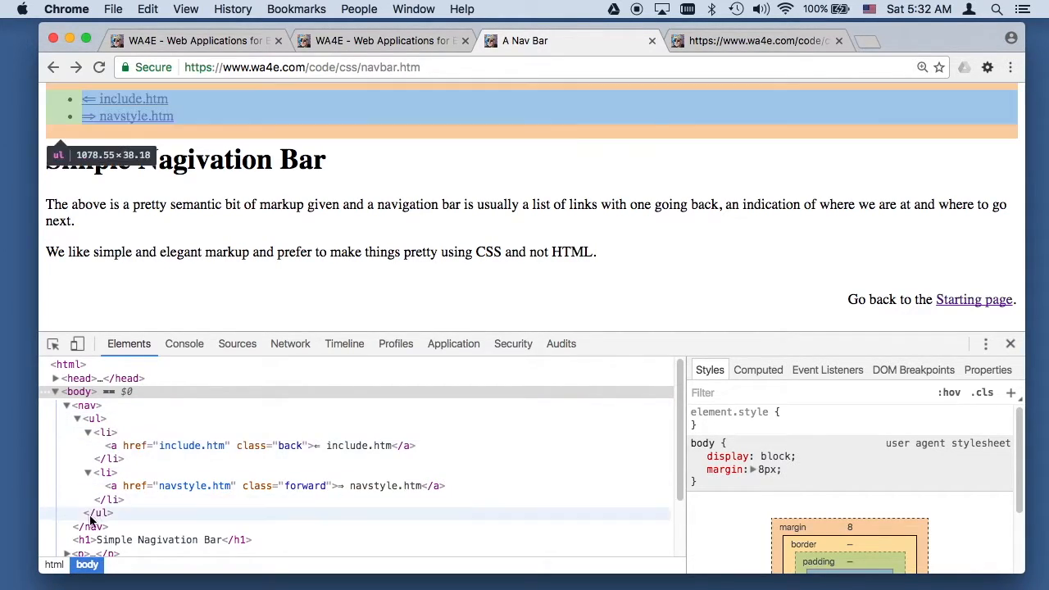
left_click(97, 419)
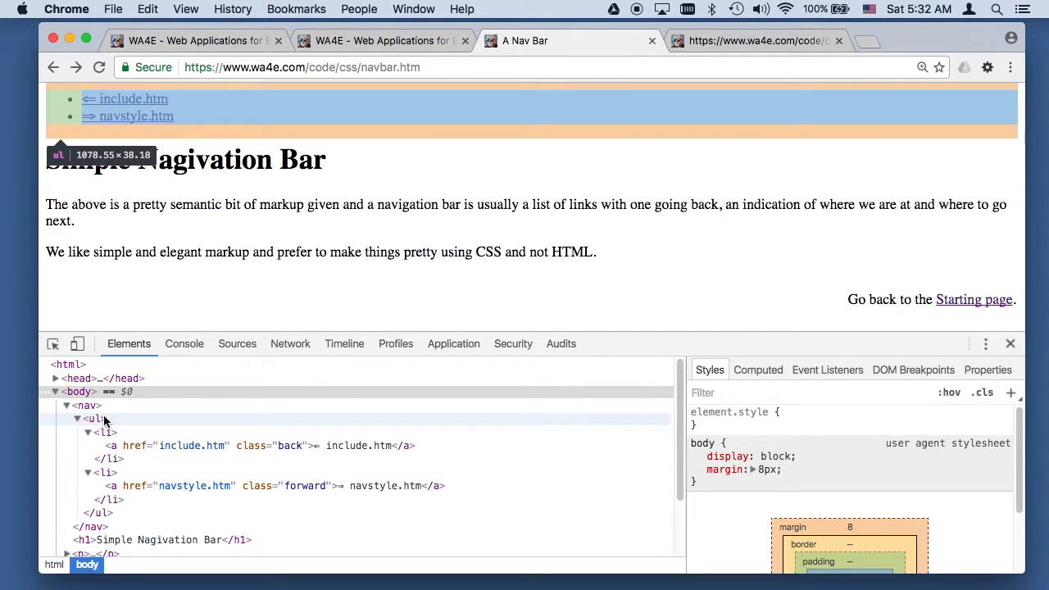
mouse_move(136, 114)
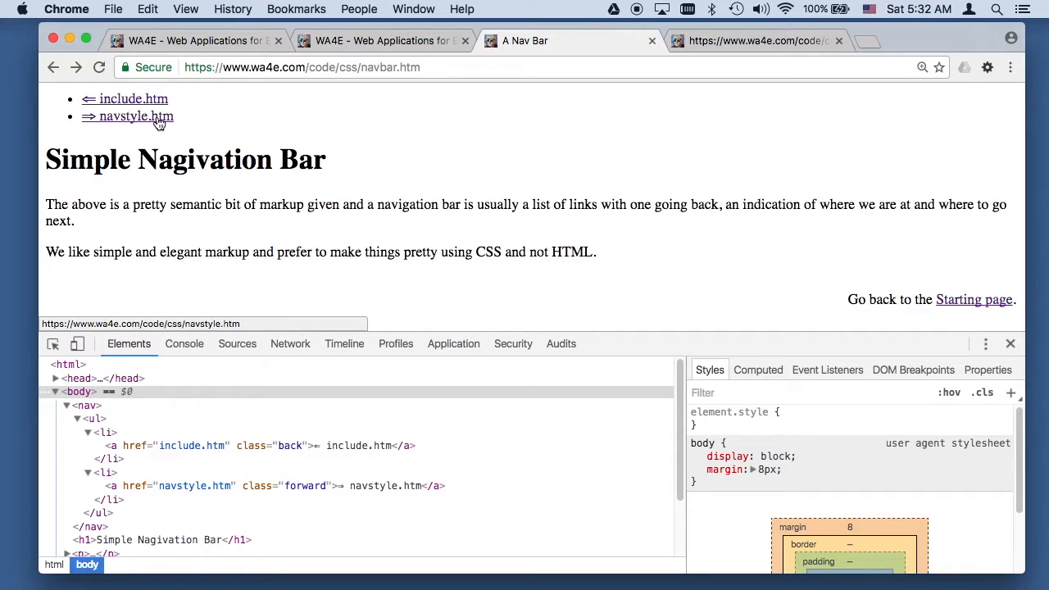
Open navstyle.htm, expand head to find the navbar.css link, view it in a new tab, and return
left_click(138, 115)
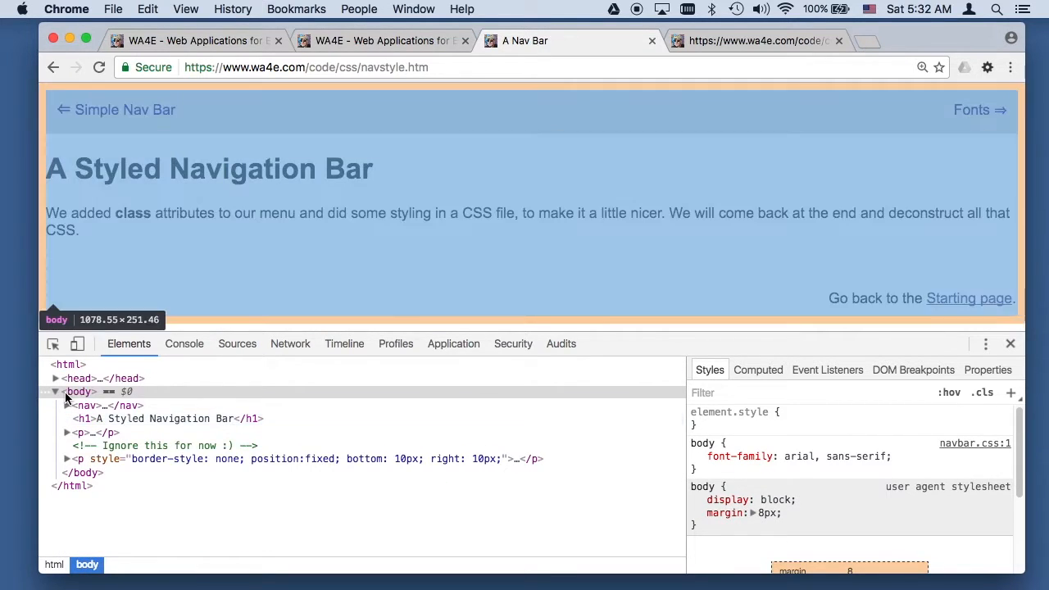
left_click(56, 377)
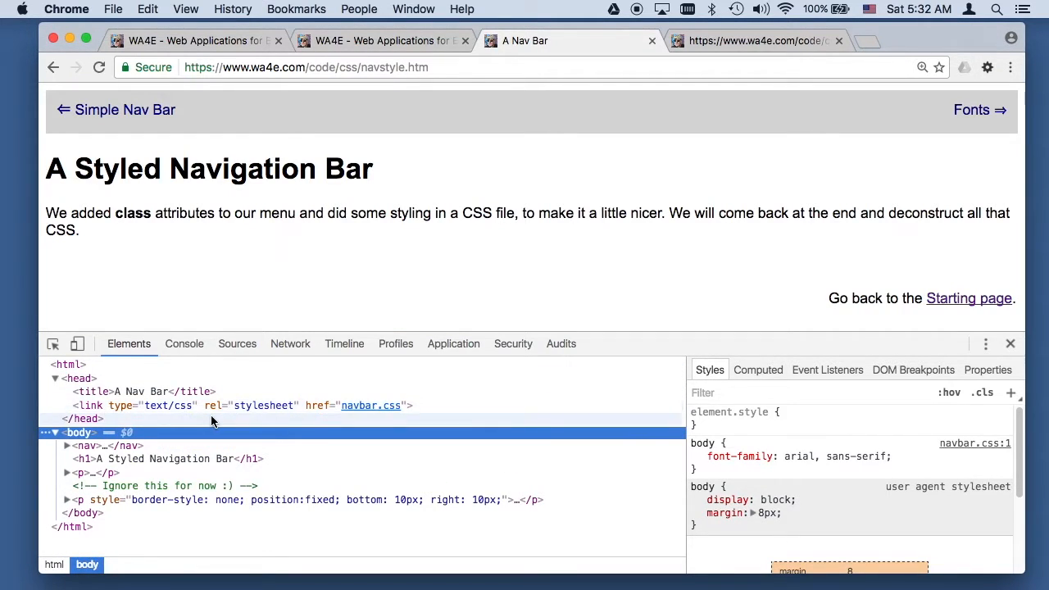
mouse_move(371, 406)
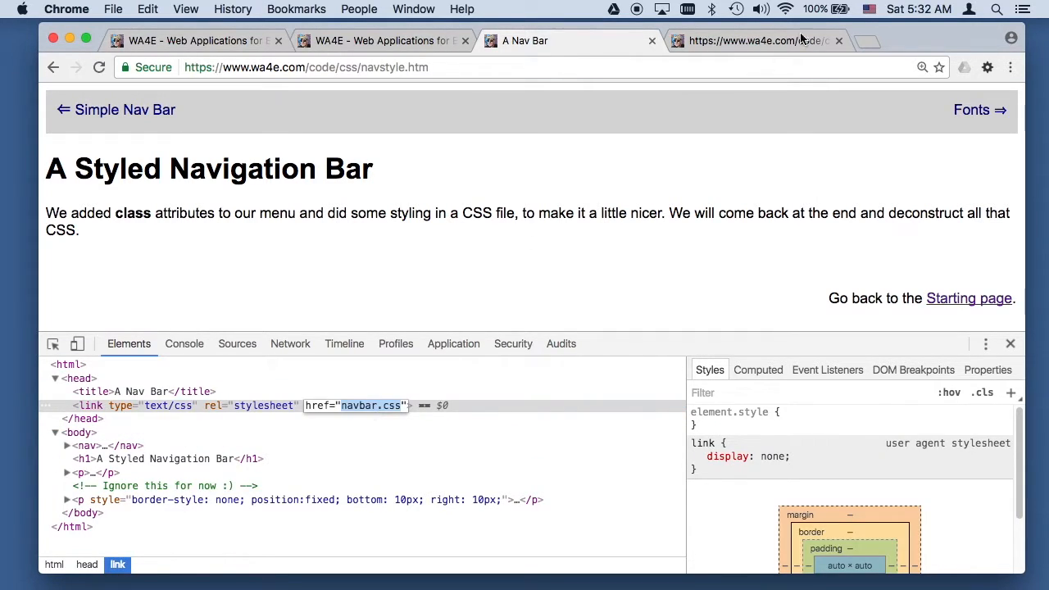
left_click(754, 39)
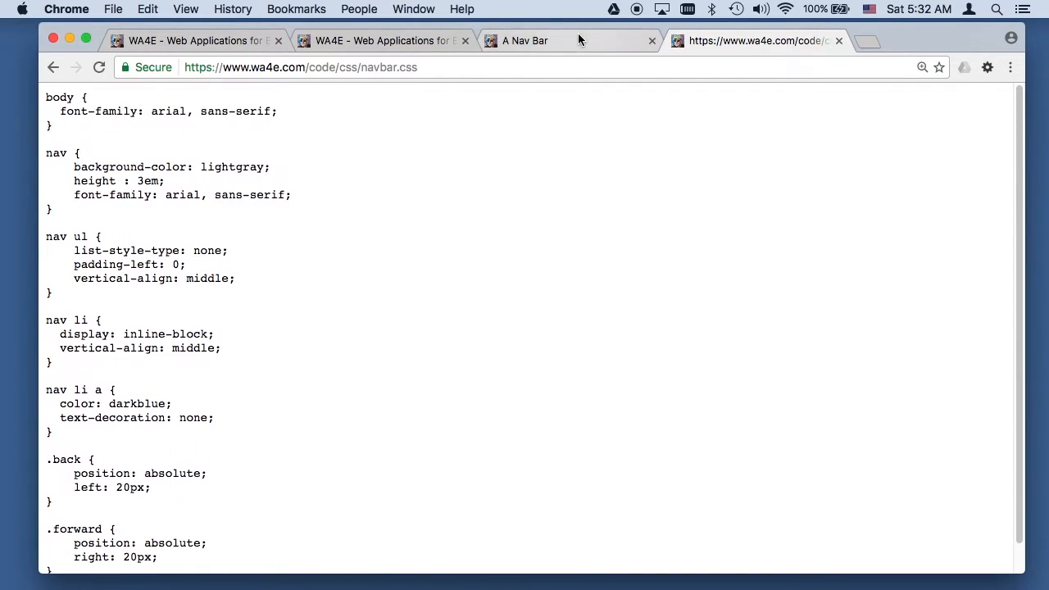
left_click(525, 39)
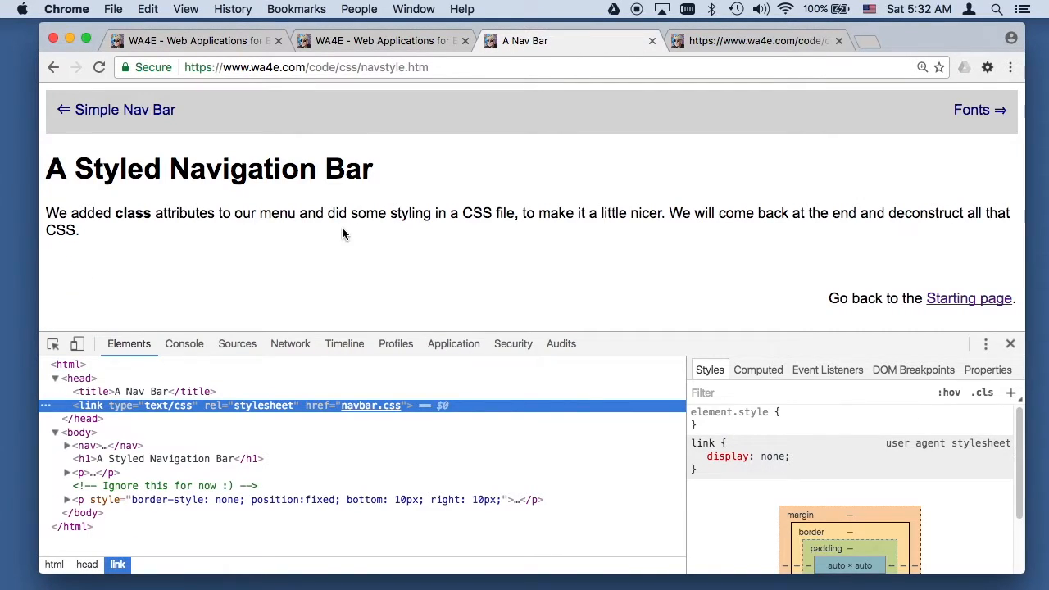
mouse_move(390, 265)
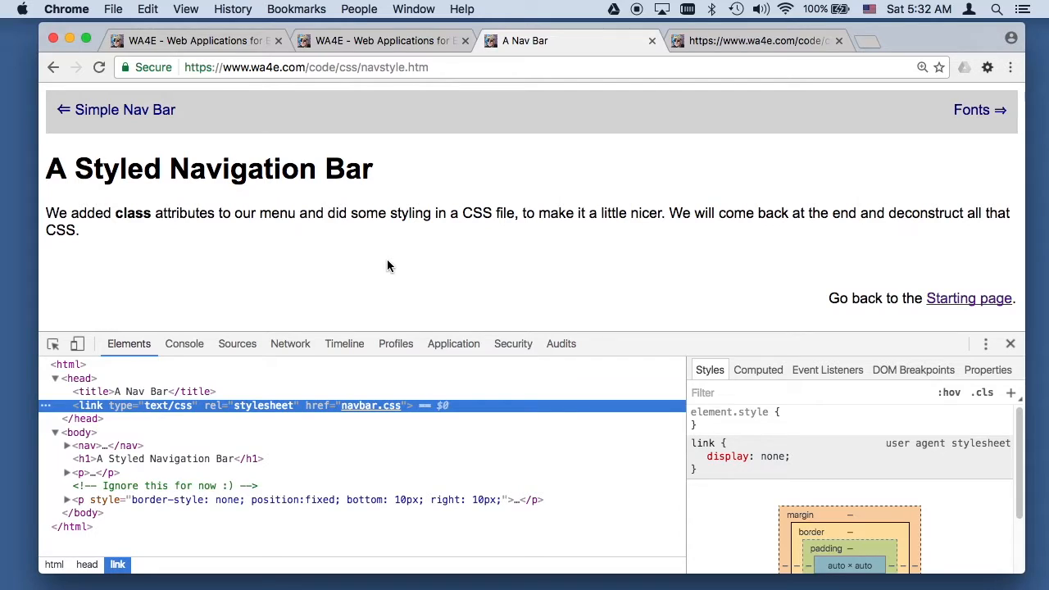